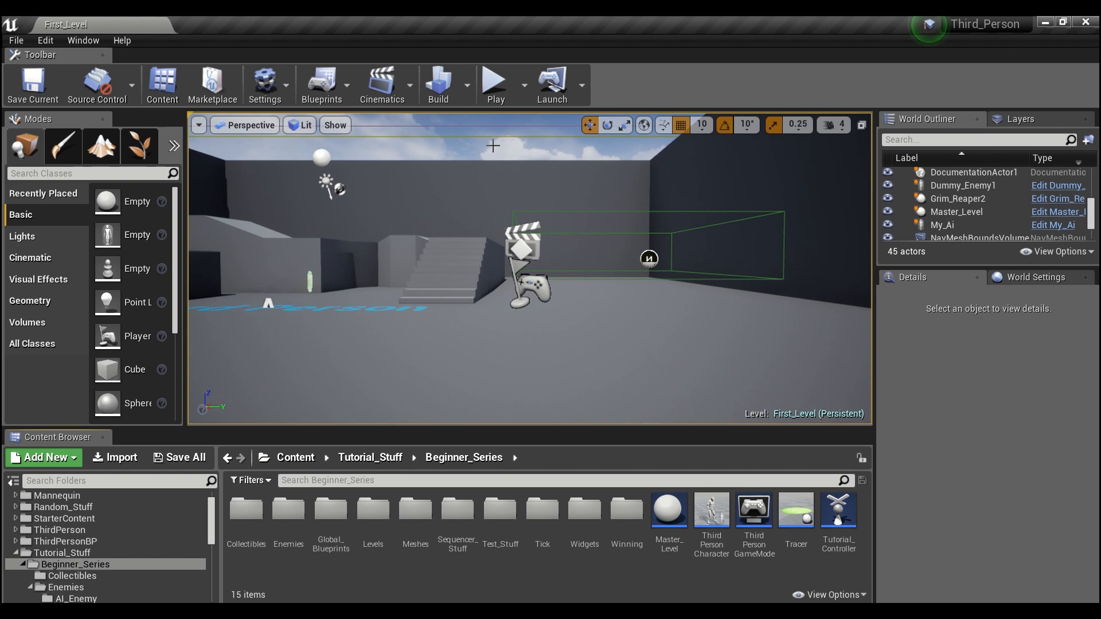
Step: Run a brief Play In Editor session of the level, then stop it
left_click(495, 85)
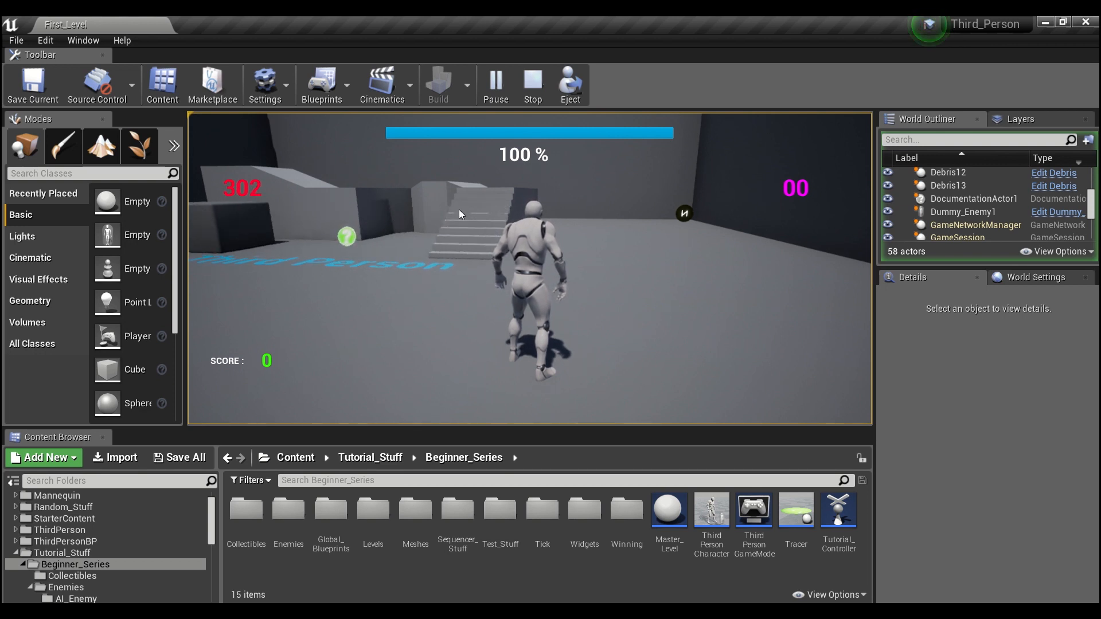
left_click(532, 84)
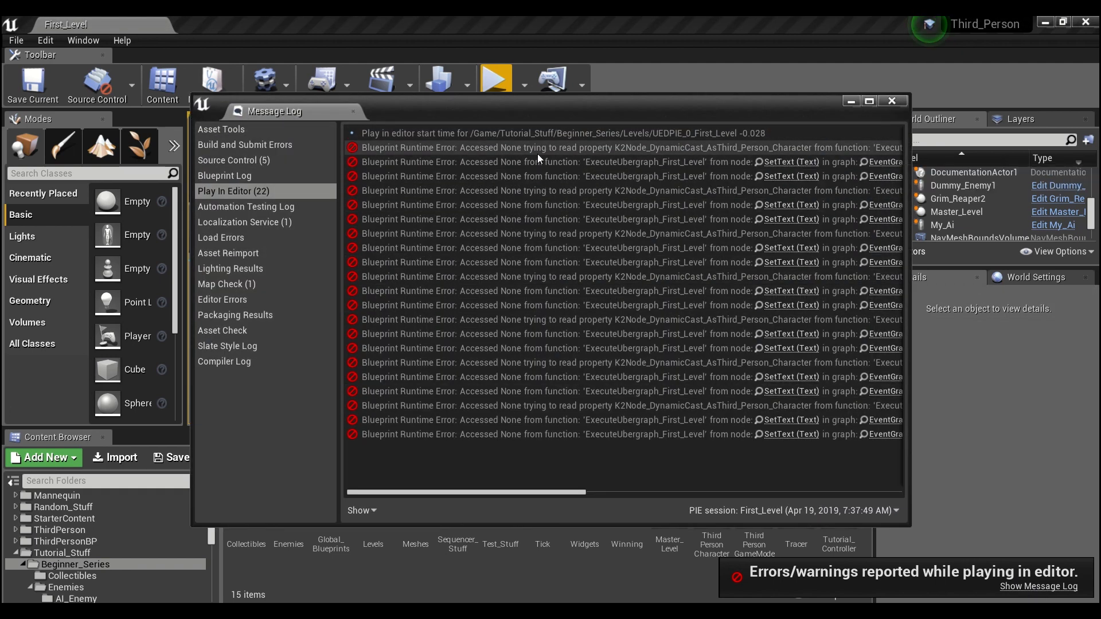
mouse_move(576, 156)
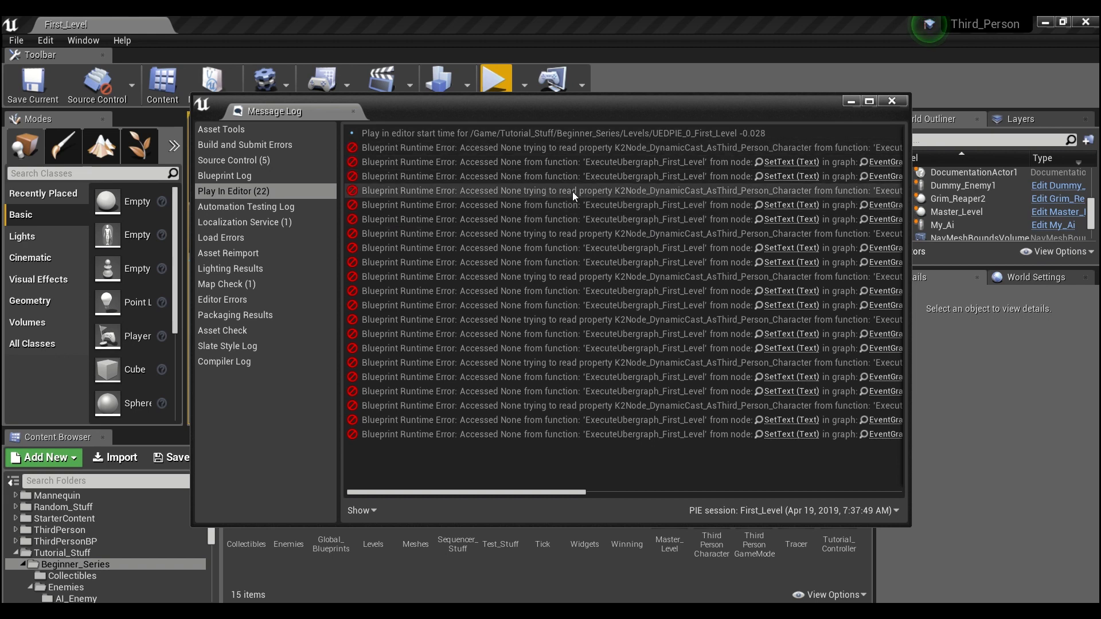
mouse_move(650, 235)
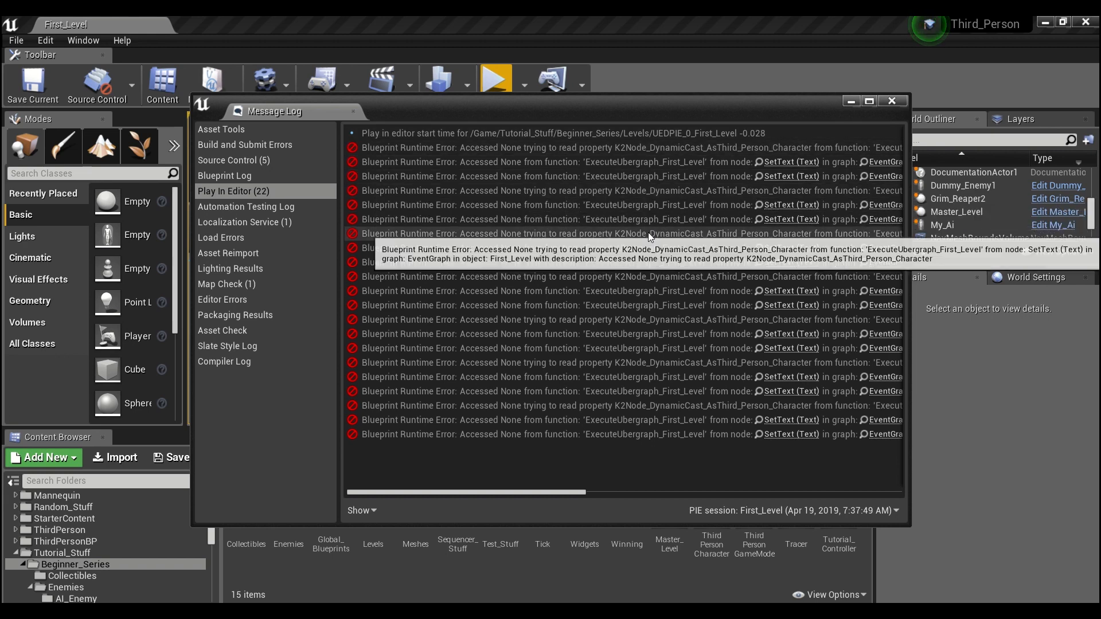
mouse_move(565, 474)
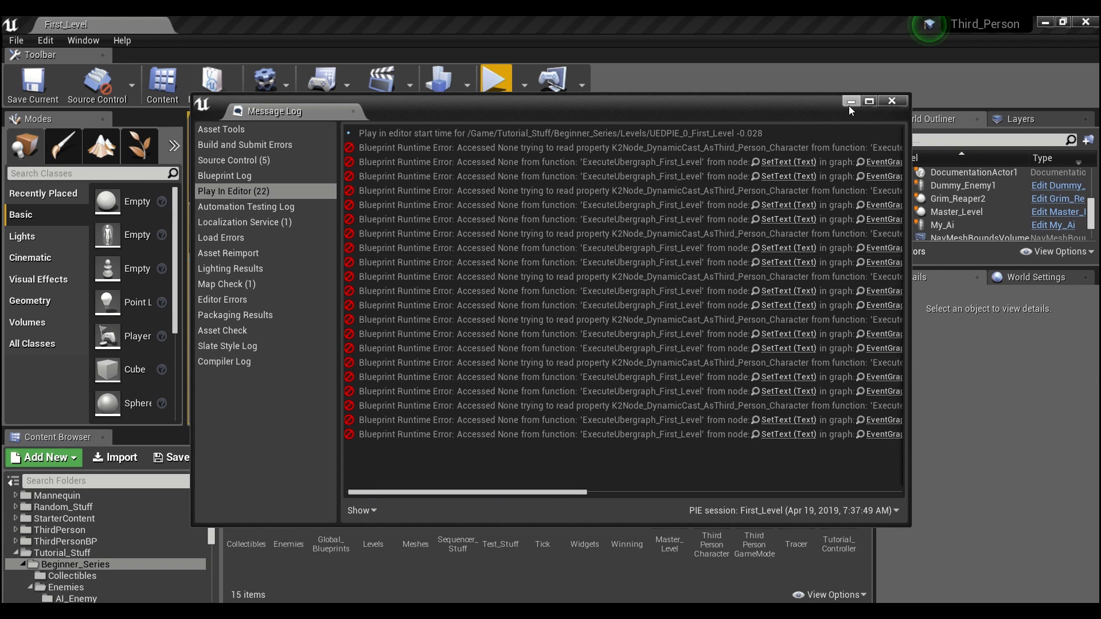
mouse_move(490, 165)
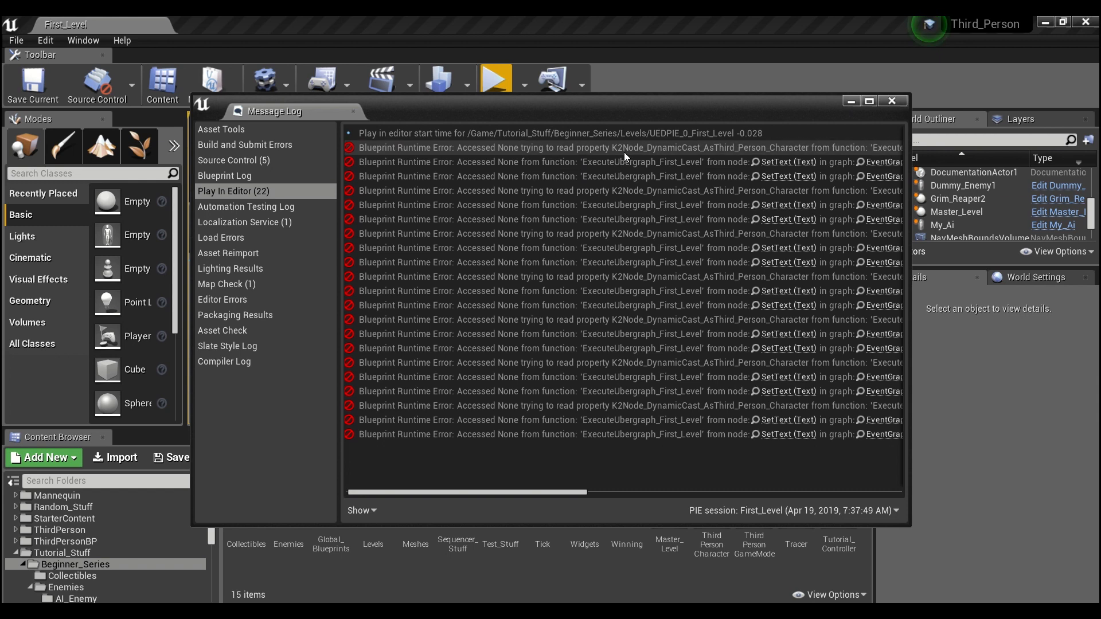
mouse_move(785, 159)
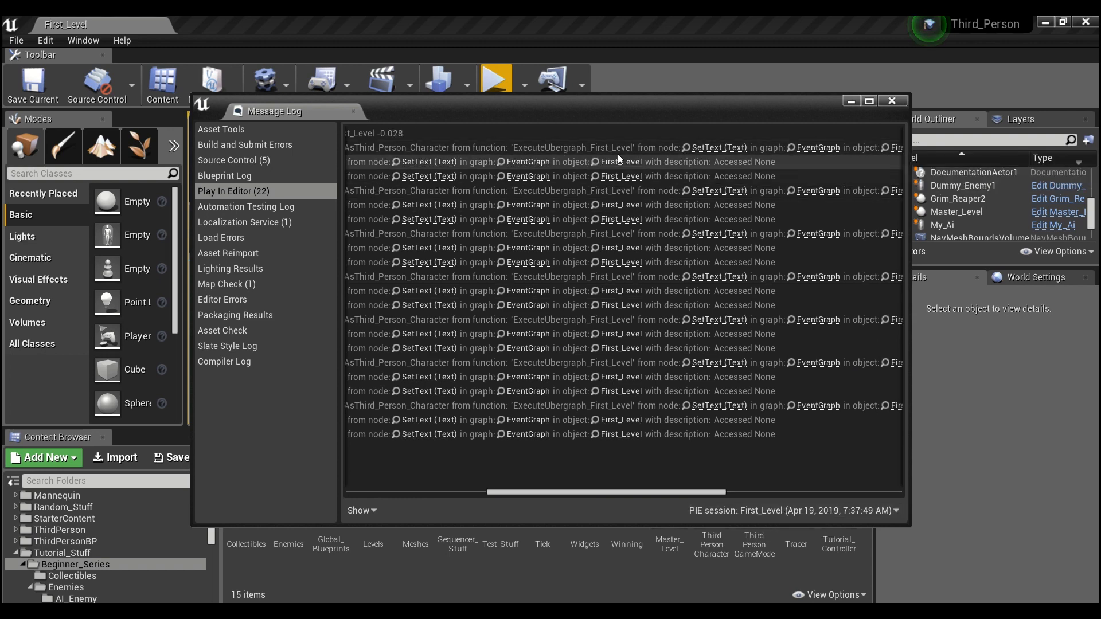
mouse_move(710, 151)
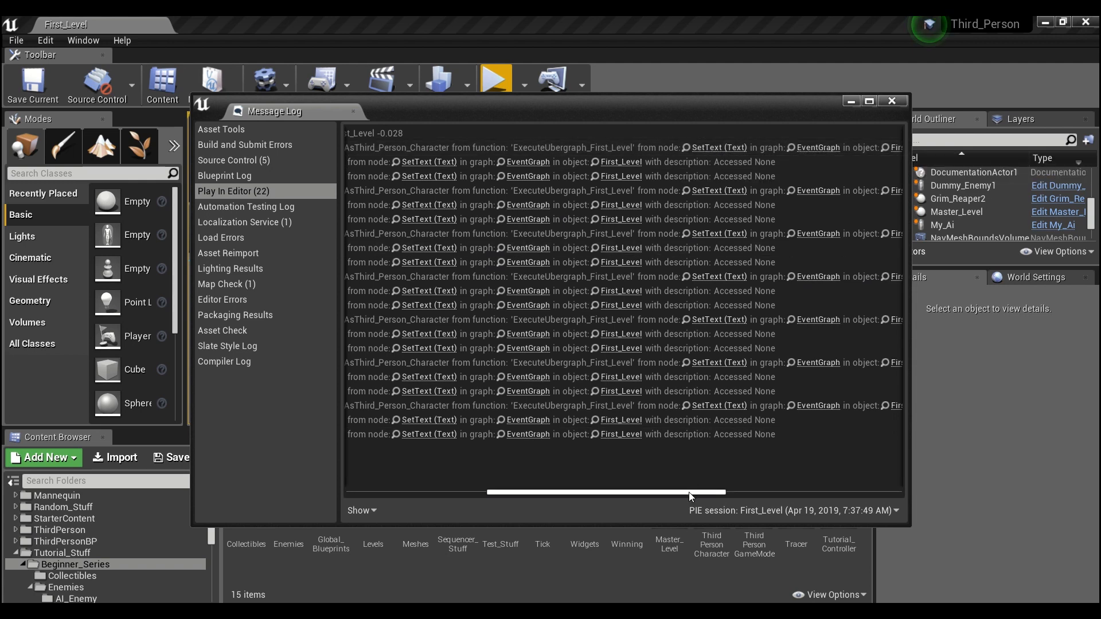
scroll("right", 3)
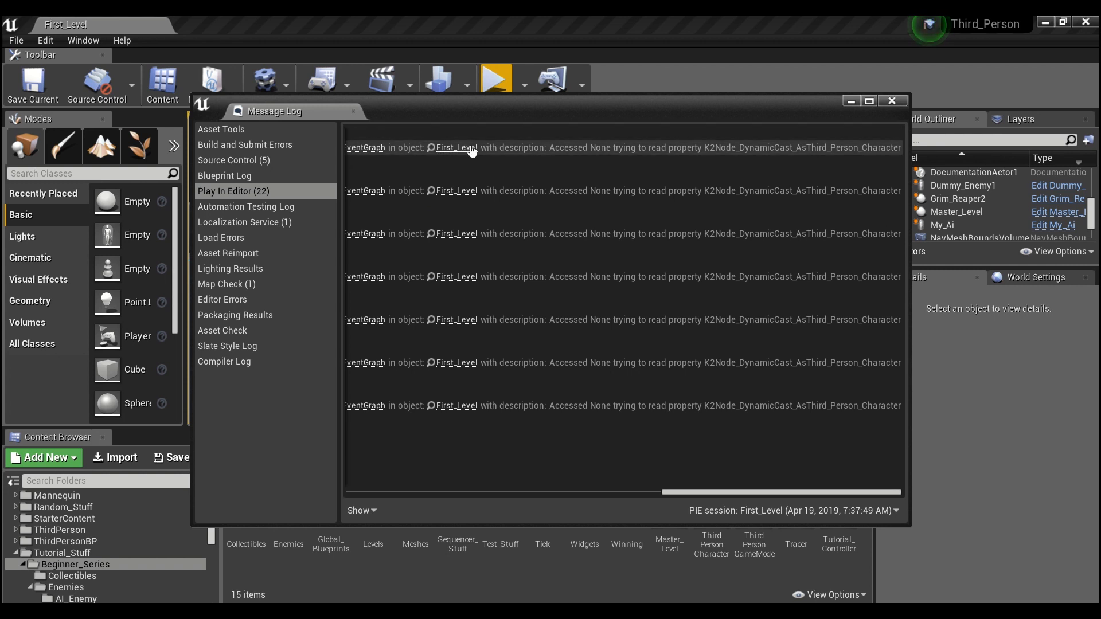
mouse_move(691, 153)
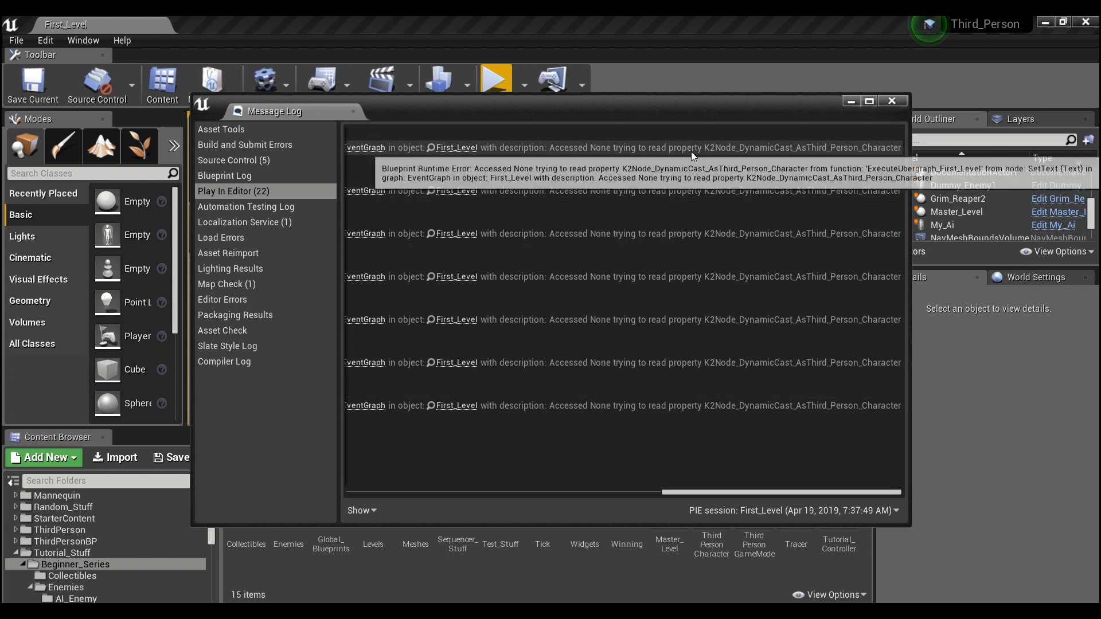
mouse_move(852, 151)
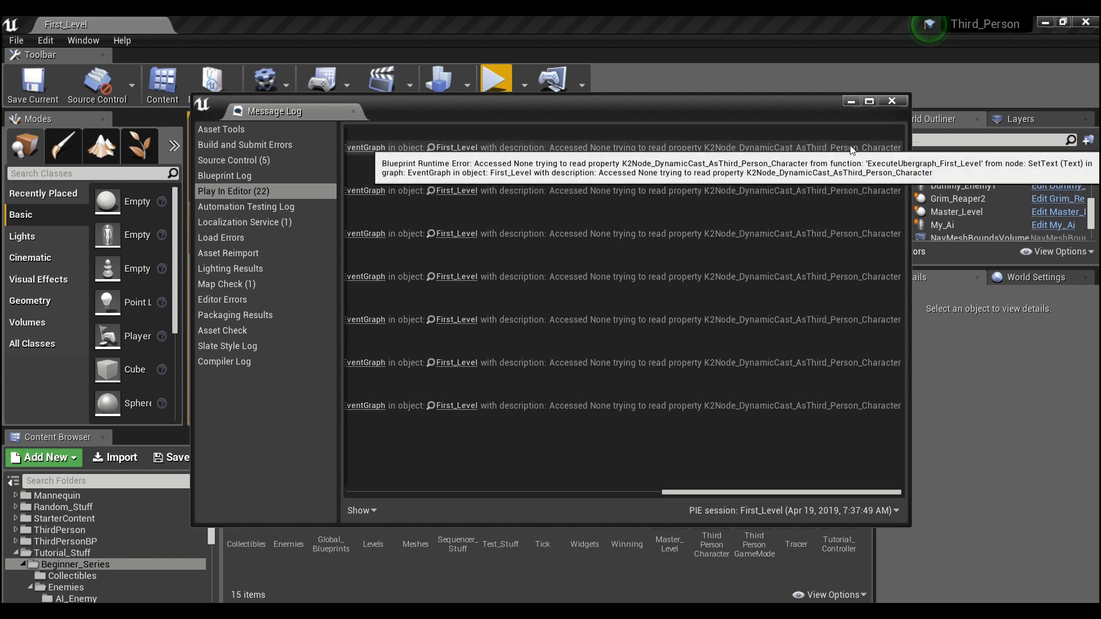
mouse_move(857, 119)
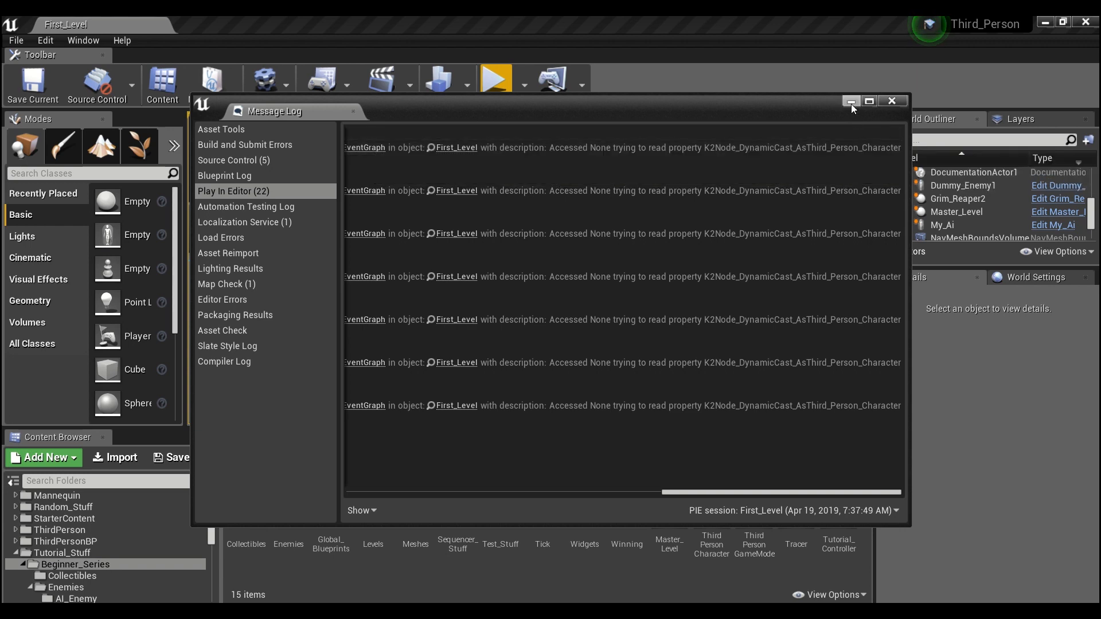
Step: Dismiss the Message Log, open the Level Blueprint, and switch to the My_First_Widget editor
left_click(891, 101)
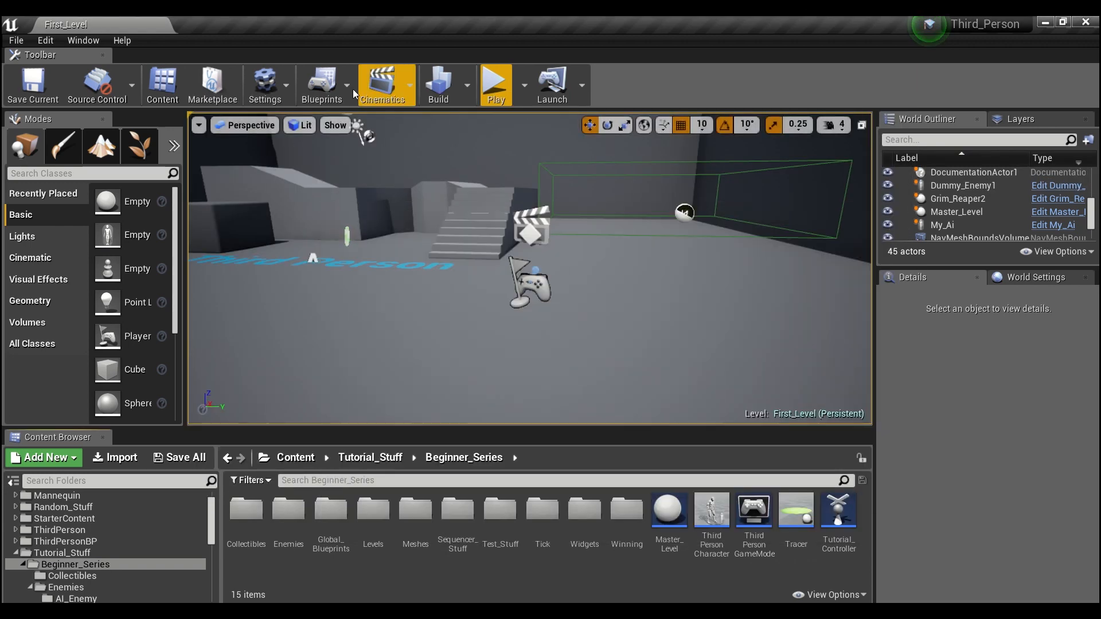
left_click(321, 84)
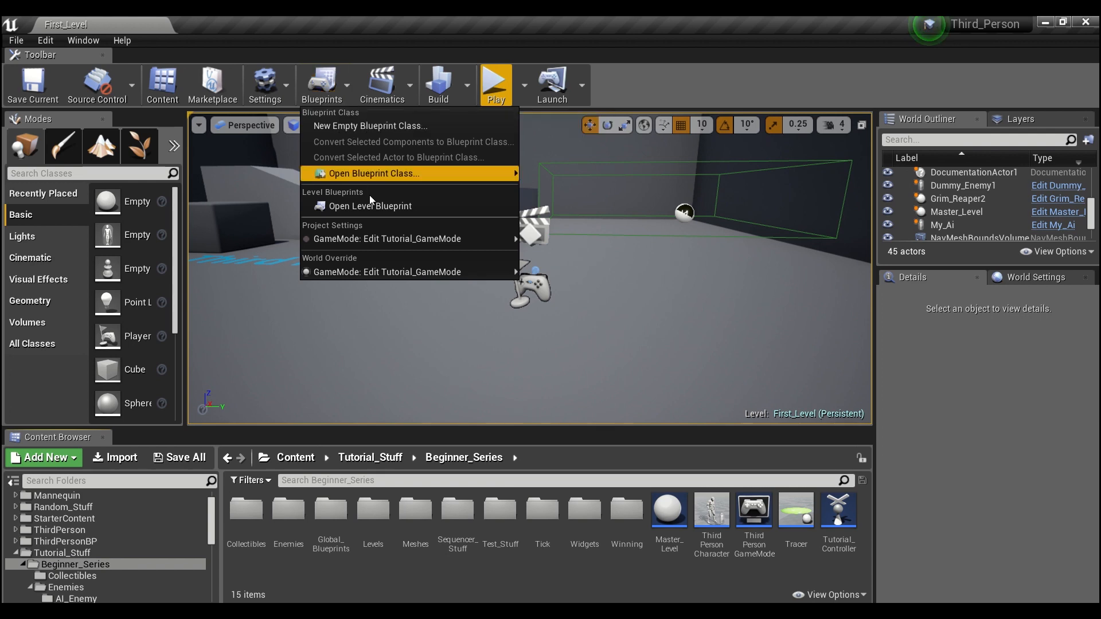
left_click(369, 205)
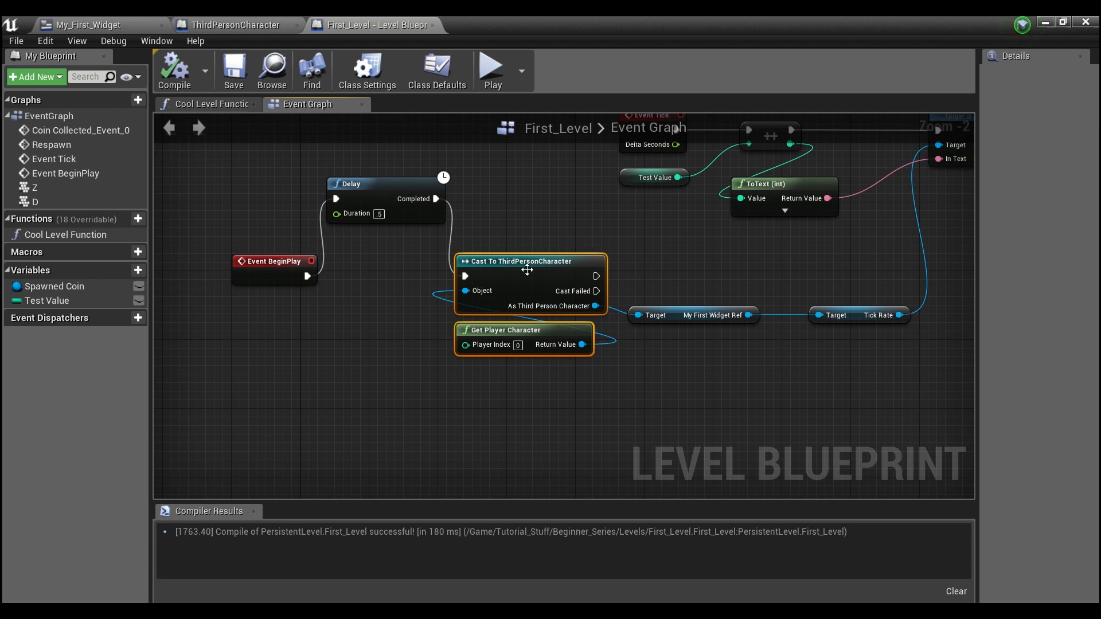
mouse_move(622, 260)
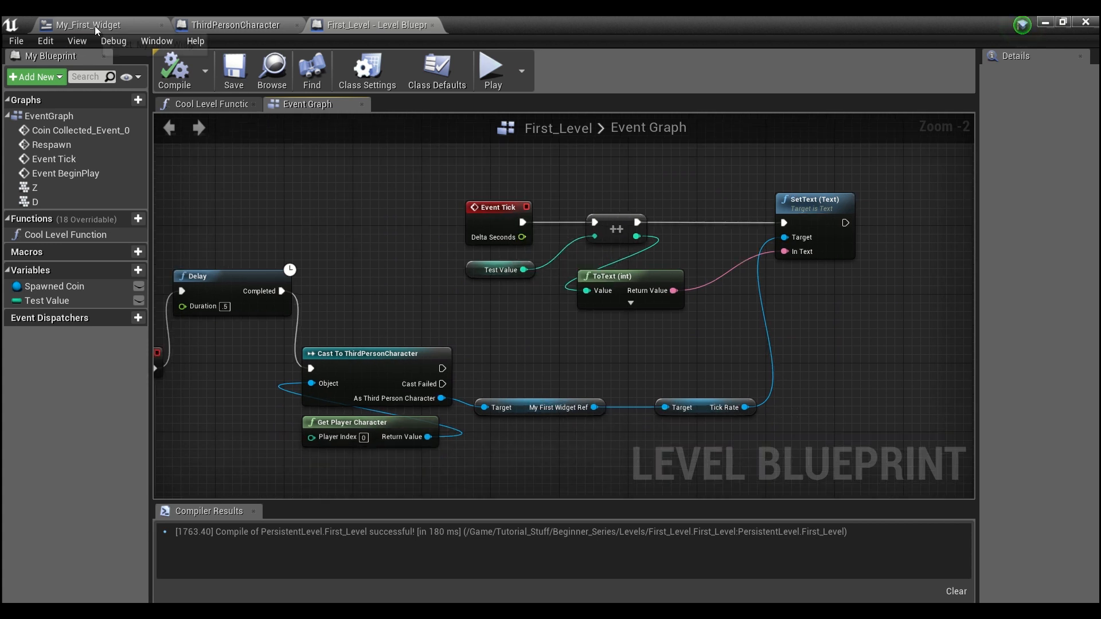
left_click(88, 25)
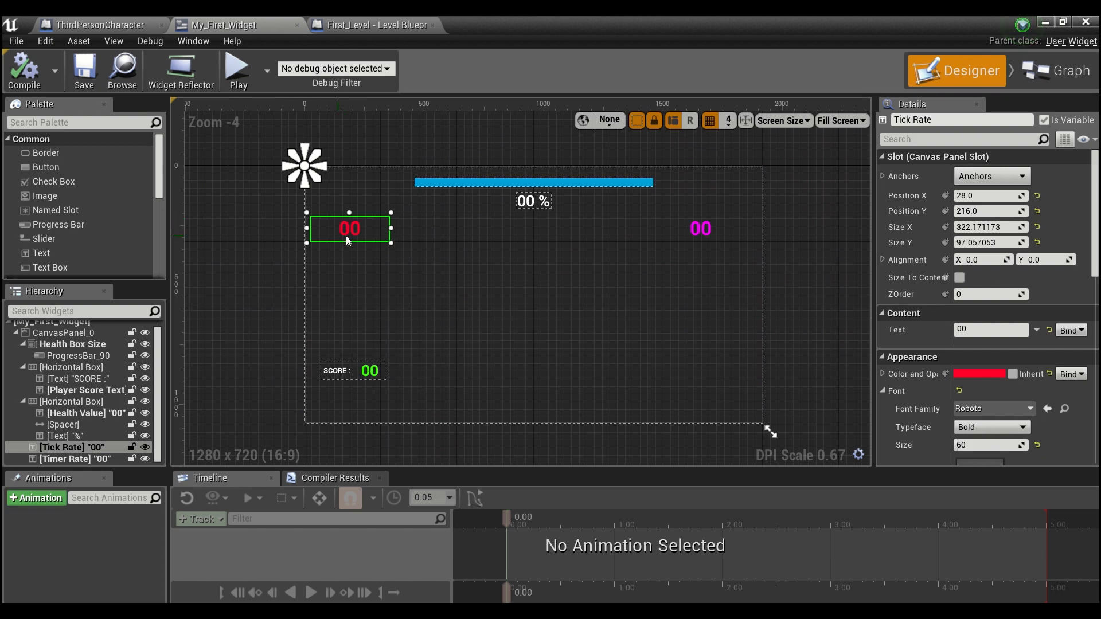
mouse_move(346, 54)
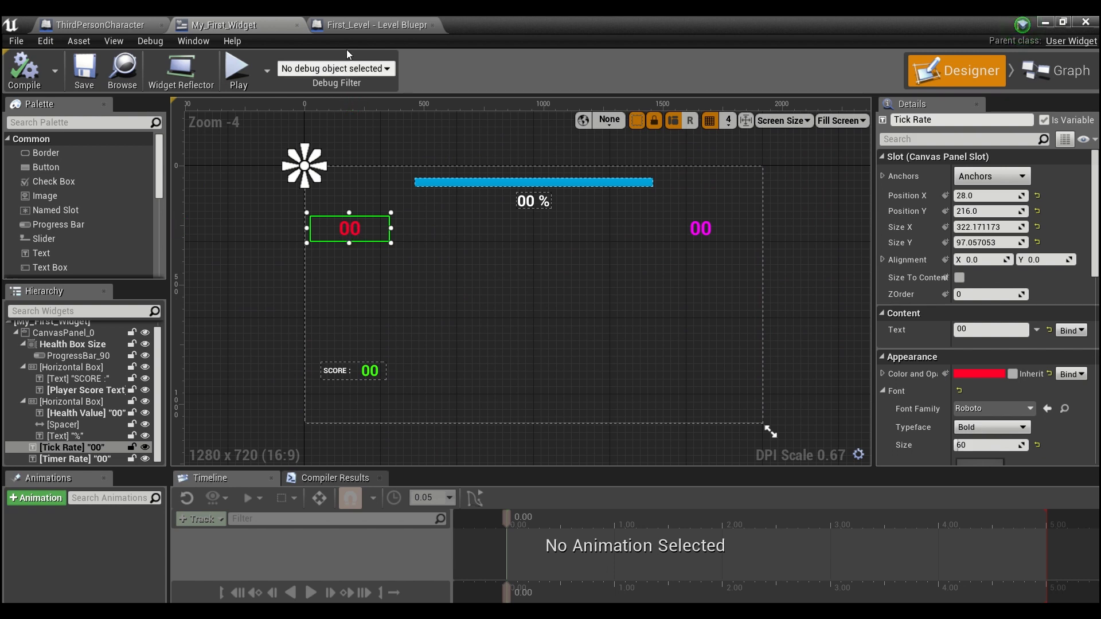
left_click(372, 25)
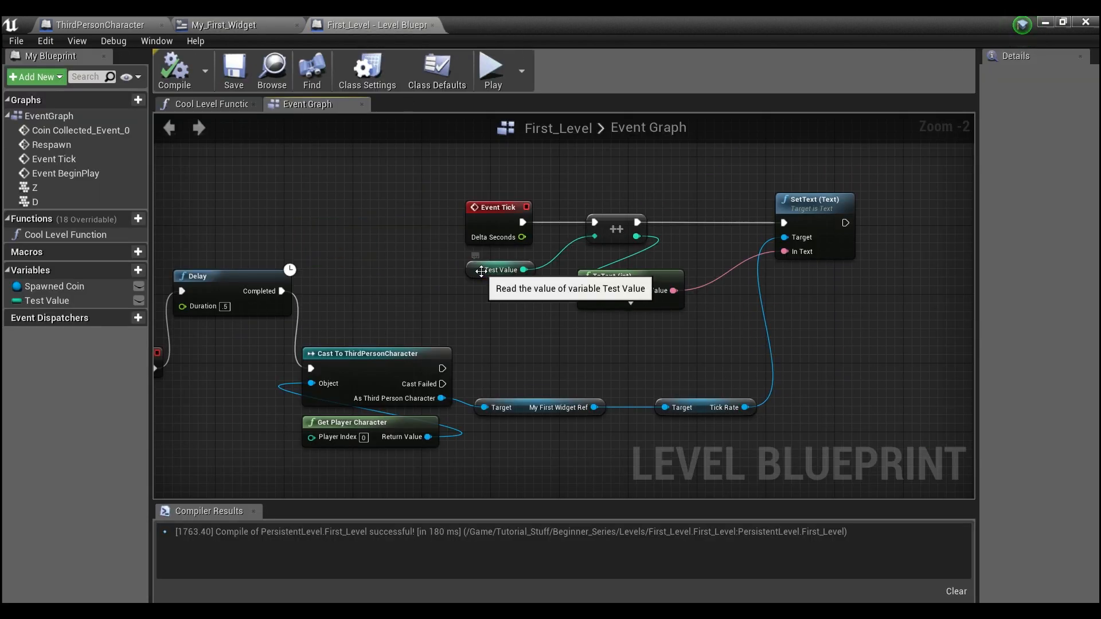
left_click(500, 270)
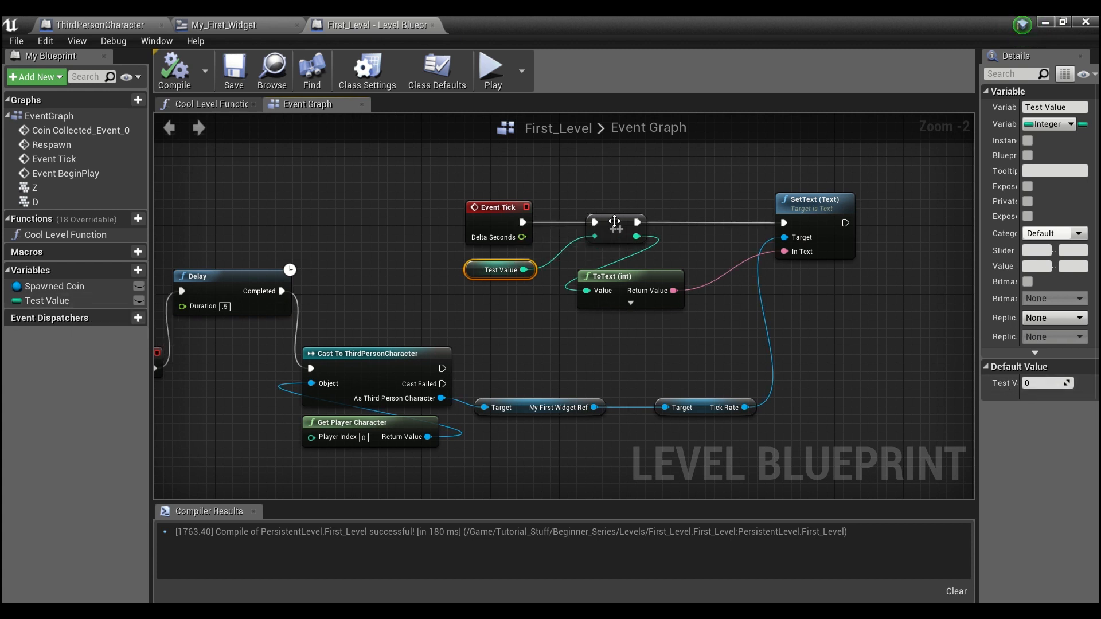
mouse_move(800, 204)
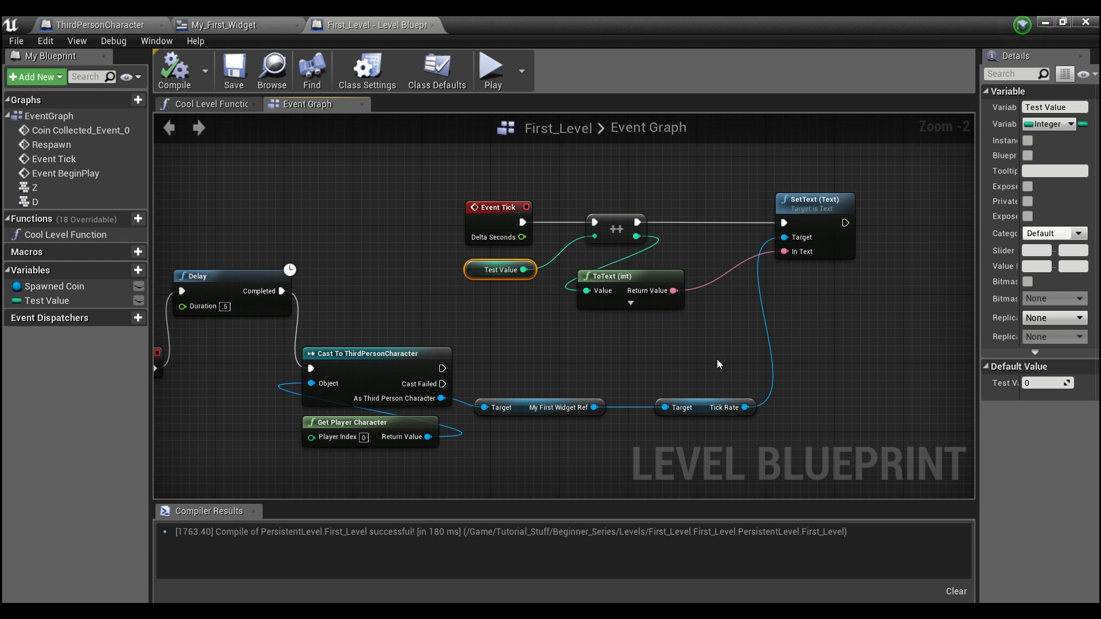
mouse_move(267, 360)
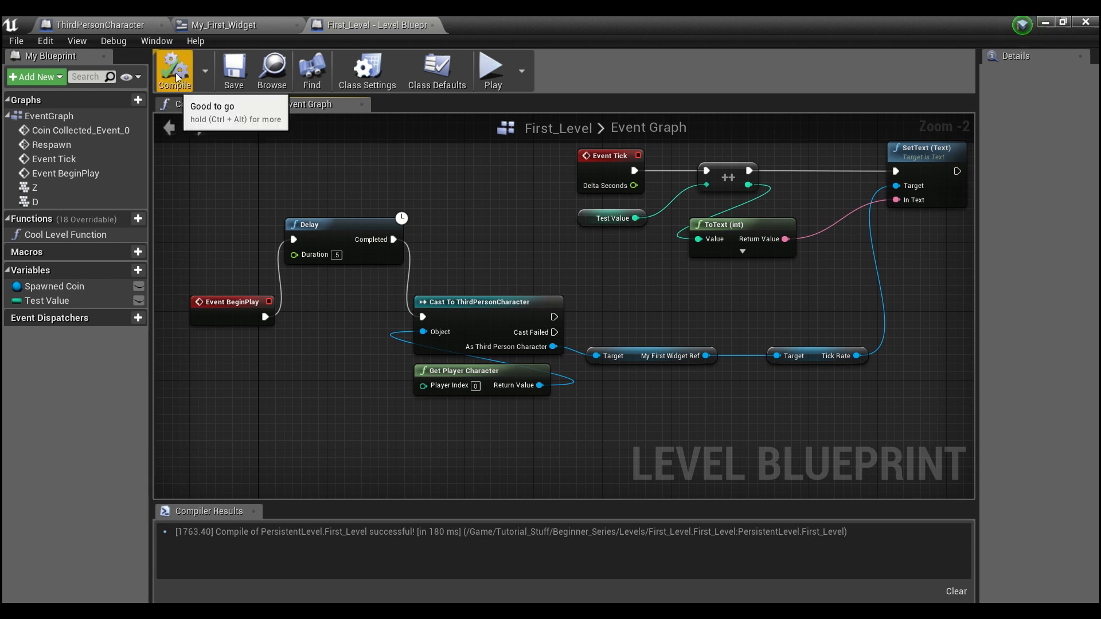
left_click(175, 70)
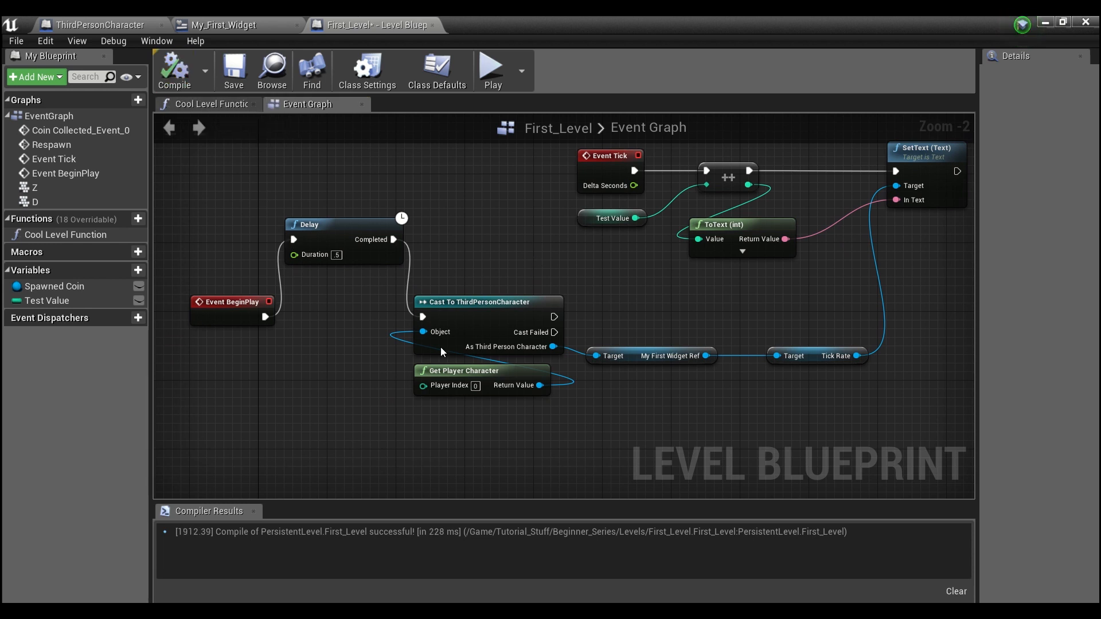
mouse_move(848, 335)
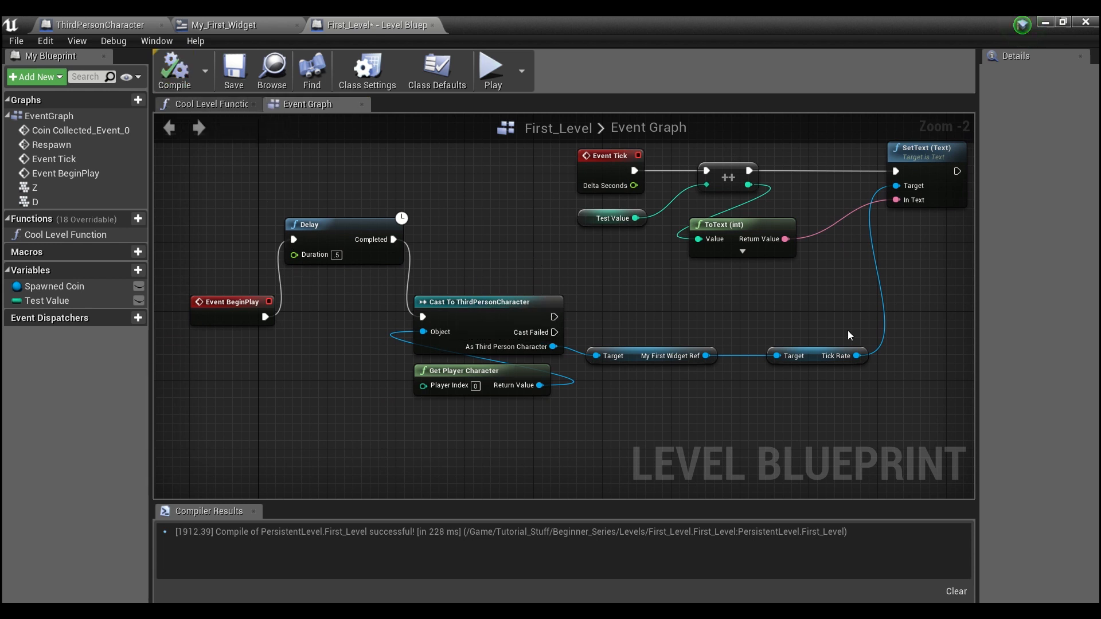
mouse_move(582, 293)
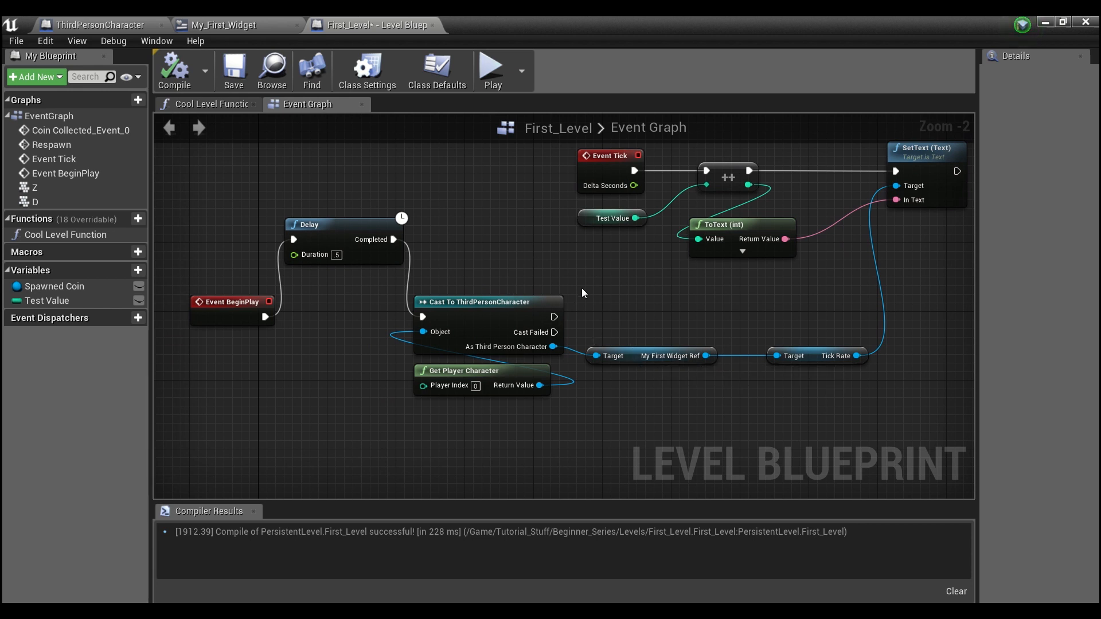
mouse_move(571, 275)
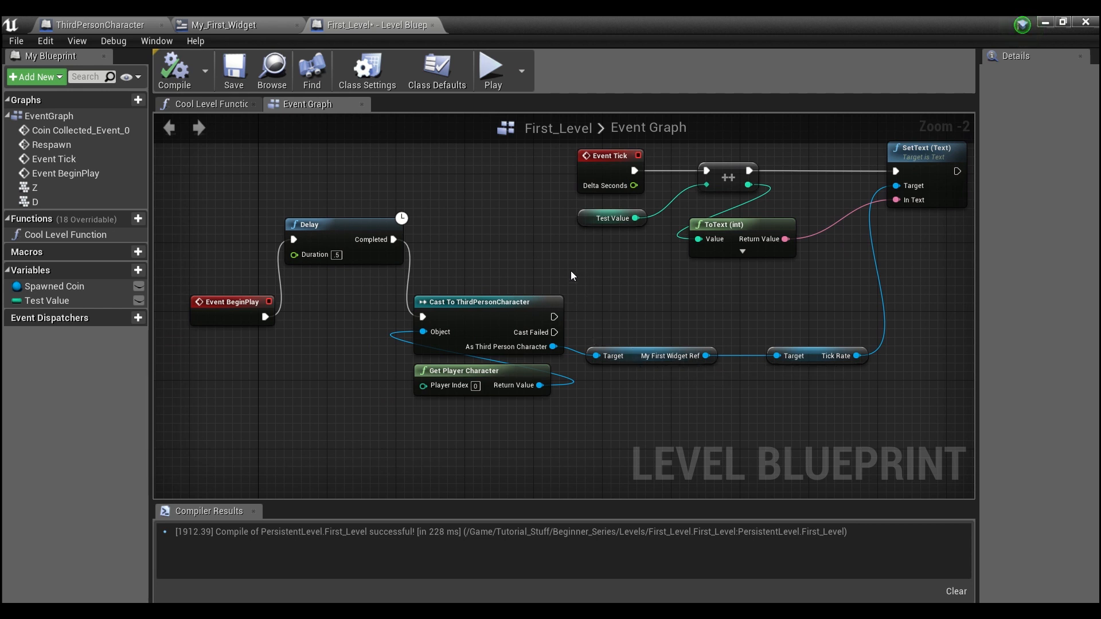
mouse_move(697, 221)
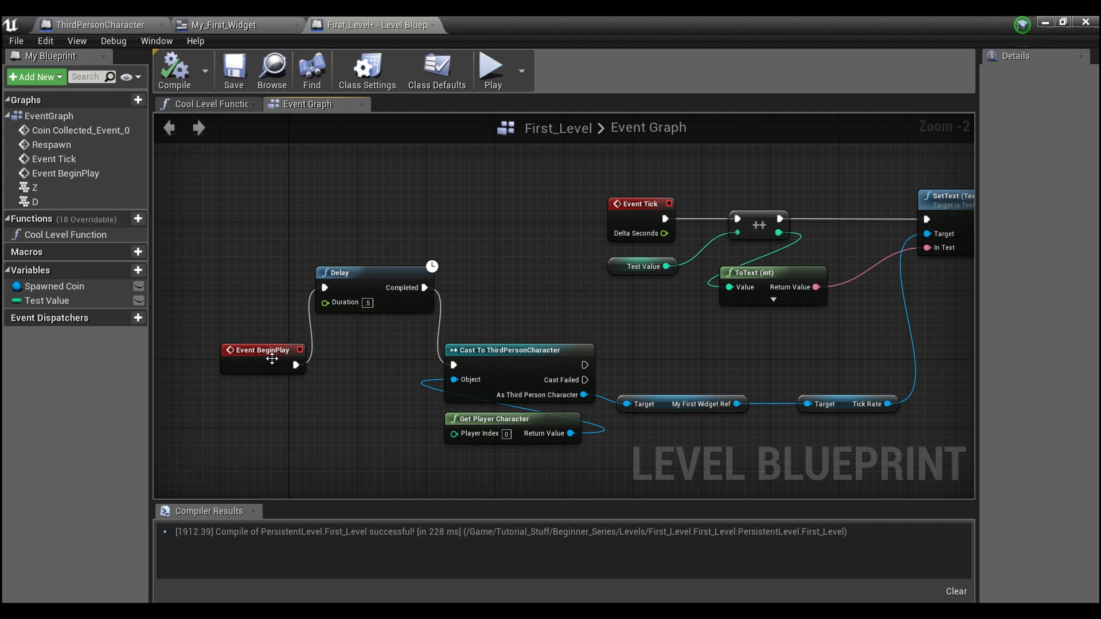
mouse_move(295, 364)
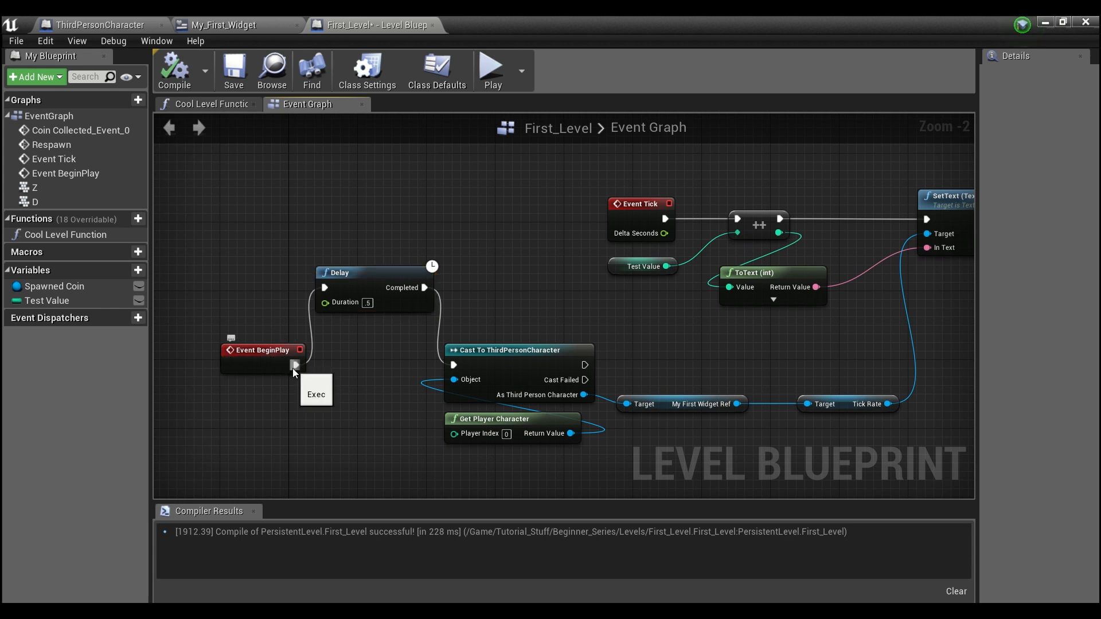
mouse_move(363, 334)
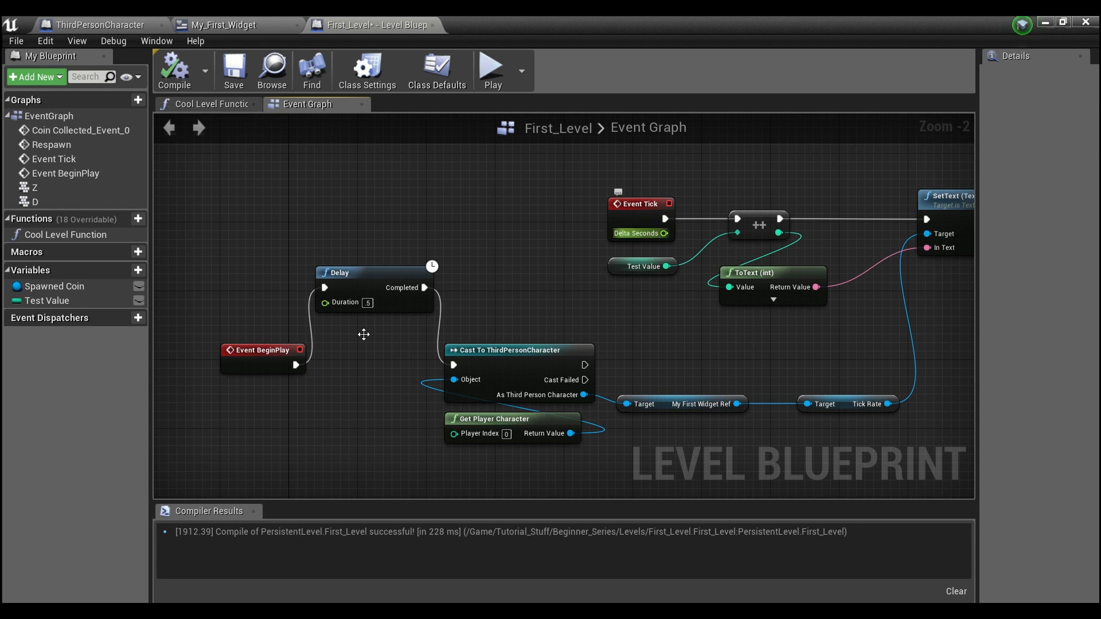
mouse_move(337, 273)
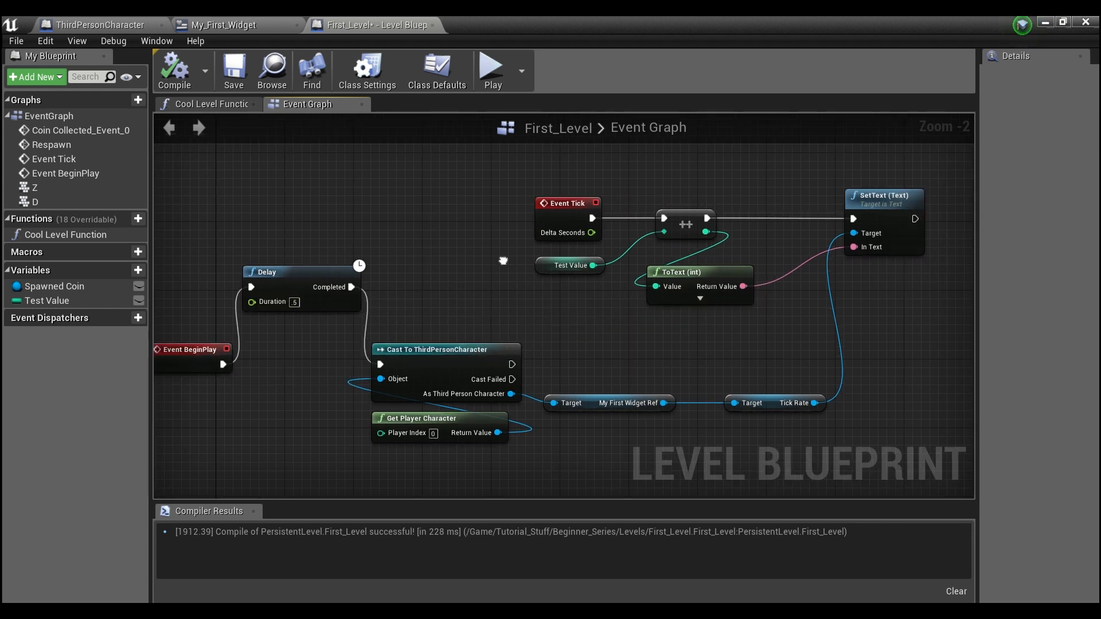
left_click(566, 204)
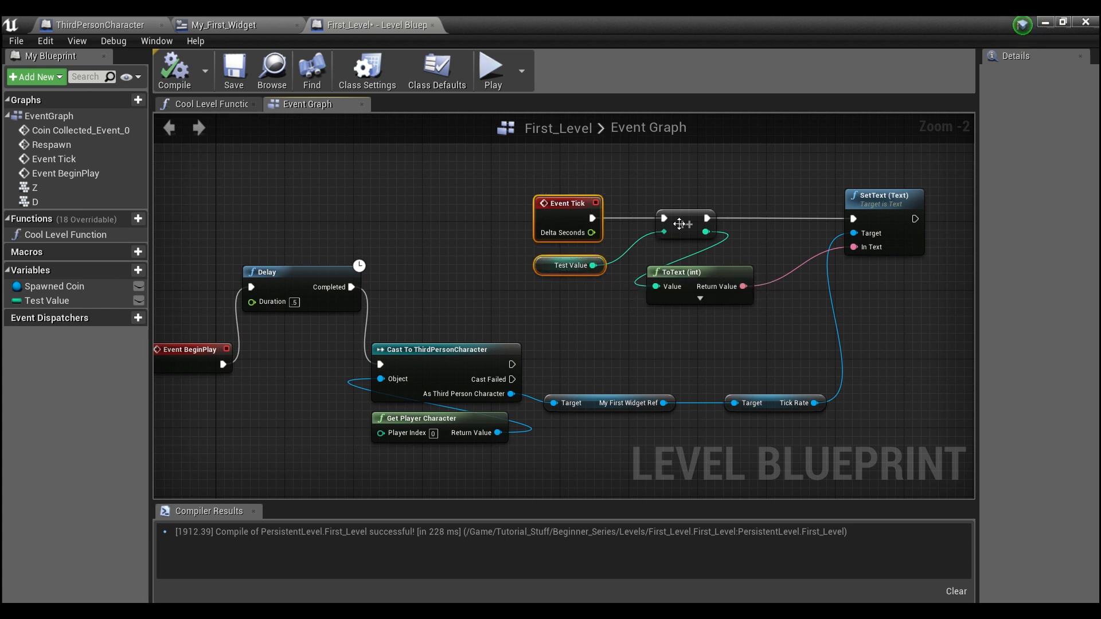
mouse_move(569, 265)
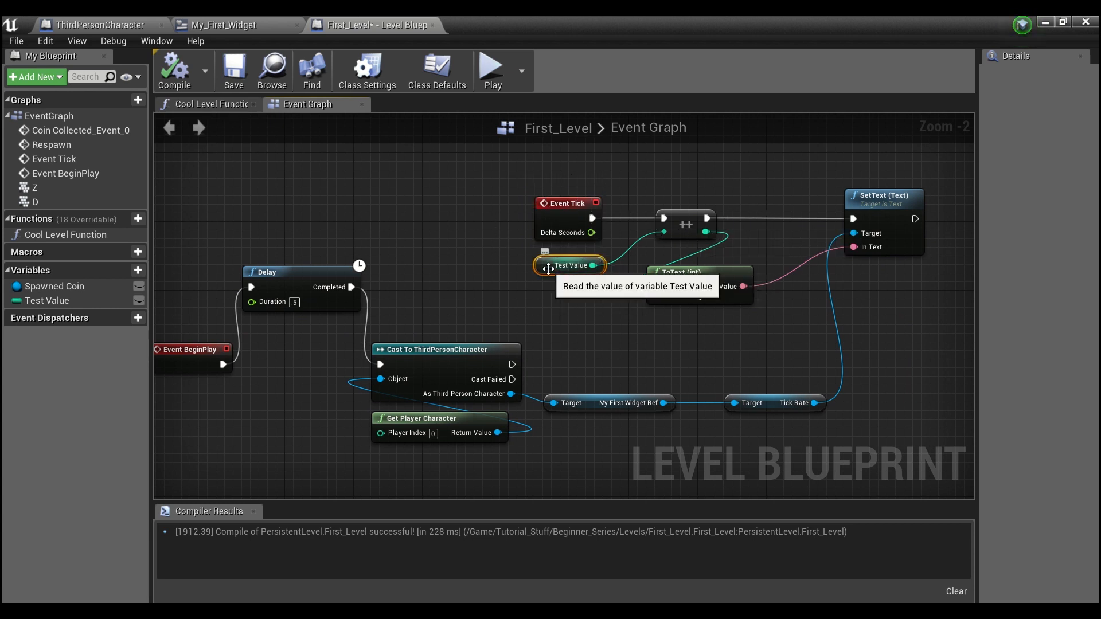
mouse_move(684, 213)
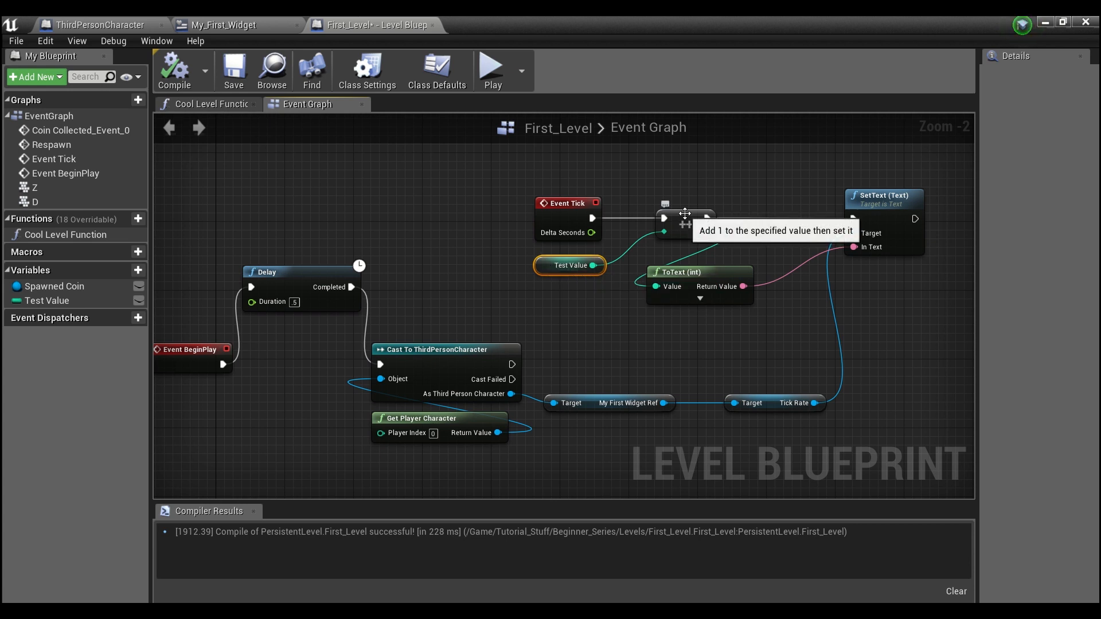
left_click(883, 196)
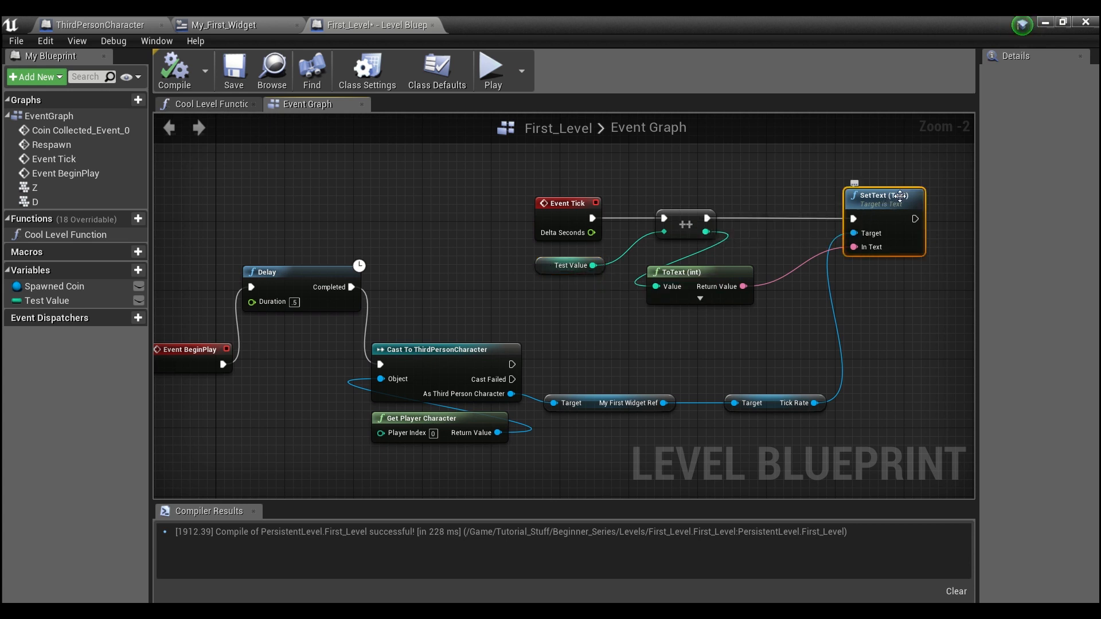
mouse_move(866, 233)
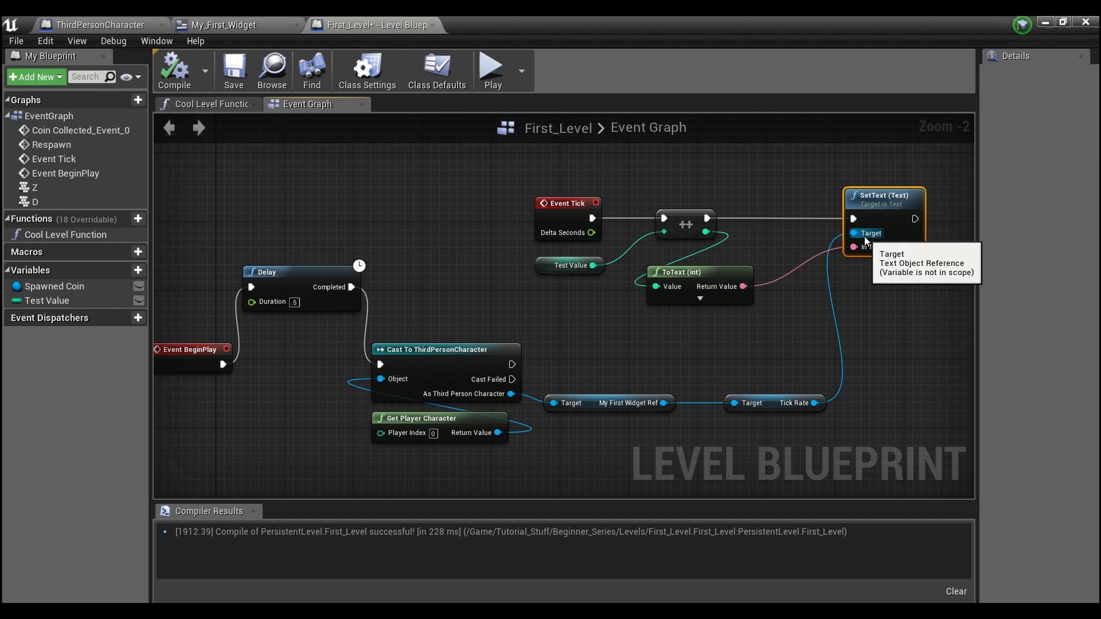
mouse_move(832, 384)
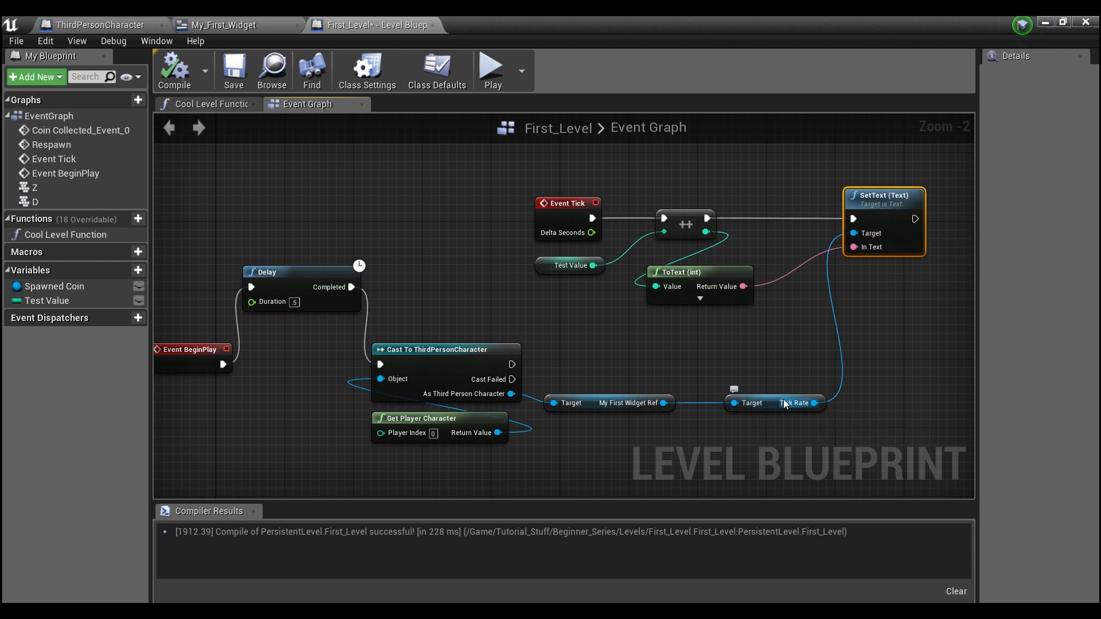
left_click(98, 24)
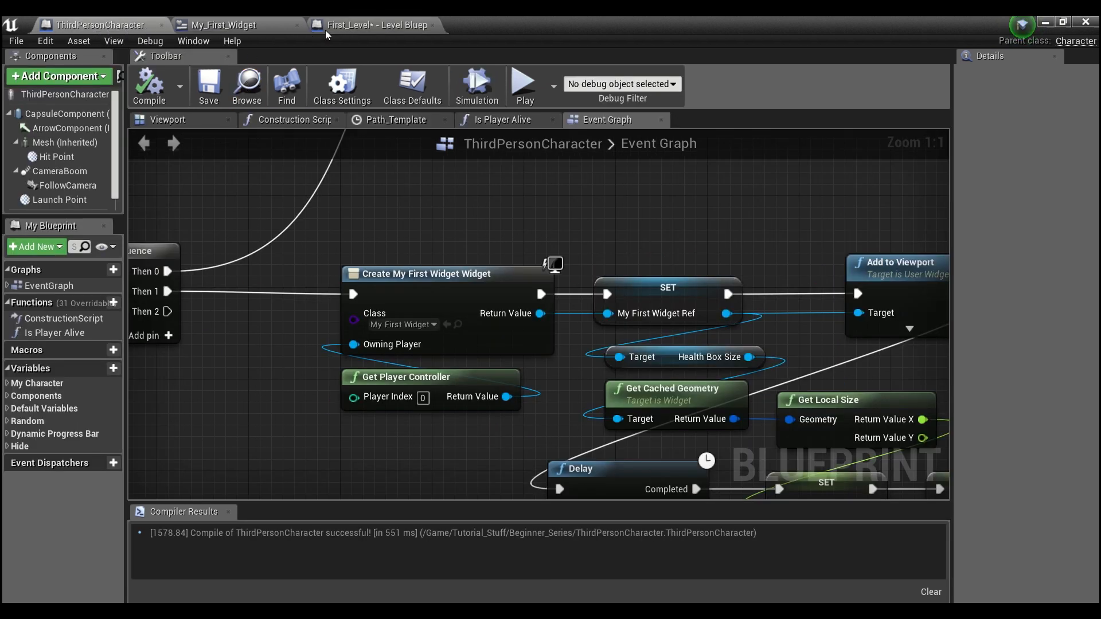
left_click(226, 25)
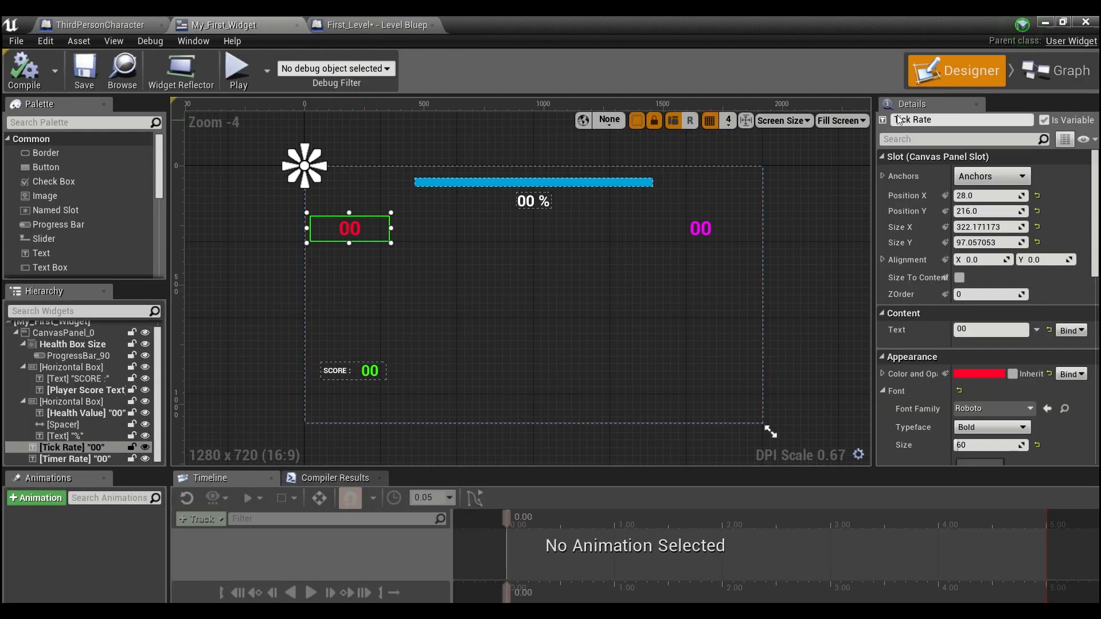
left_click(375, 25)
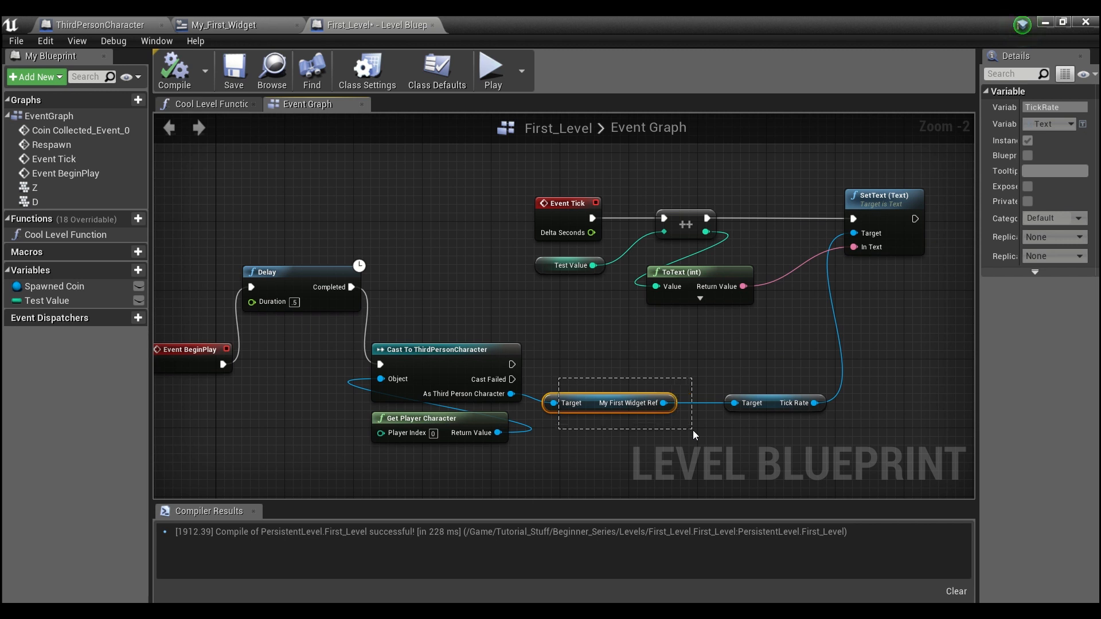
Step: Select and rearrange the cast, My First Widget Ref, and Tick Rate nodes
left_click(612, 402)
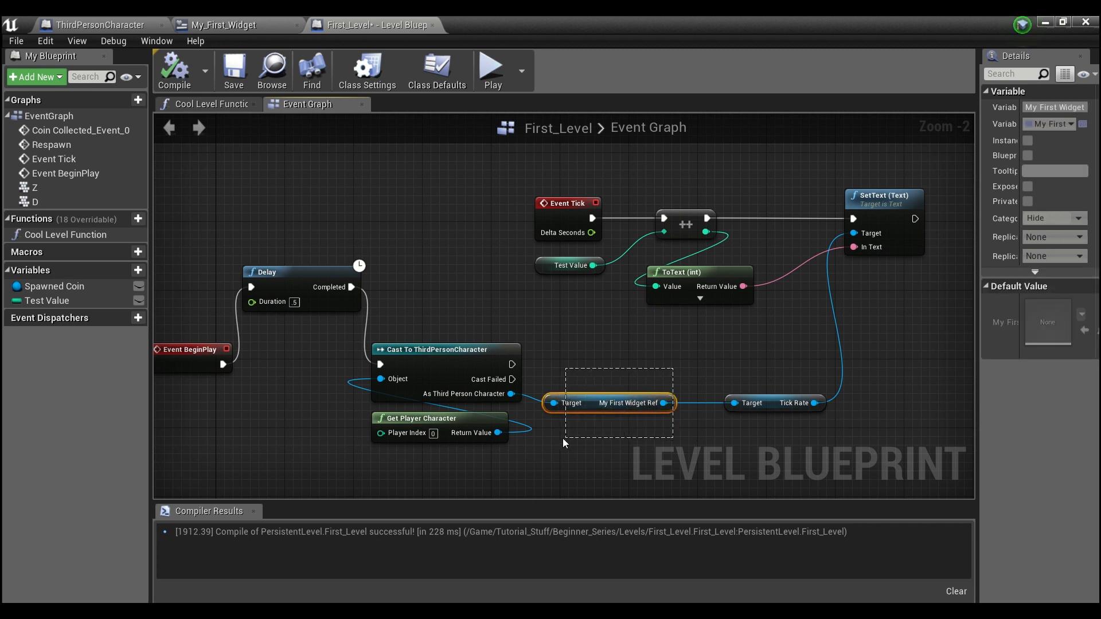
mouse_move(776, 402)
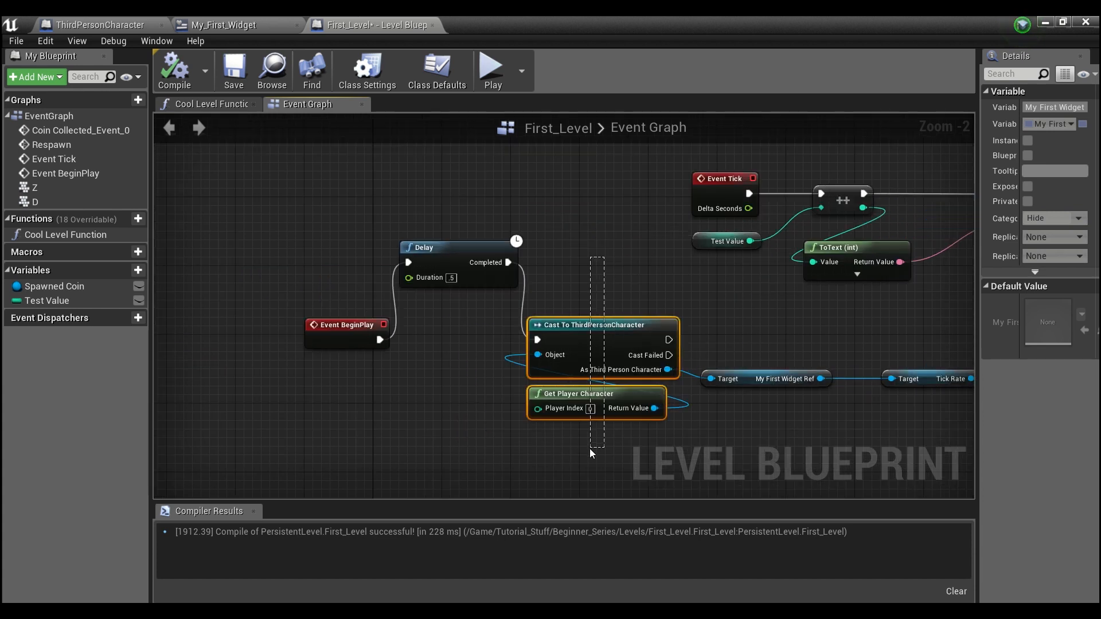
left_click(587, 439)
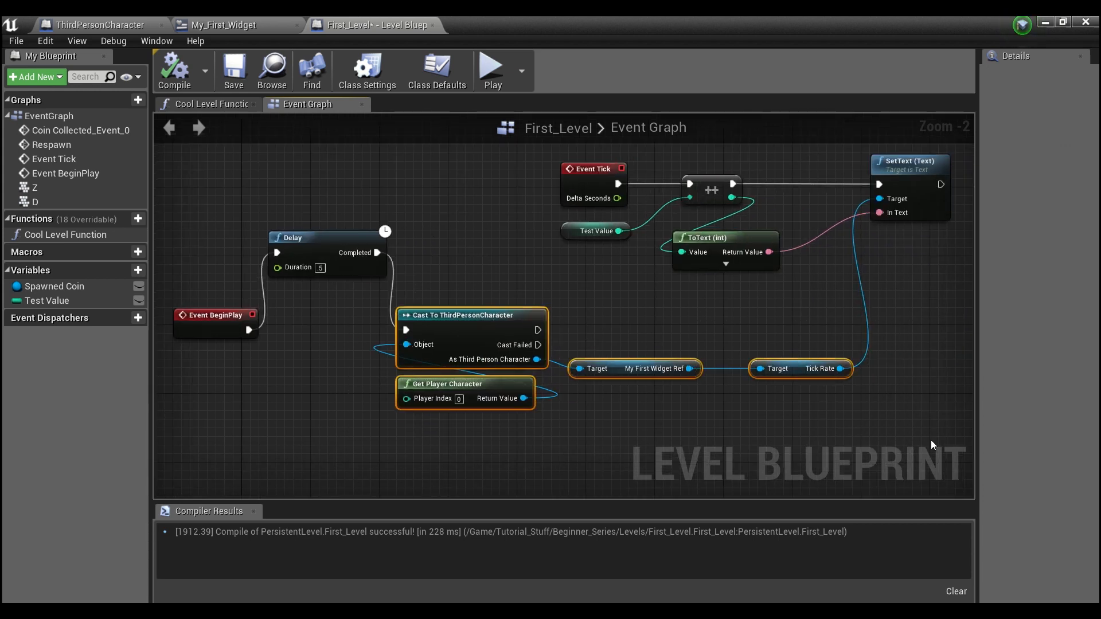
mouse_move(204, 315)
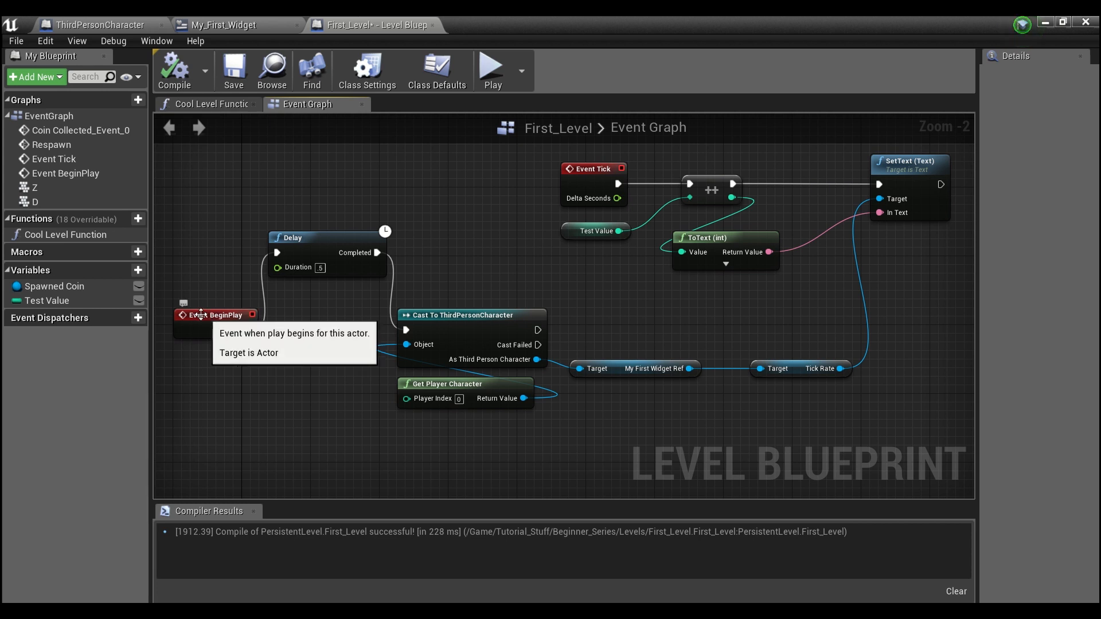
mouse_move(781, 349)
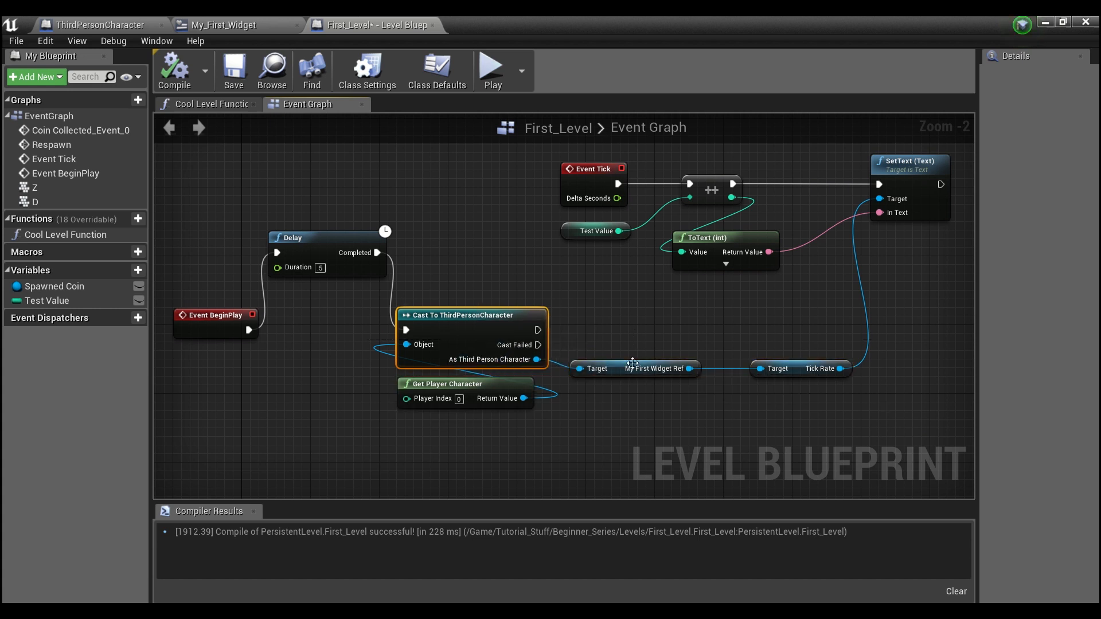
left_click(634, 368)
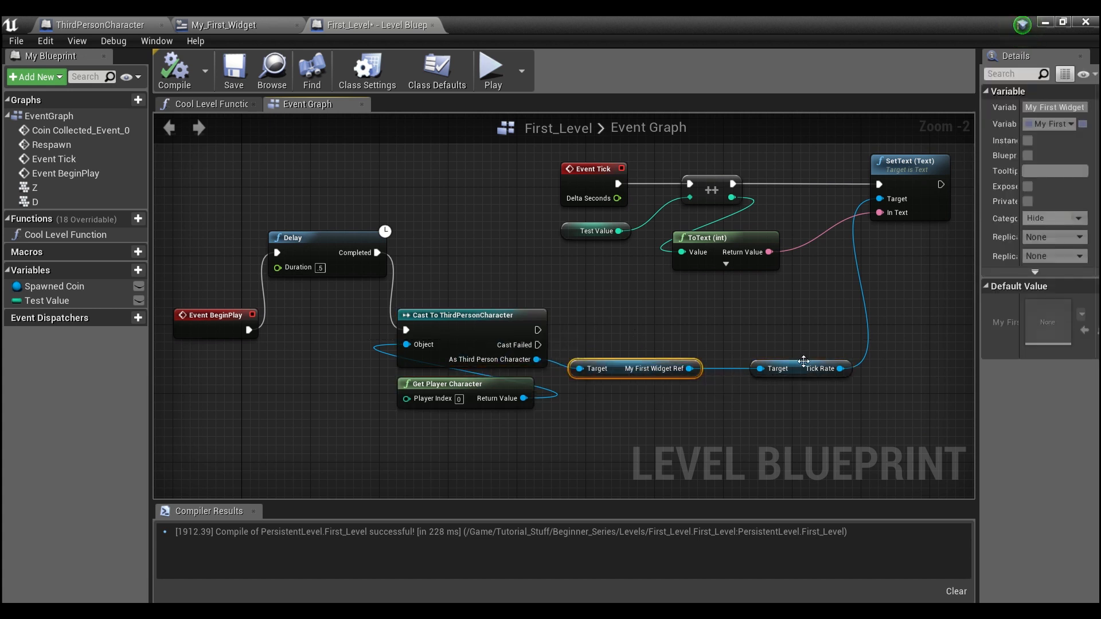
left_click(801, 369)
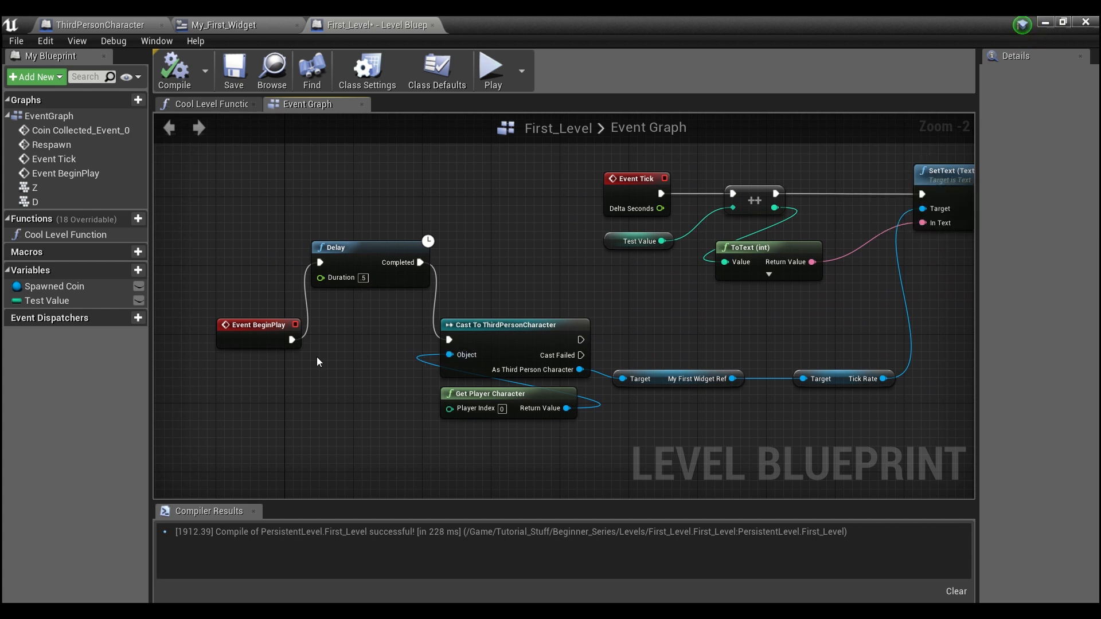
mouse_move(766, 353)
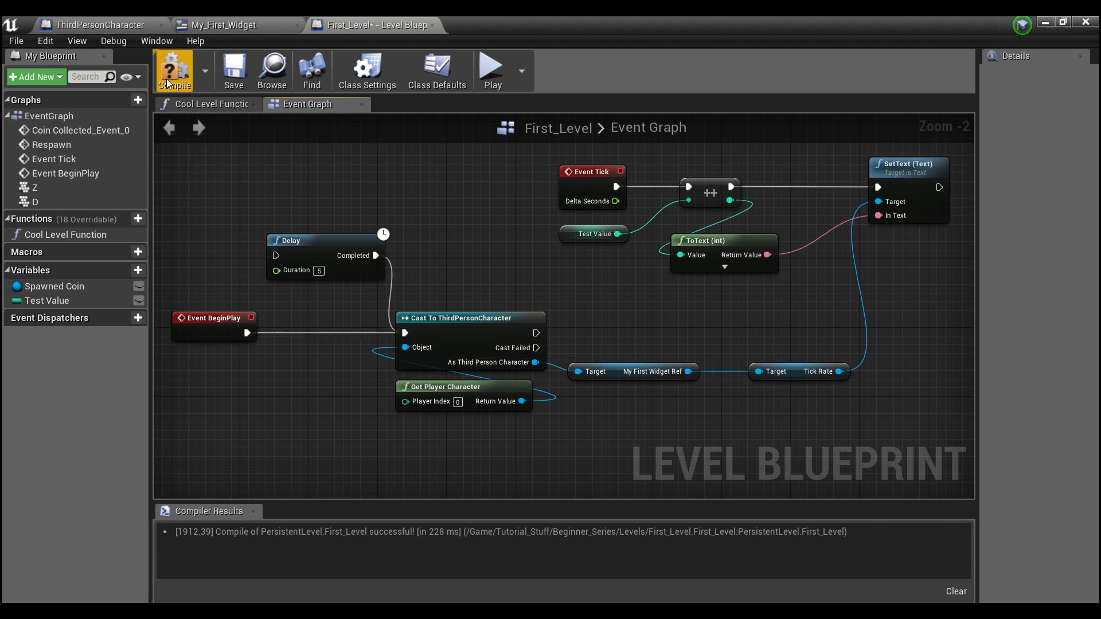
Step: Compile the Level Blueprint, play-test and stop the level, then return to the blueprint editor
left_click(233, 70)
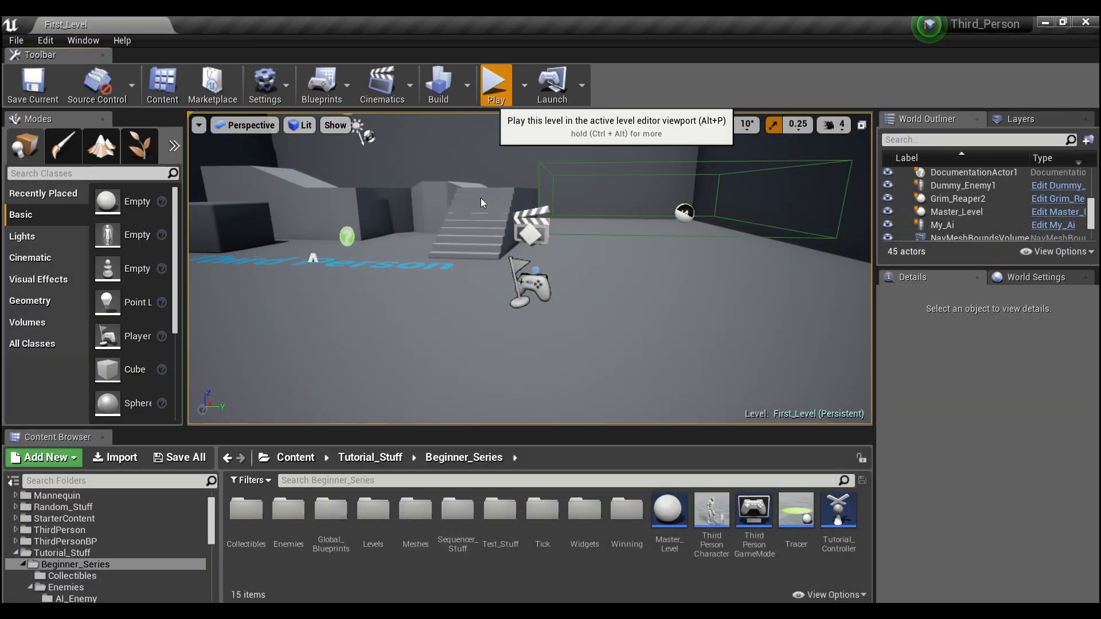
left_click(495, 81)
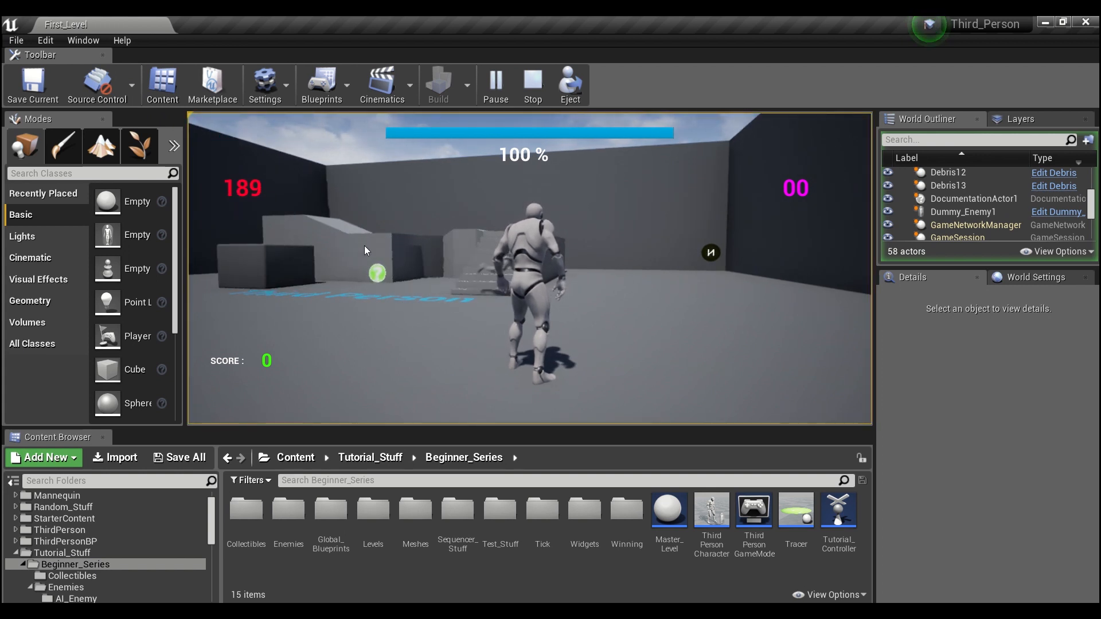
left_click(532, 82)
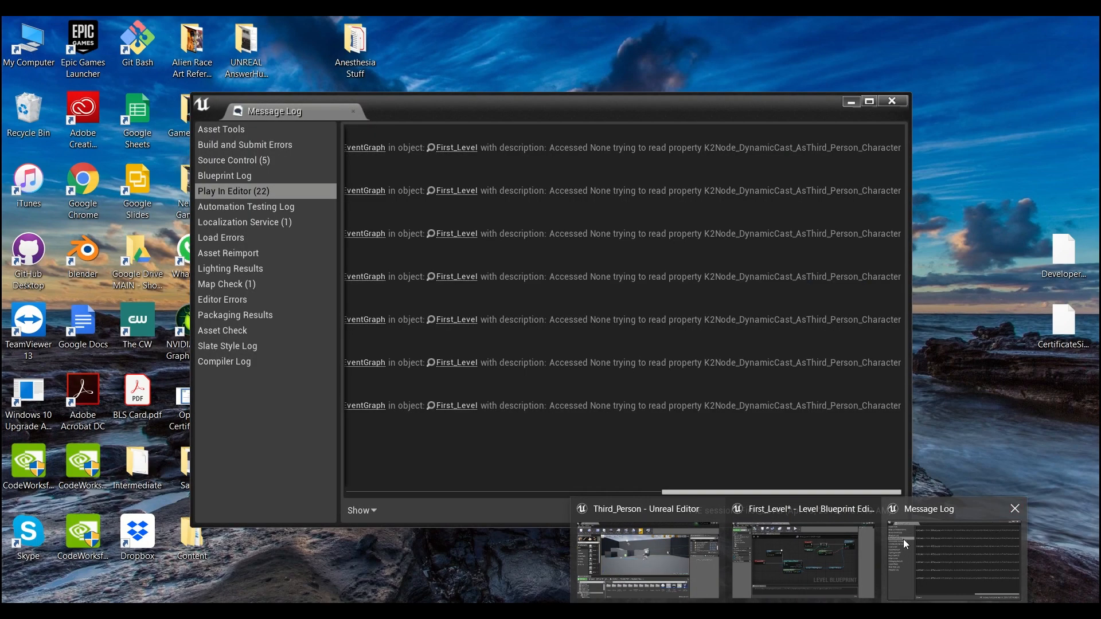
left_click(801, 560)
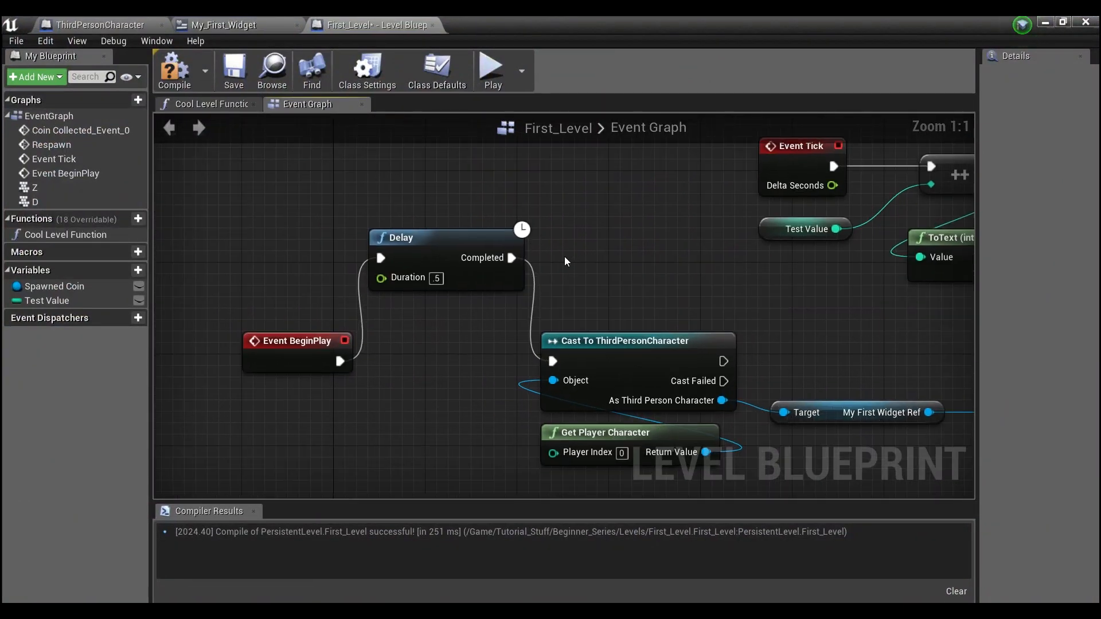
mouse_move(379, 278)
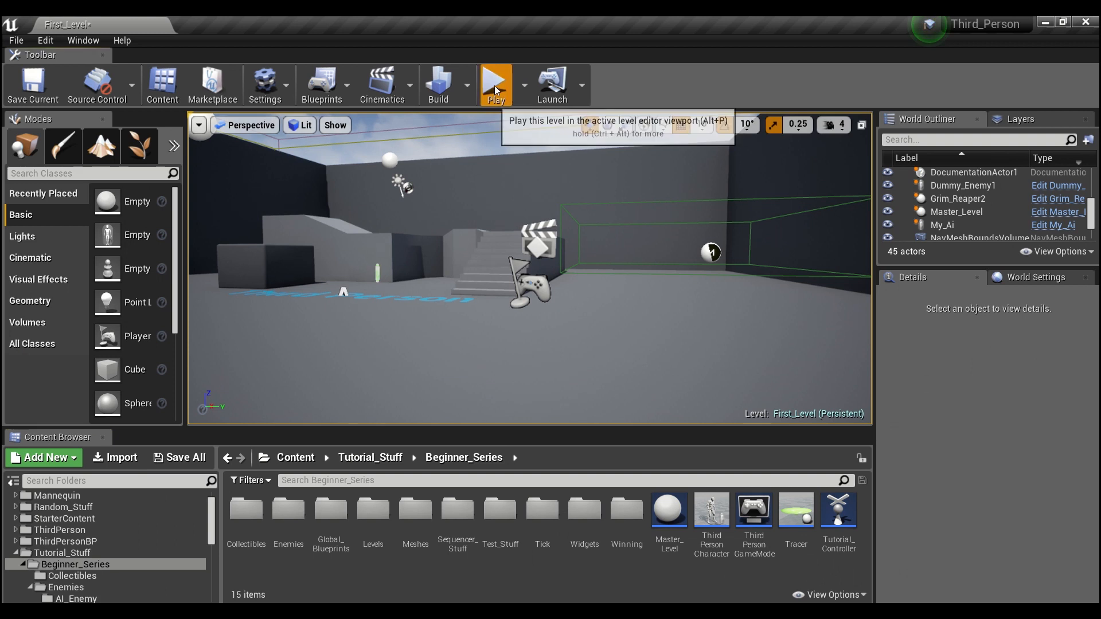
Step: Play-test the level again, review the Accessed None errors, and return to the Level Blueprint
left_click(496, 82)
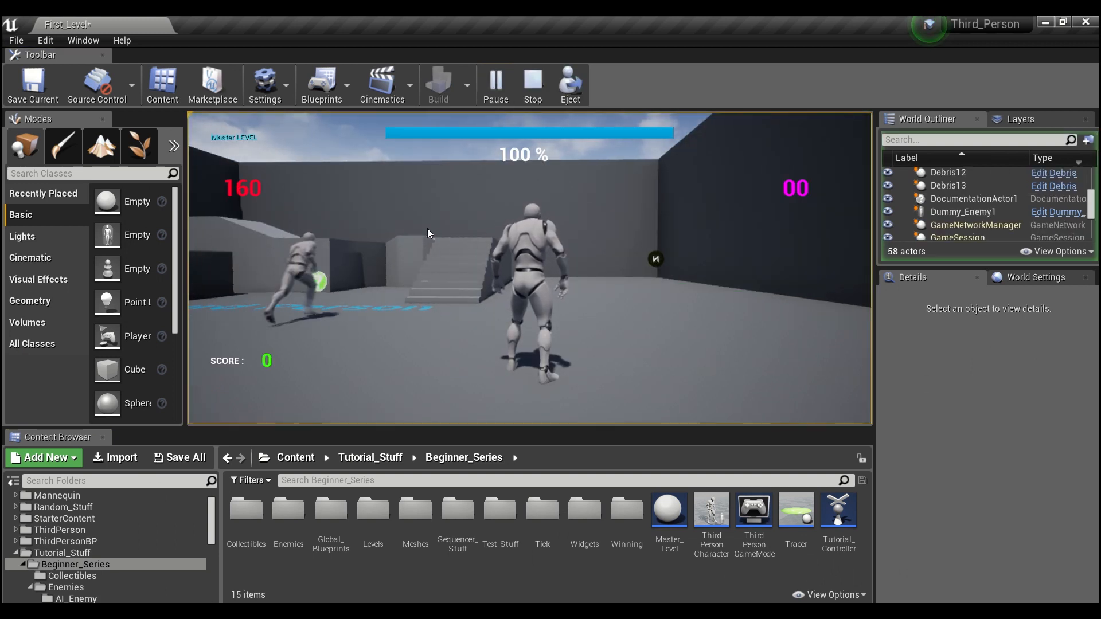
left_click(532, 84)
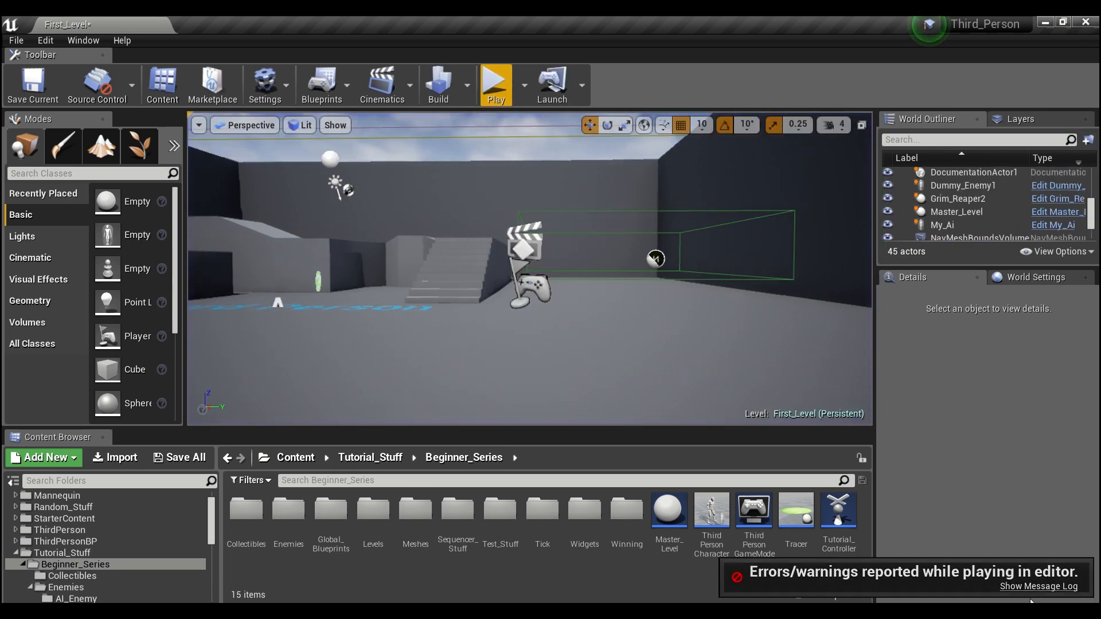
left_click(1038, 586)
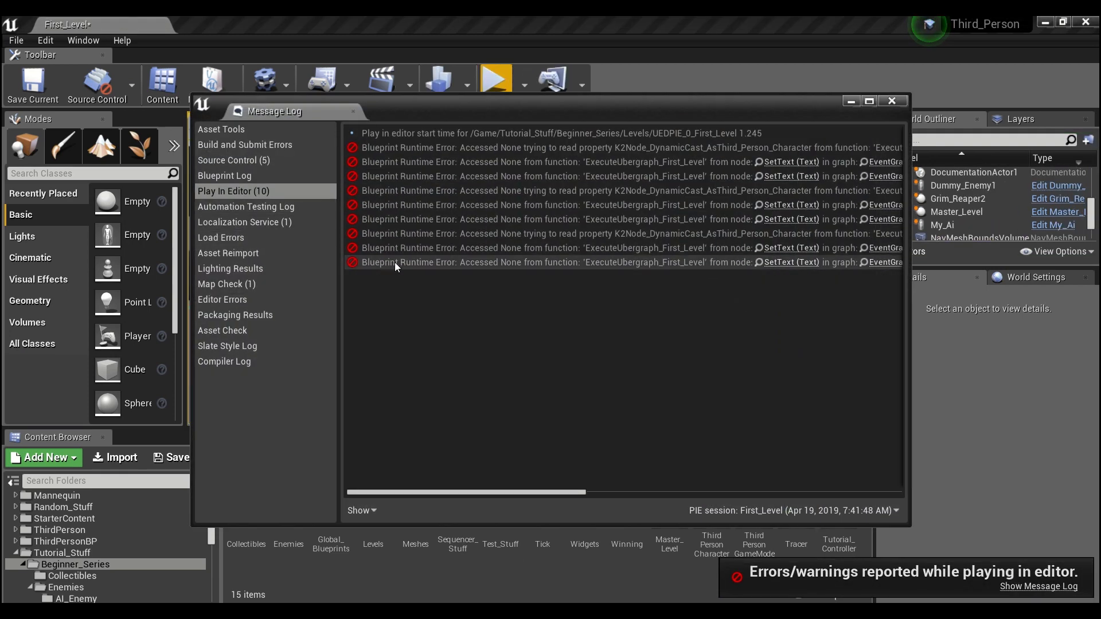
mouse_move(385, 201)
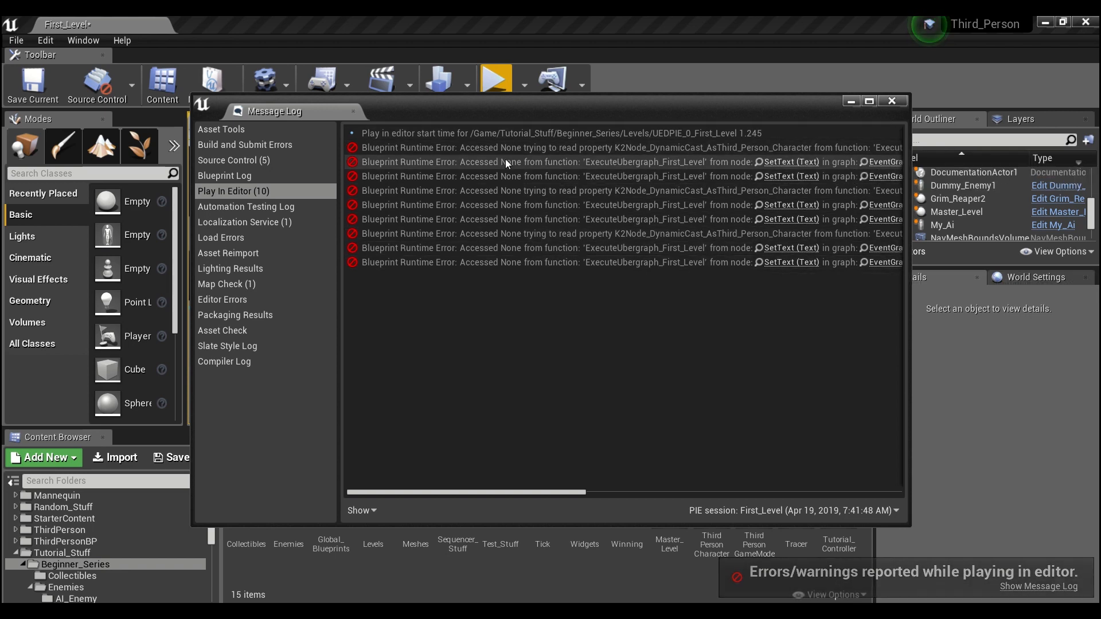
left_click(891, 100)
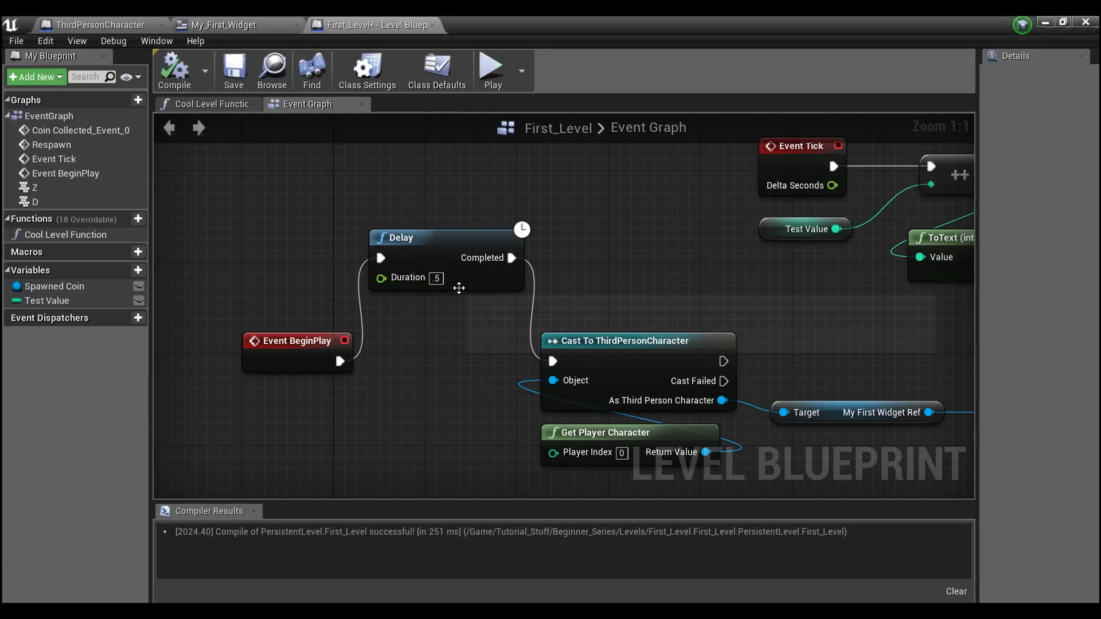
mouse_move(523, 280)
type("2")
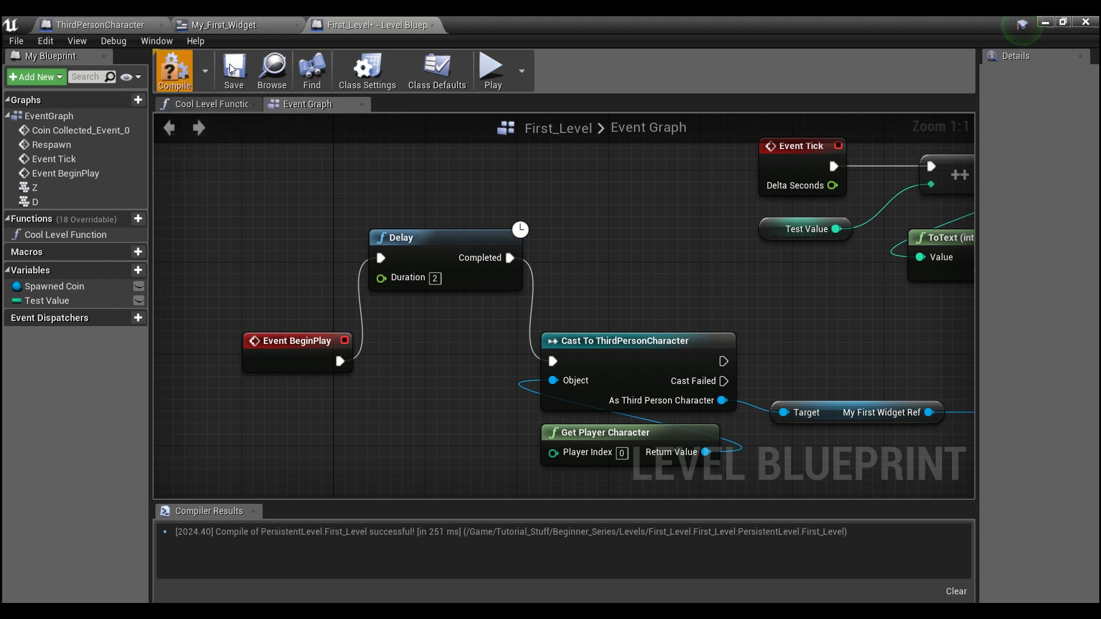
Step: Recompile with the 2-second Delay and run a play-test session
left_click(173, 69)
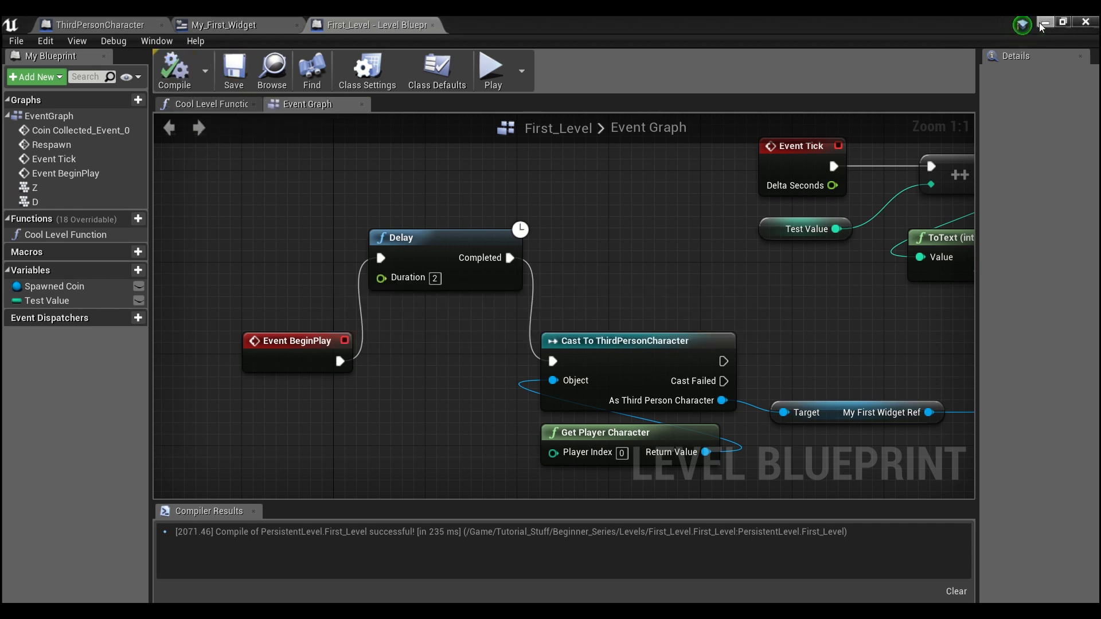
left_click(492, 69)
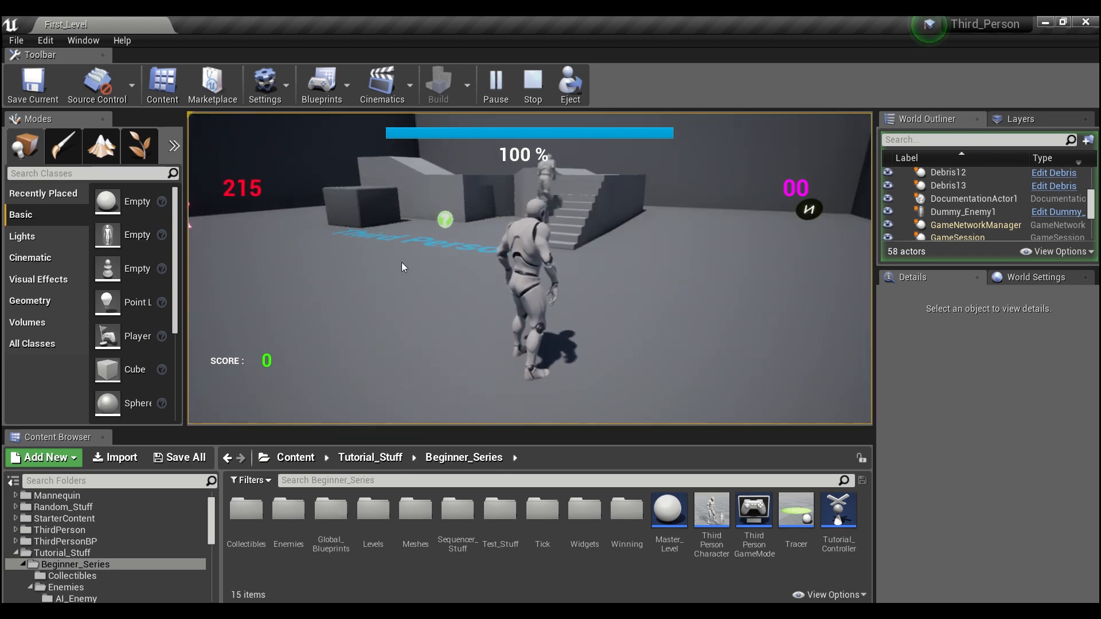
left_click(533, 84)
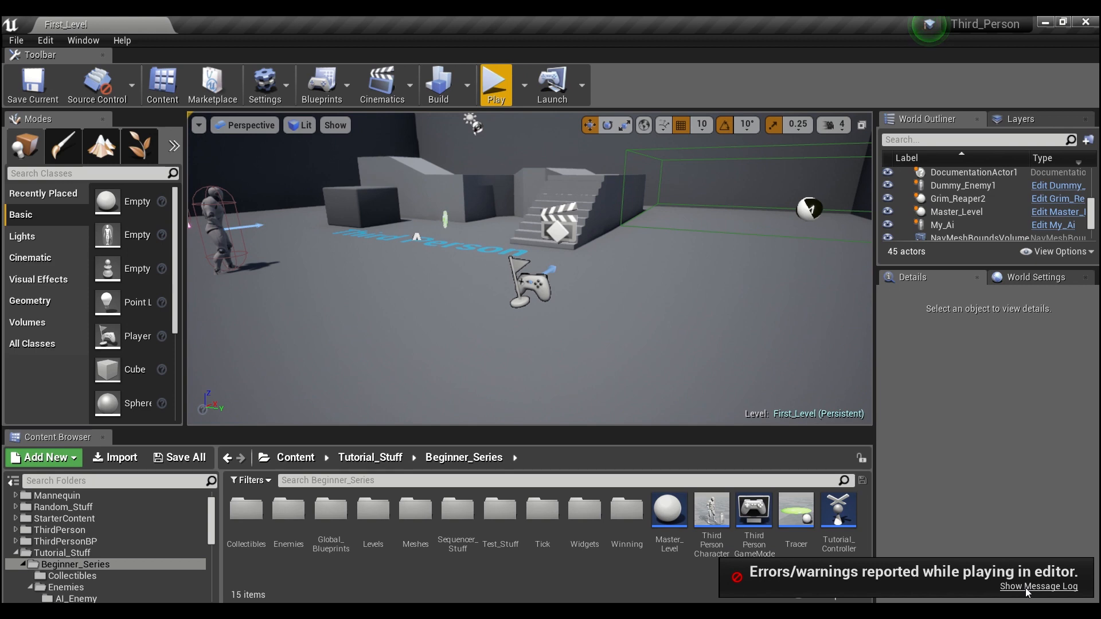
Step: Scroll through the Accessed None errors in the Message Log, then return to the Level Blueprint
left_click(1038, 586)
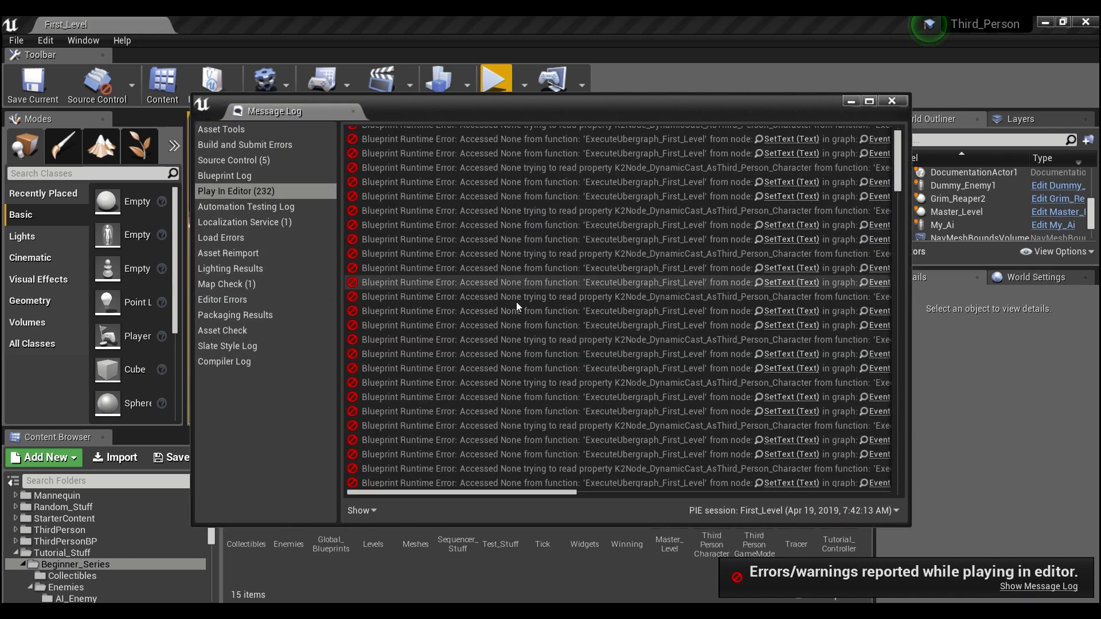
scroll("right", 3)
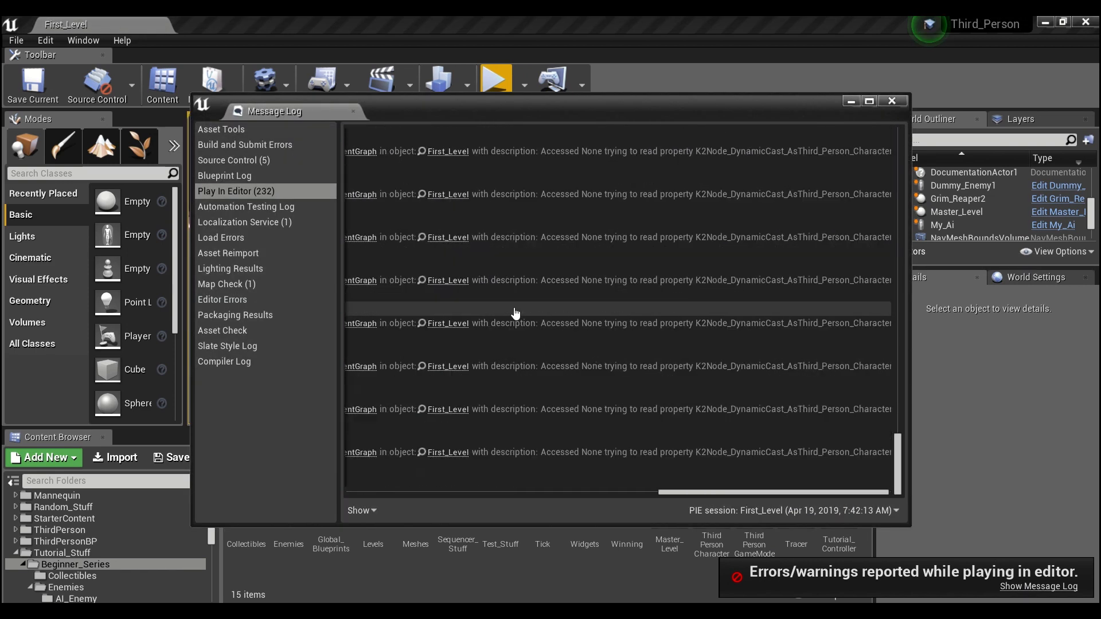
scroll("down", 3)
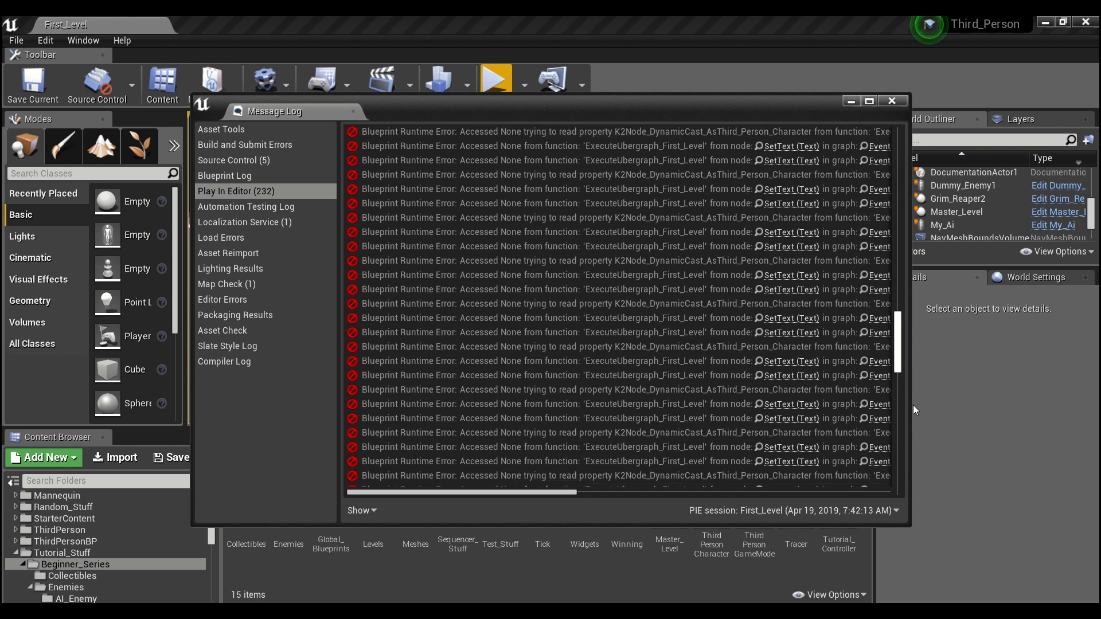
scroll("down", 3)
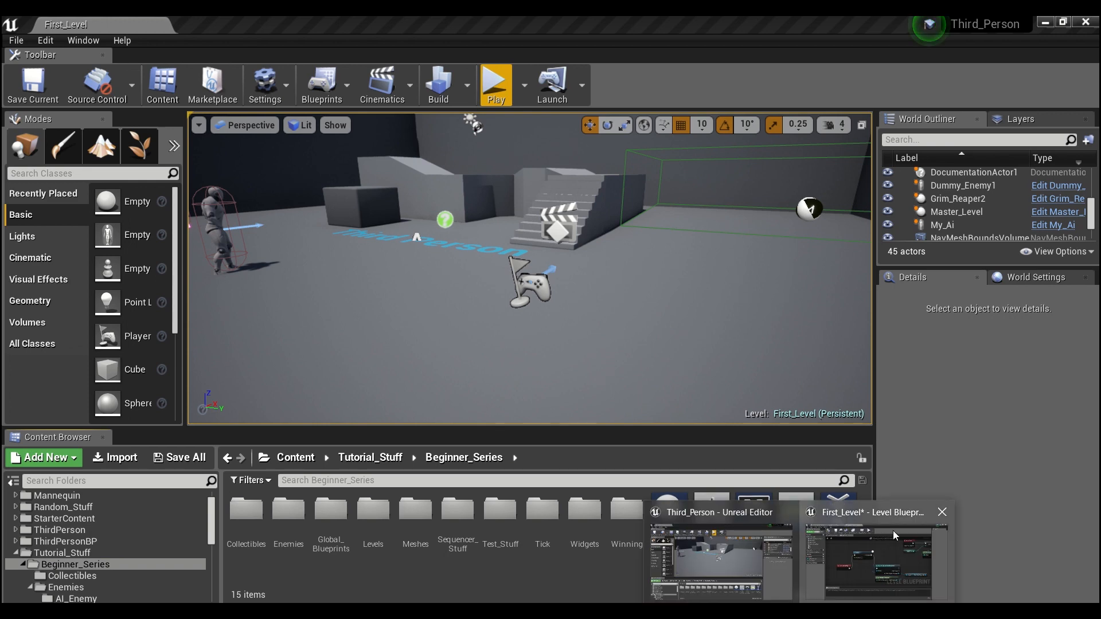
left_click(874, 561)
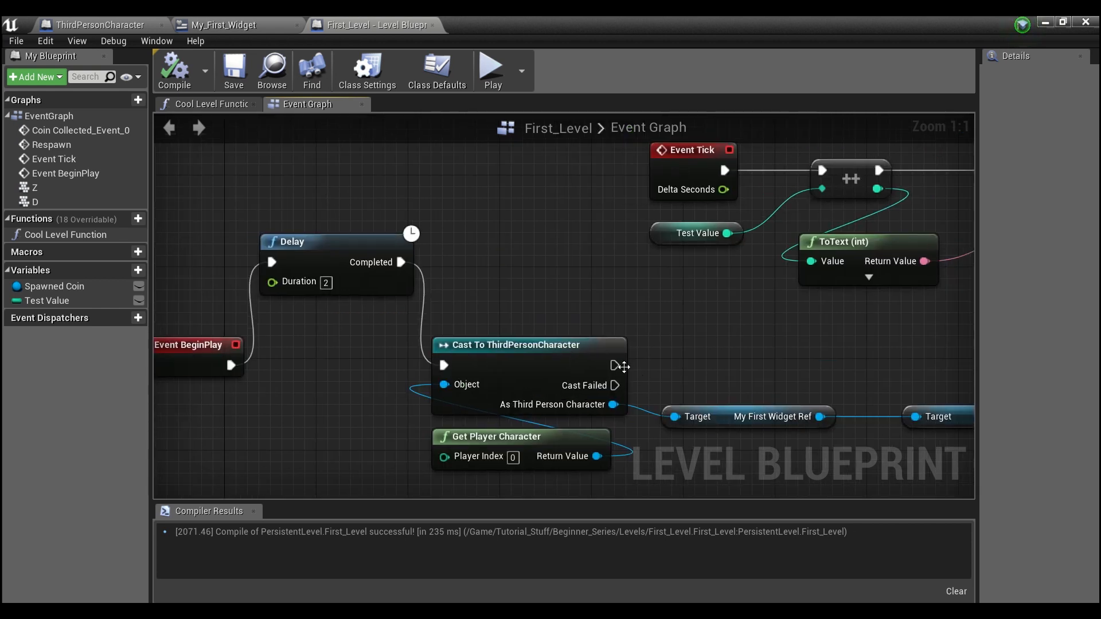
Step: Add a variable named Test Reference and search 'my fi' for its My First Widget type
scroll("down", 3)
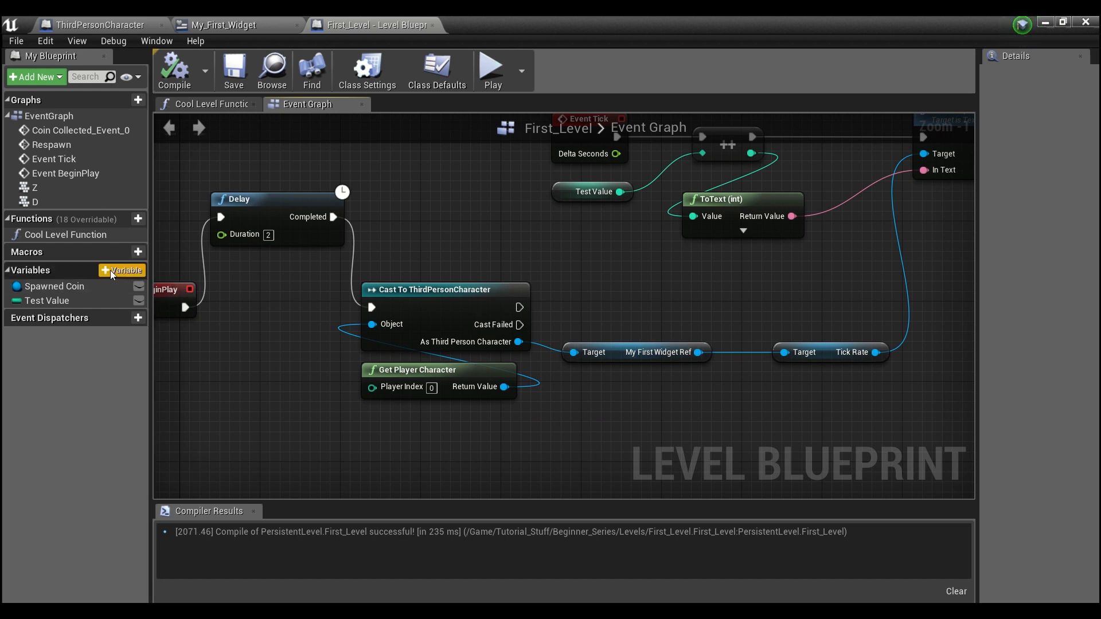
left_click(124, 270)
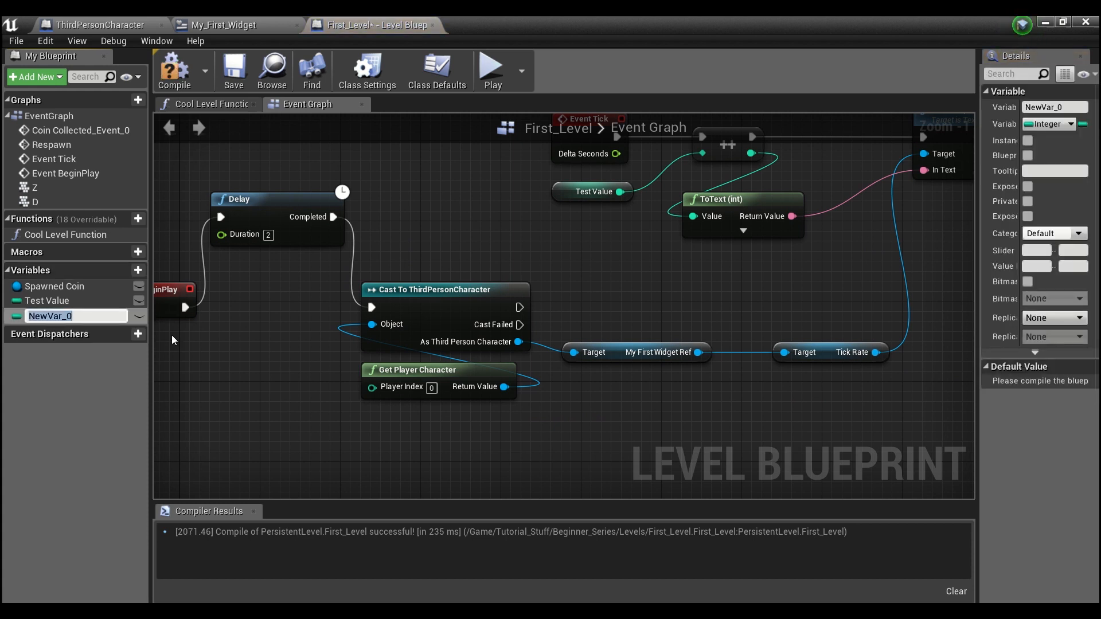
type("Test Reference")
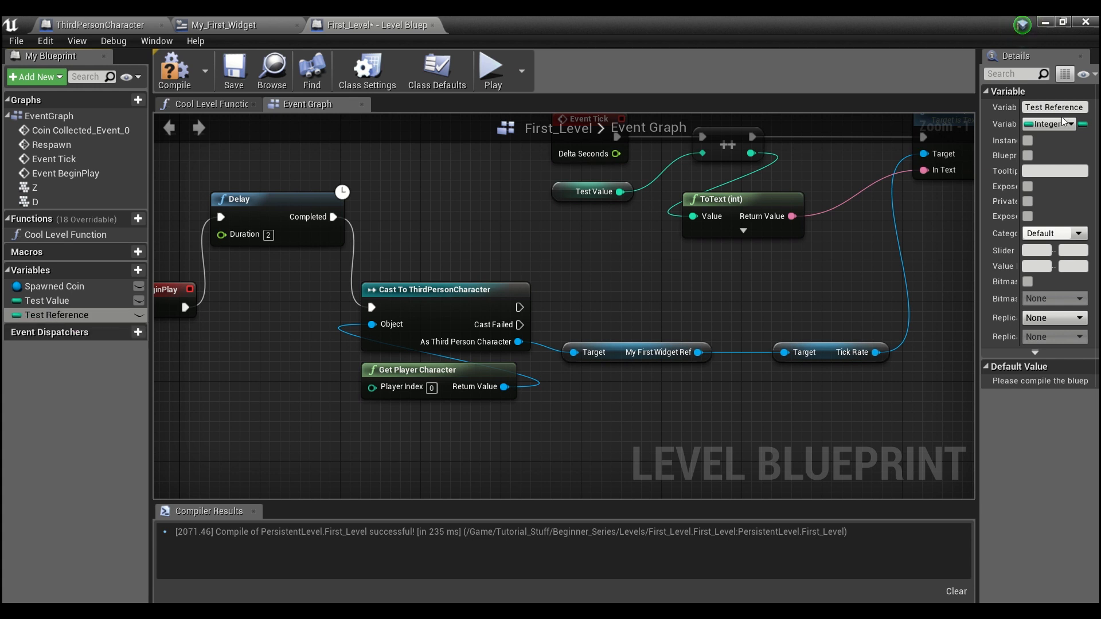
left_click(1053, 124)
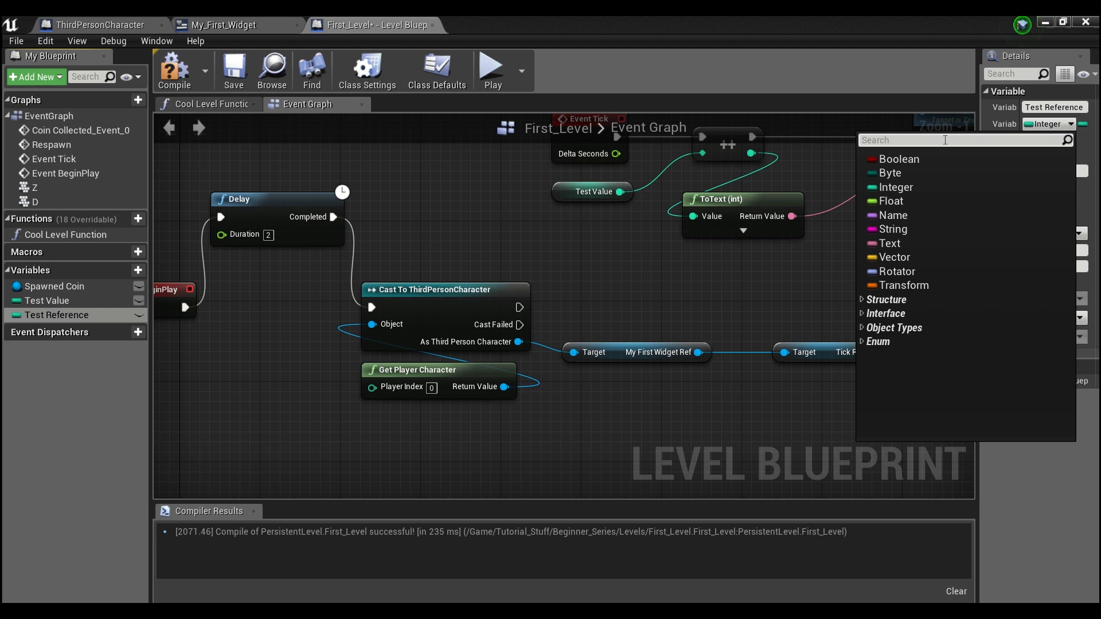
type("my fi")
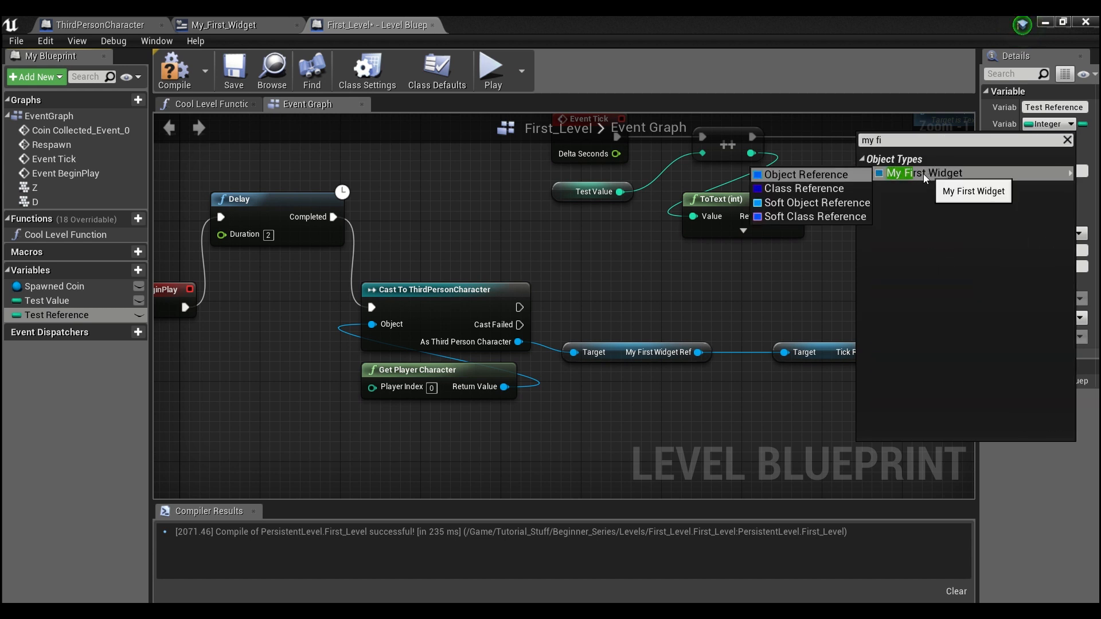
mouse_move(808, 173)
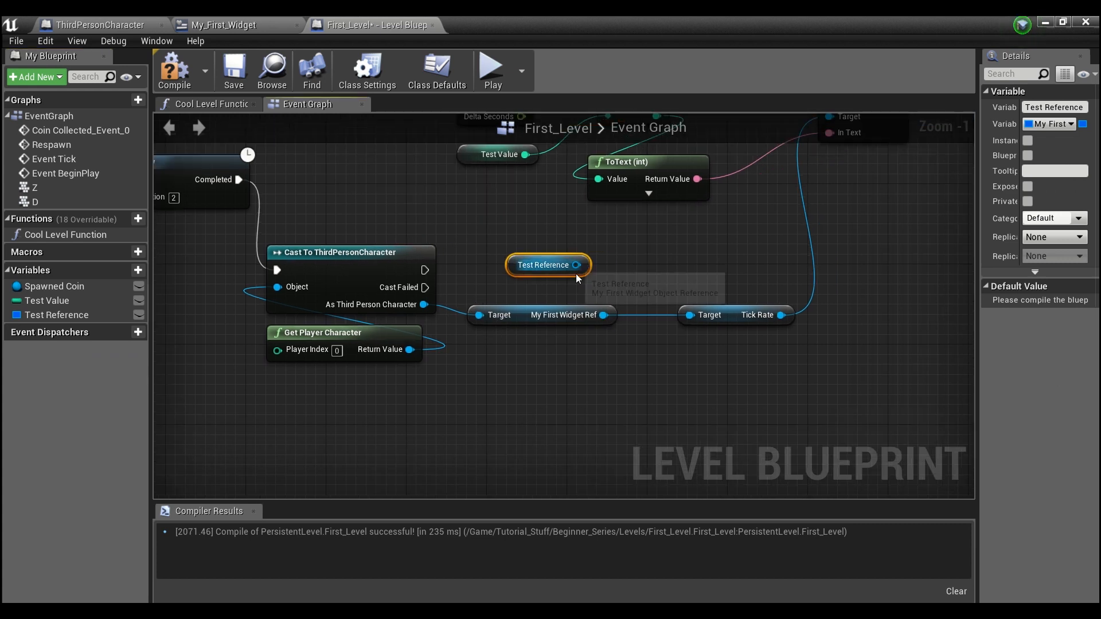
mouse_move(591, 290)
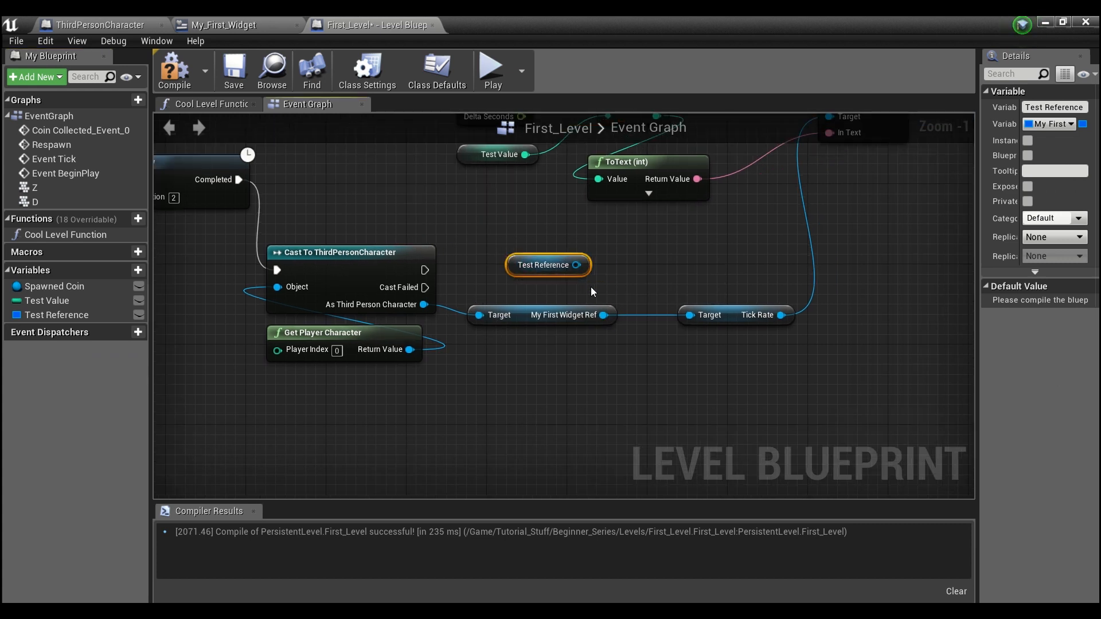
mouse_move(547, 265)
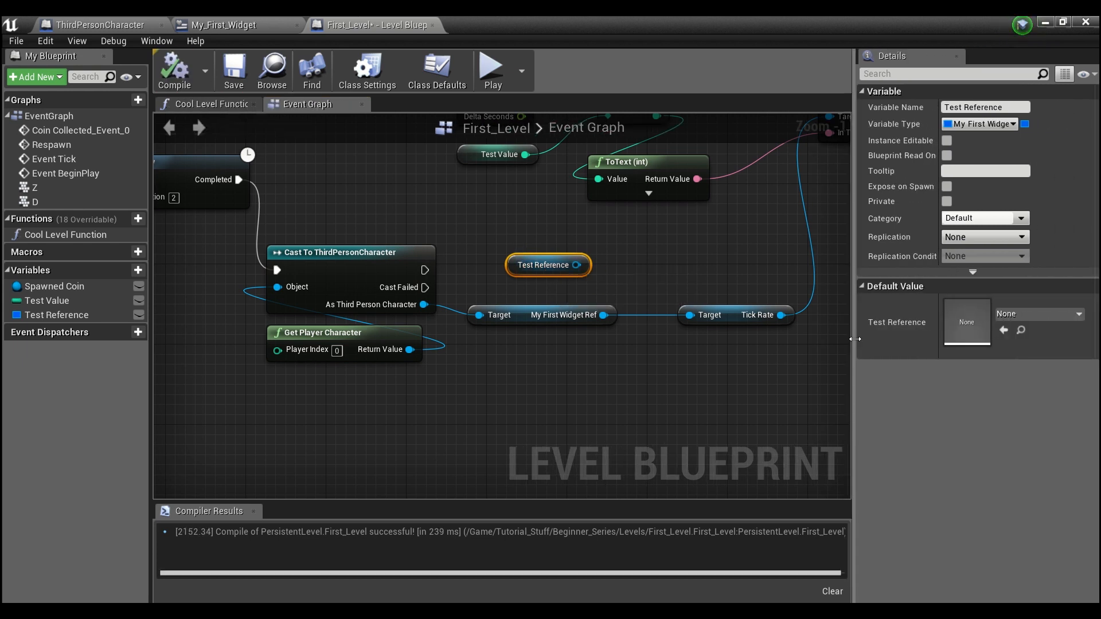
Step: Connect Test Reference to the Tick Rate target, replacing the widget reference, and compile
left_click(1038, 313)
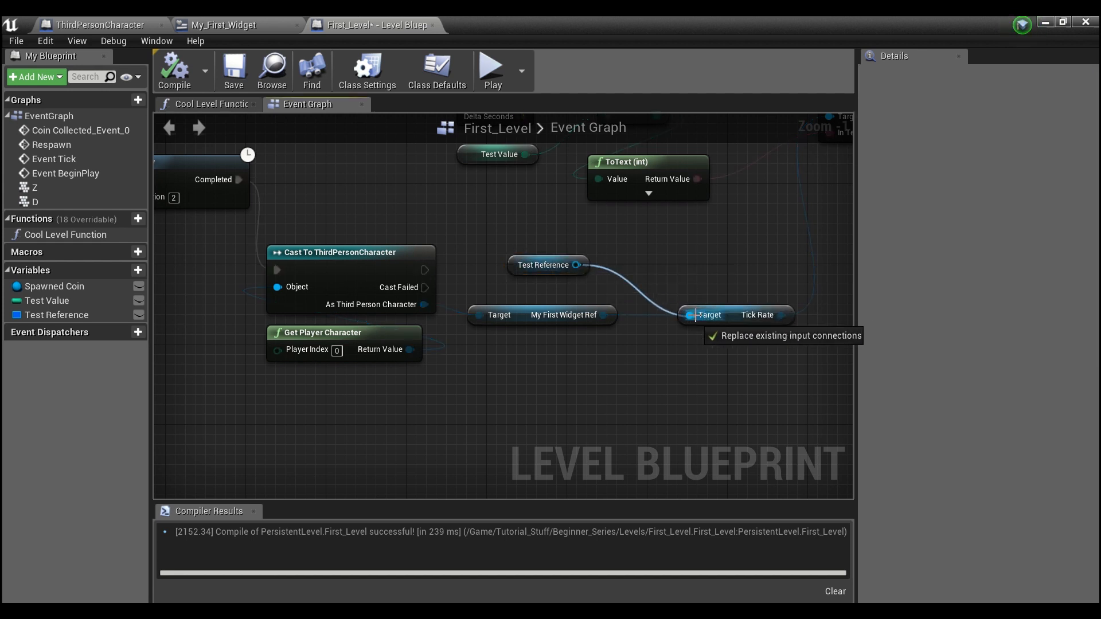
left_click(607, 355)
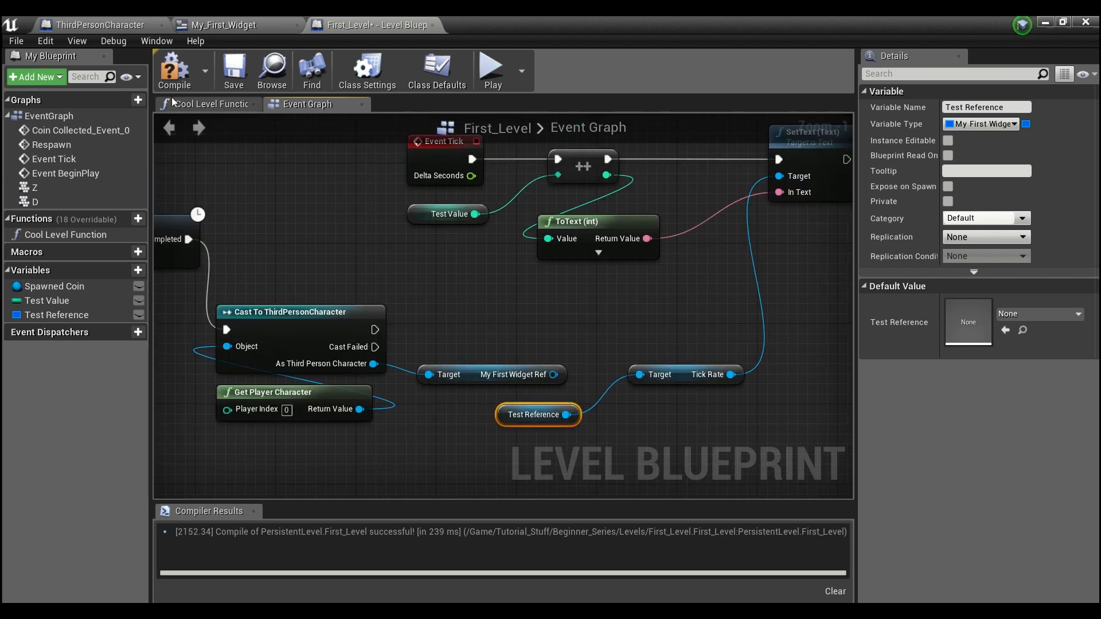
left_click(233, 70)
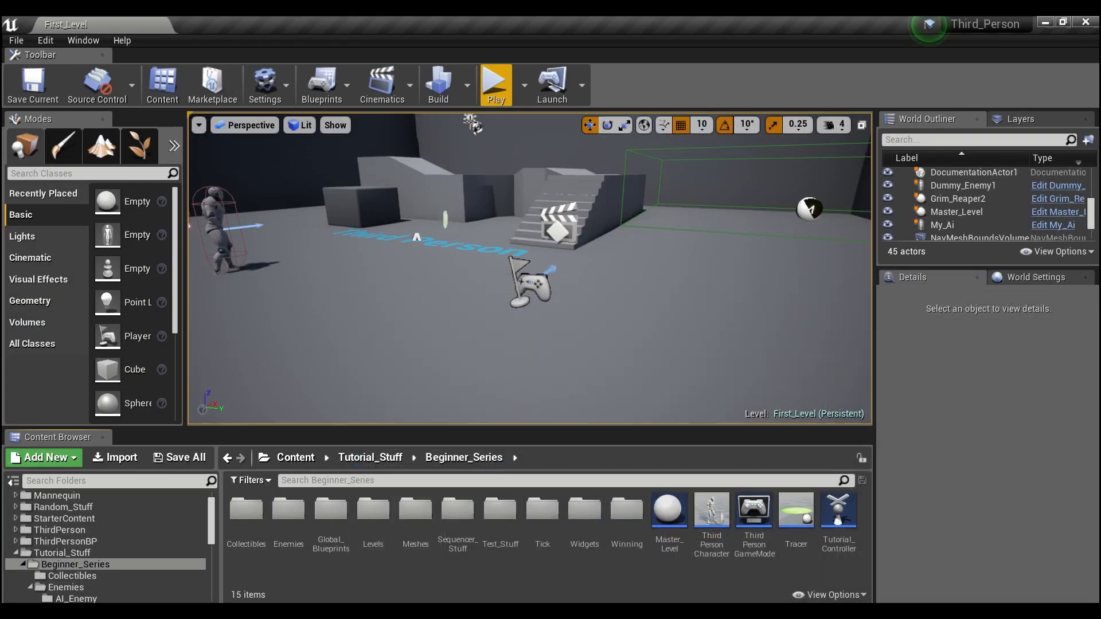
Step: Play-test the level using Test Reference, then open the error log
left_click(495, 79)
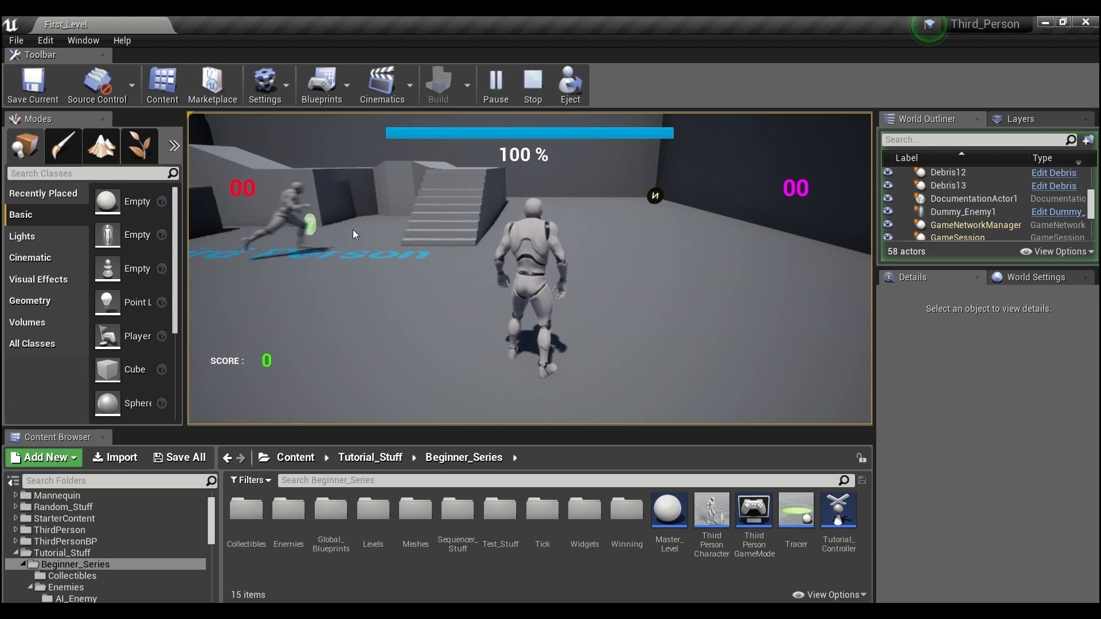
left_click(532, 84)
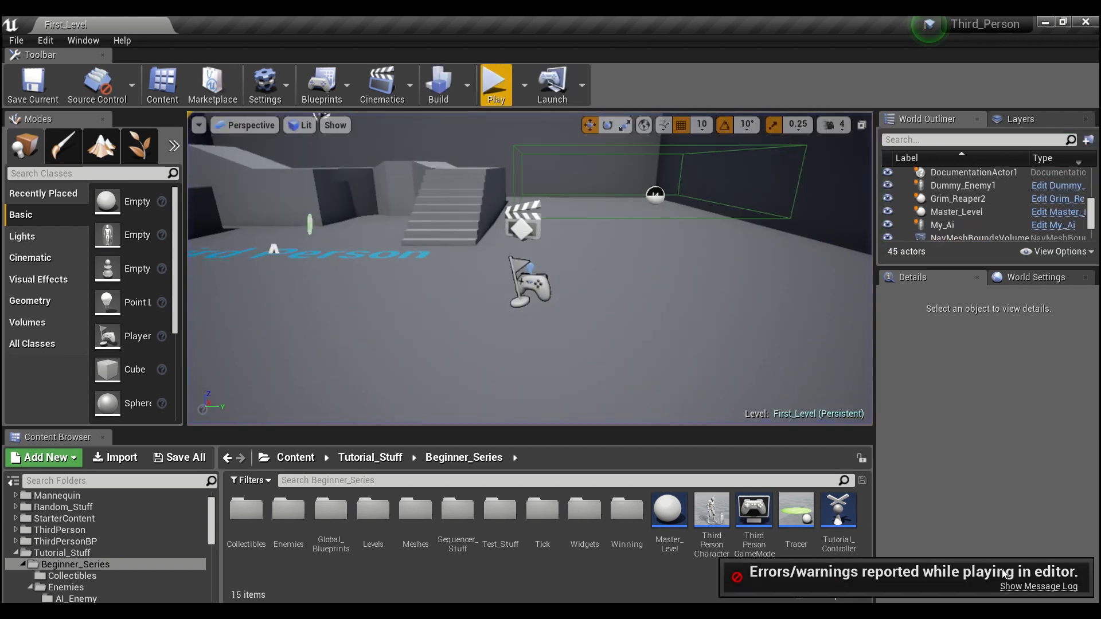
left_click(1037, 586)
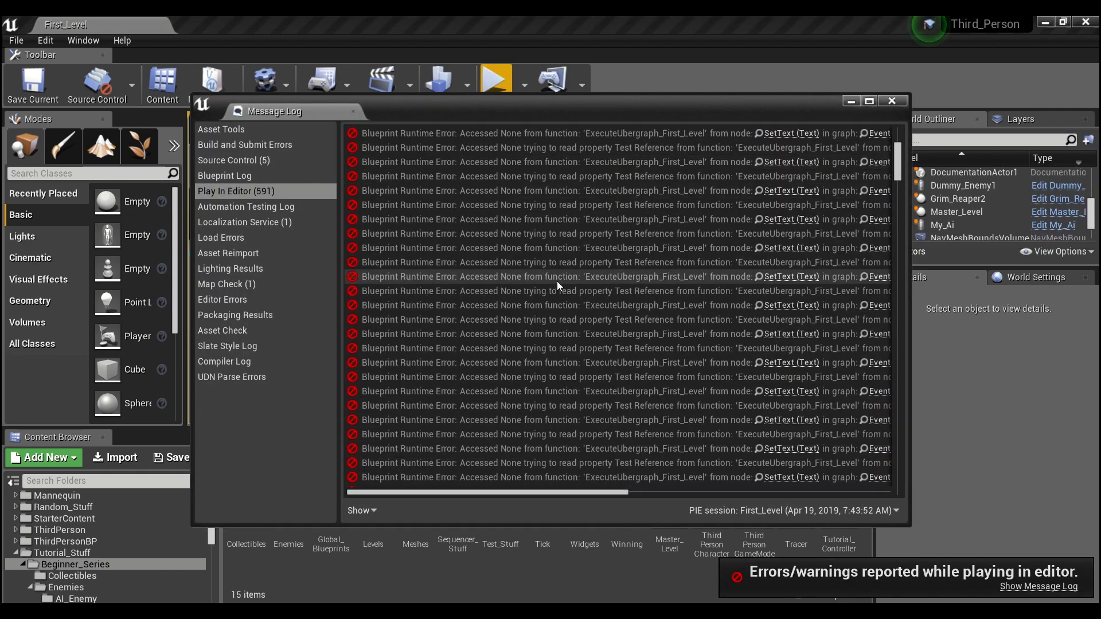
Step: Review the Accessed None errors for Test Reference and SetText, closing and reopening the log
scroll("down", 3)
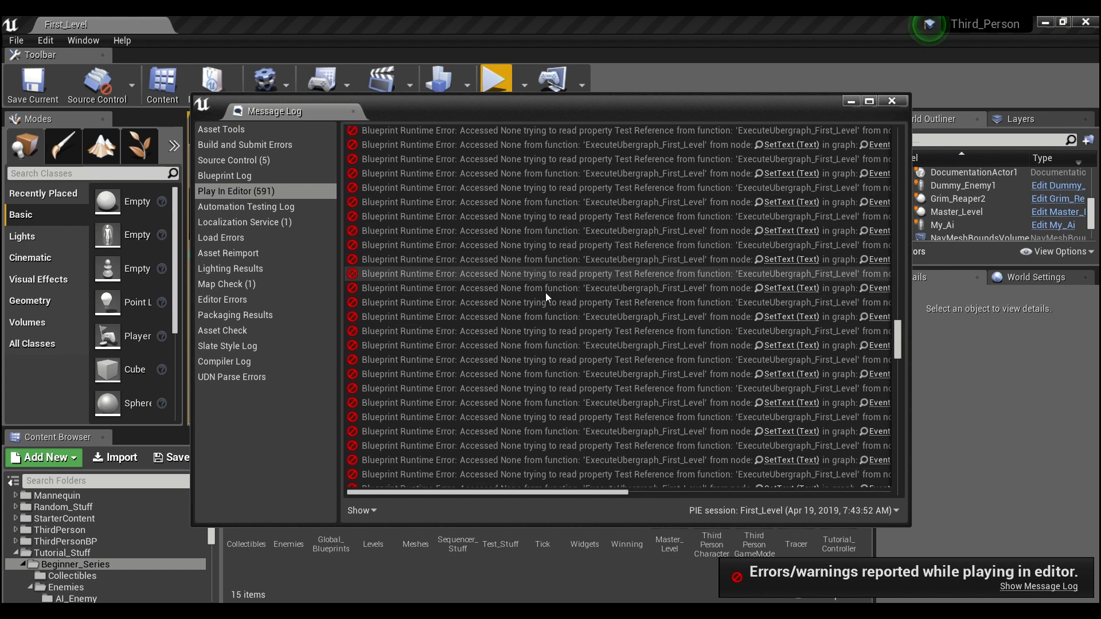
scroll("right", 3)
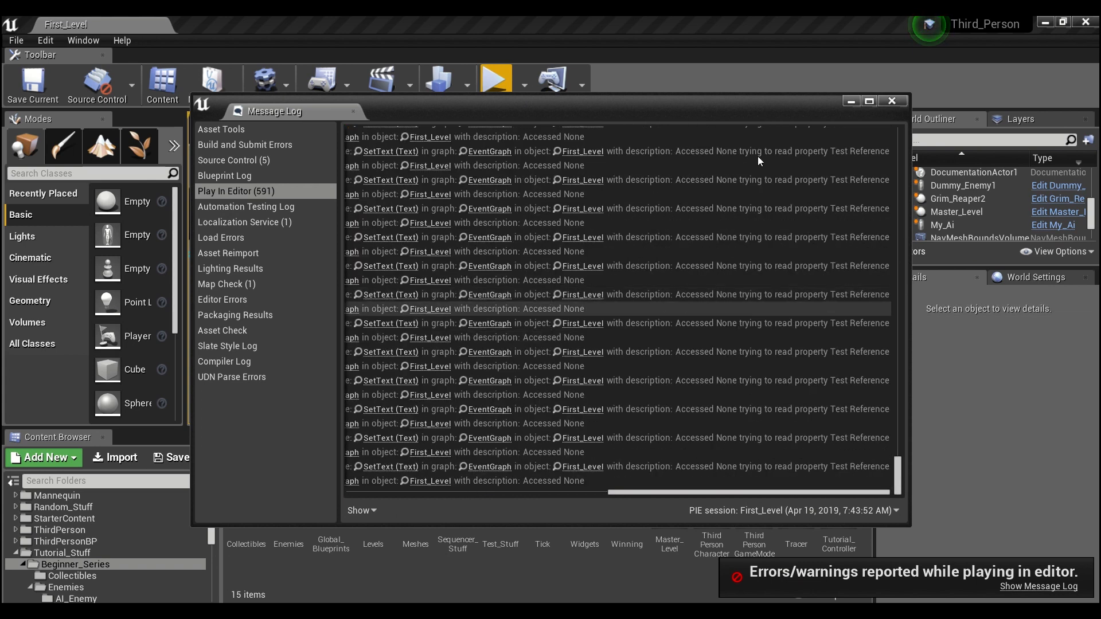
left_click(891, 101)
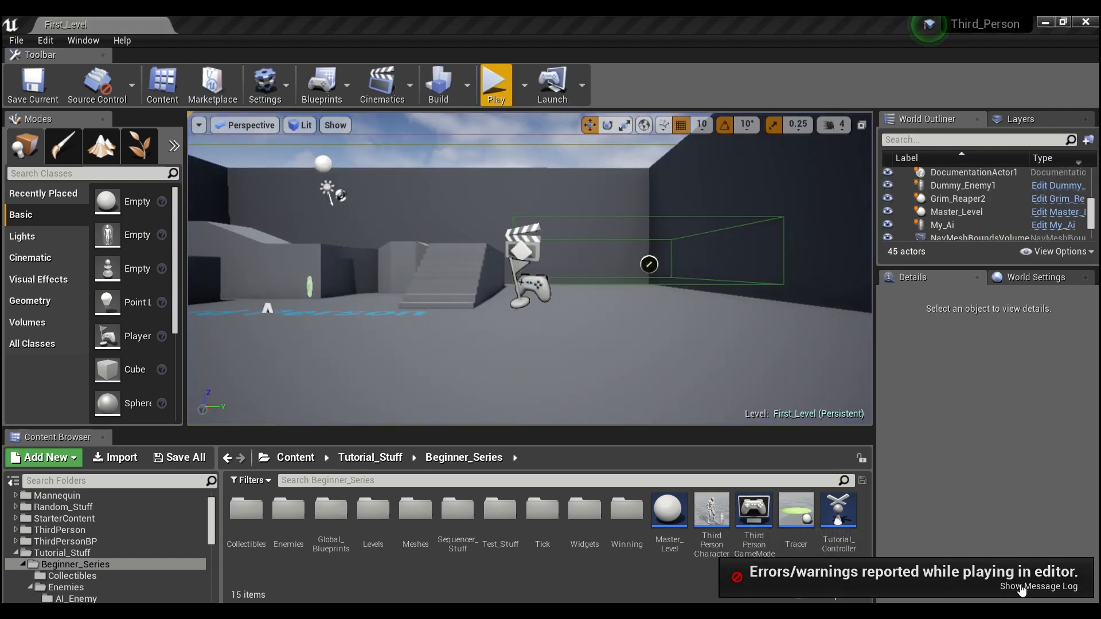
left_click(1038, 586)
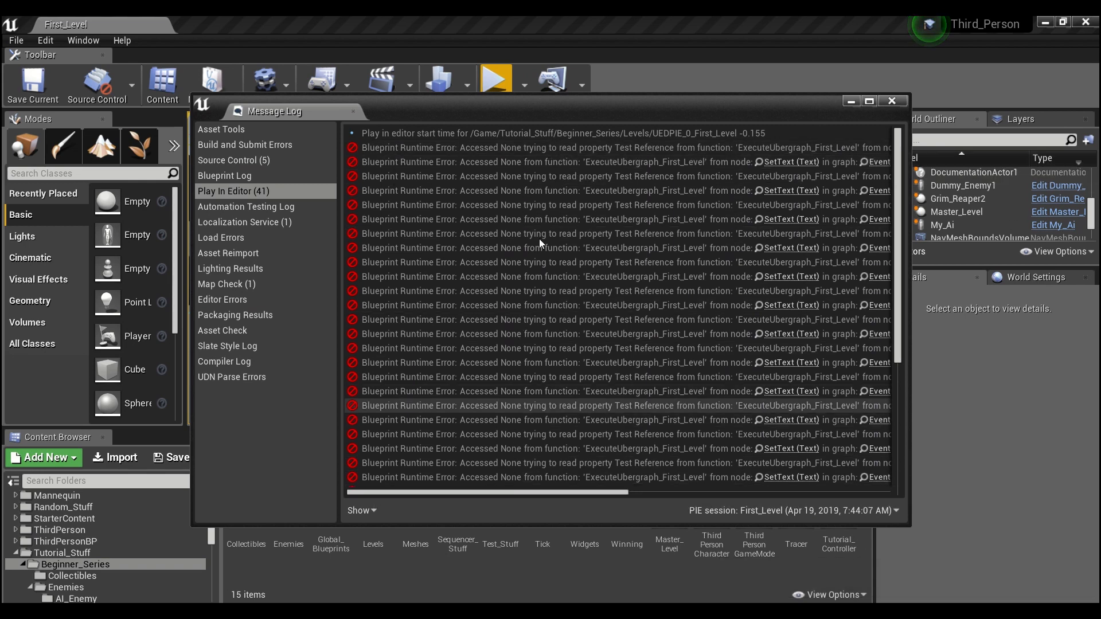
left_click(891, 100)
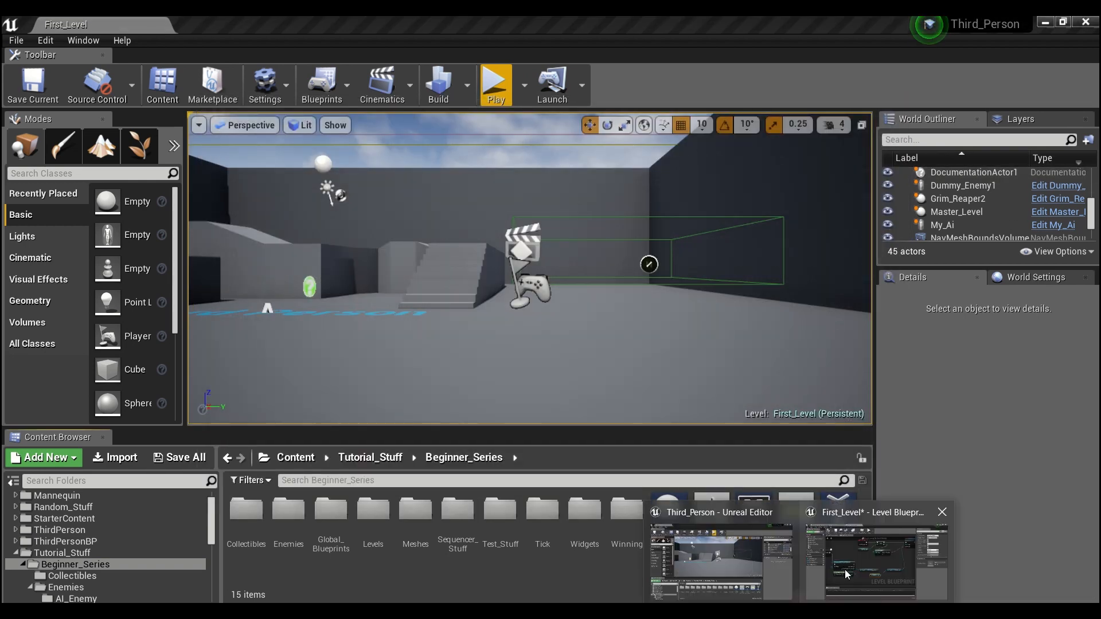
Step: Bring the First_Level Level Blueprint window back from the taskbar
left_click(873, 562)
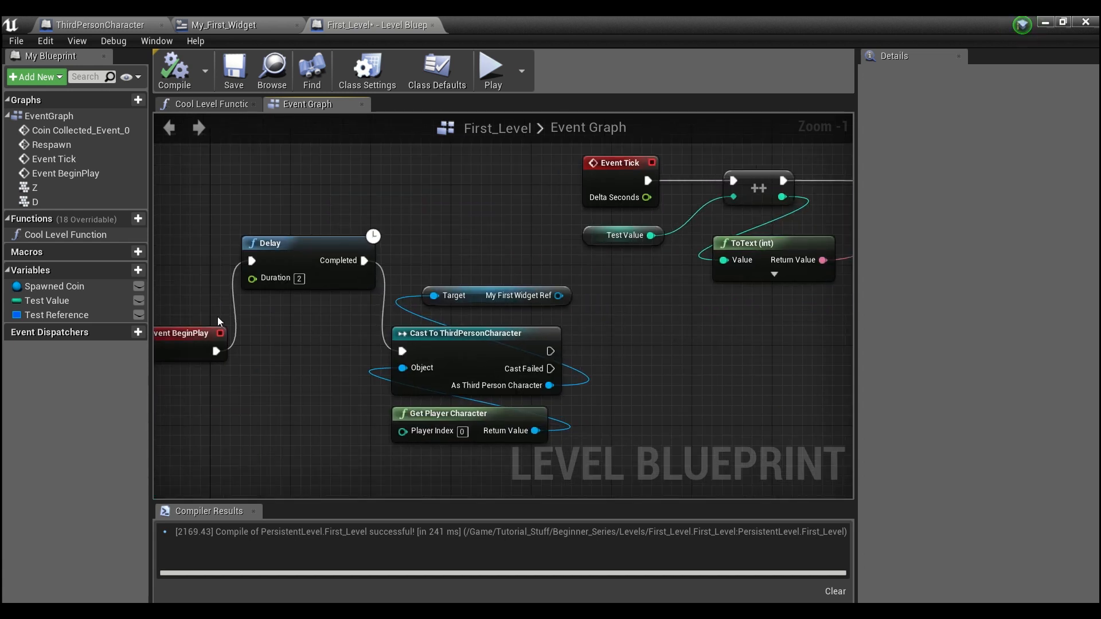
mouse_move(544, 368)
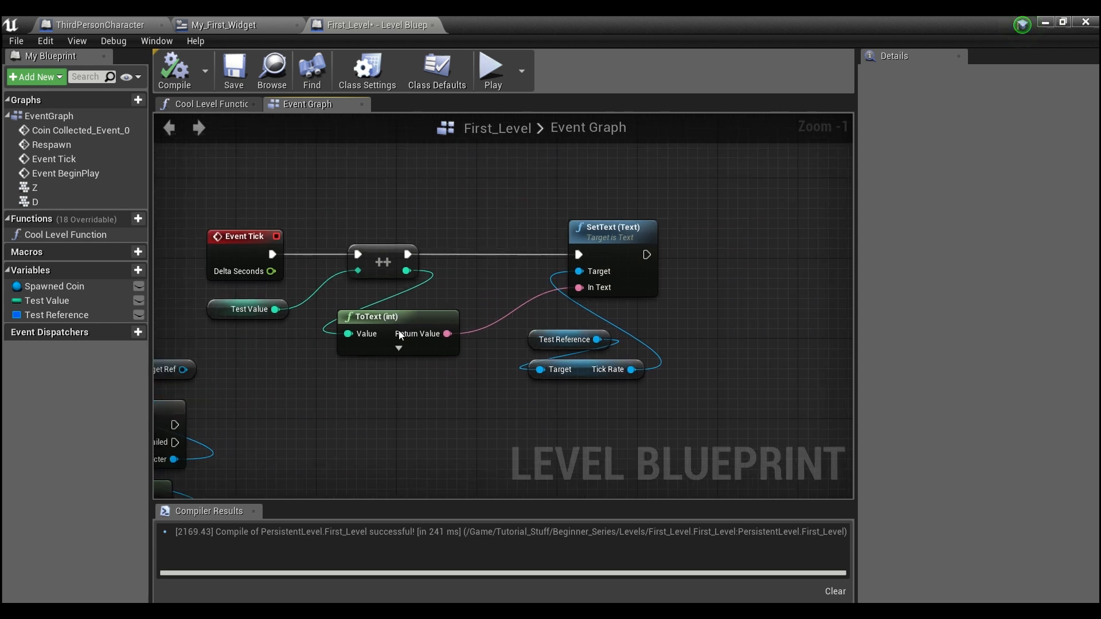
mouse_move(547, 362)
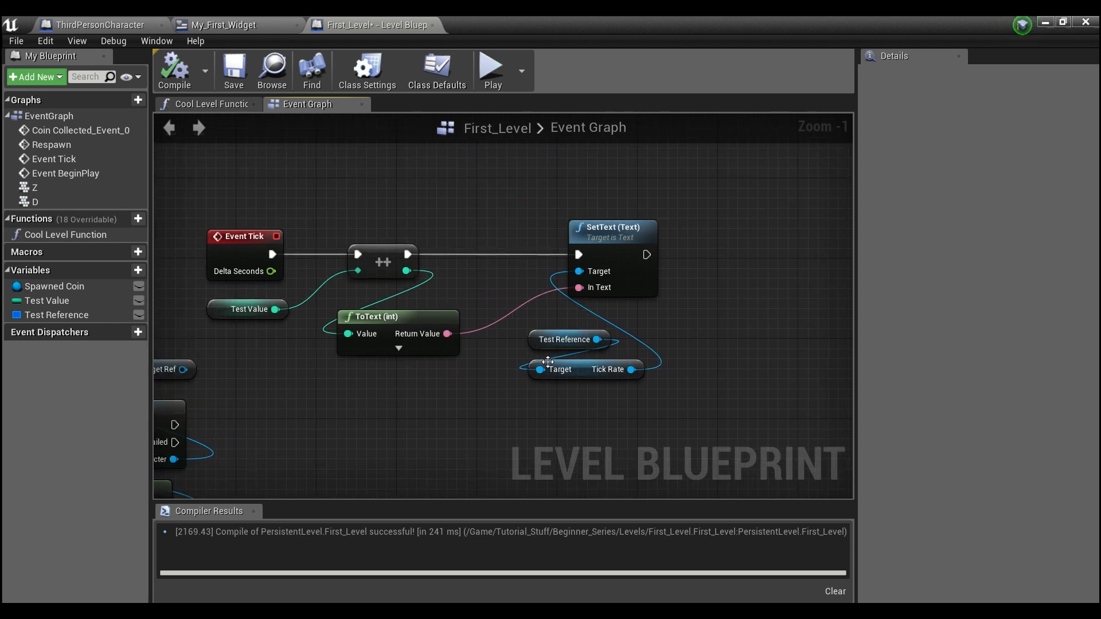
Step: Add a SET Test Reference node from My Blueprint beside the ThirdPersonCharacter cast
left_click(569, 339)
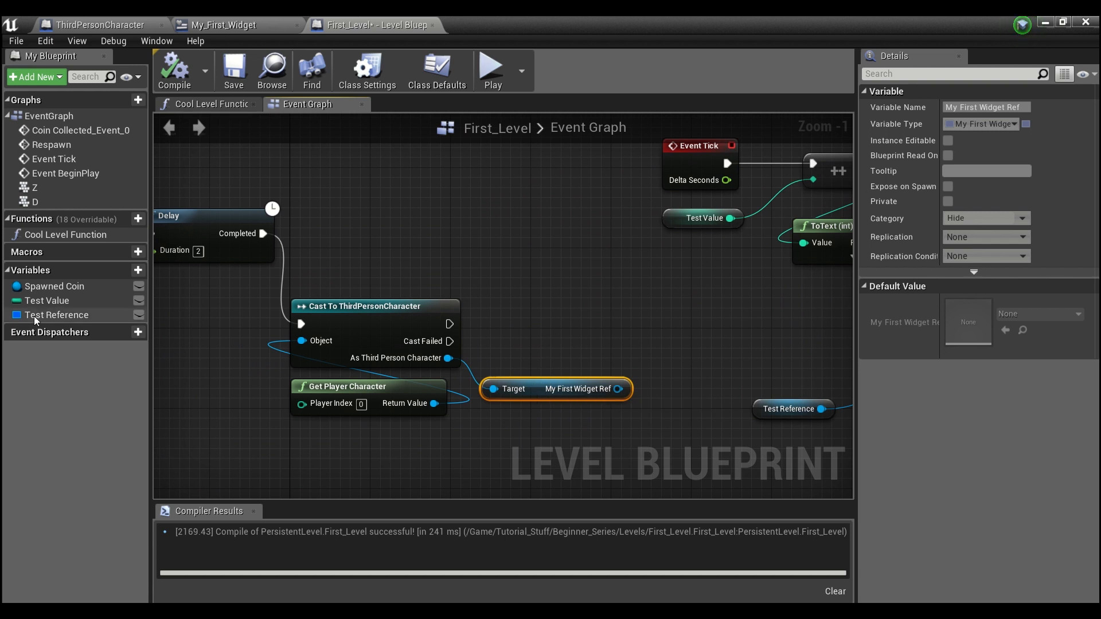
left_click(56, 315)
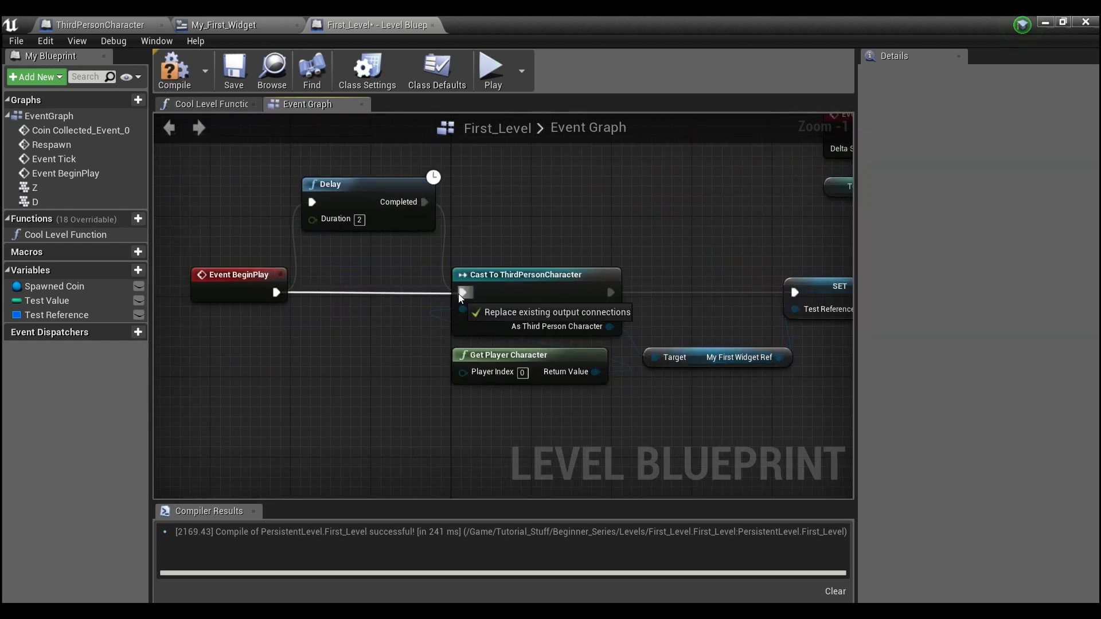
Step: Wire Event BeginPlay into the cast, save the level, and end the play test
left_click(233, 70)
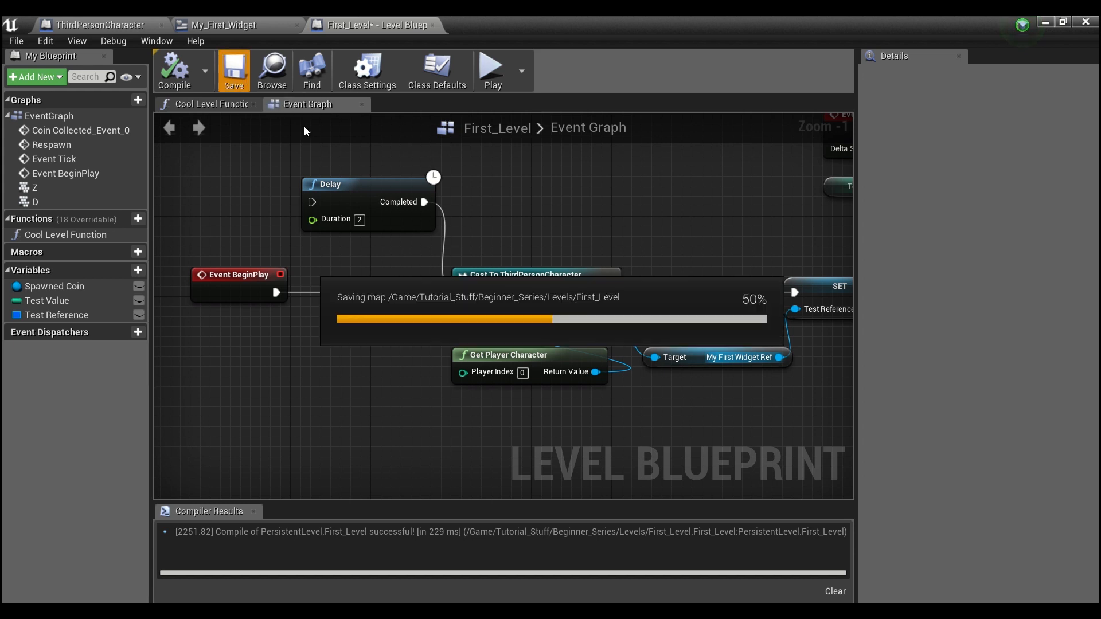
left_click(492, 67)
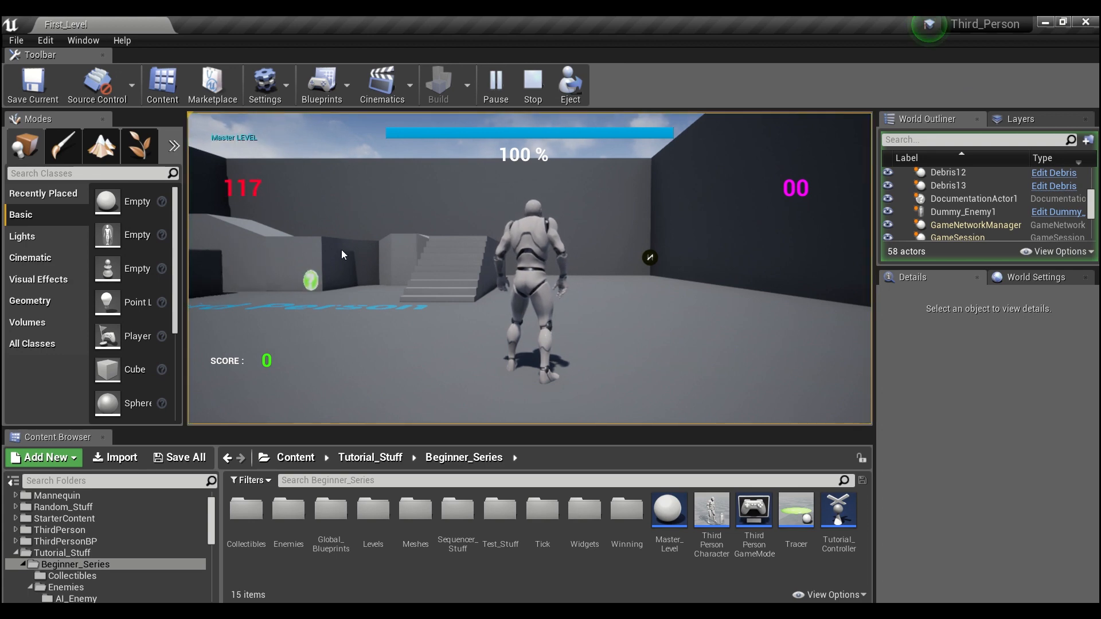
left_click(532, 84)
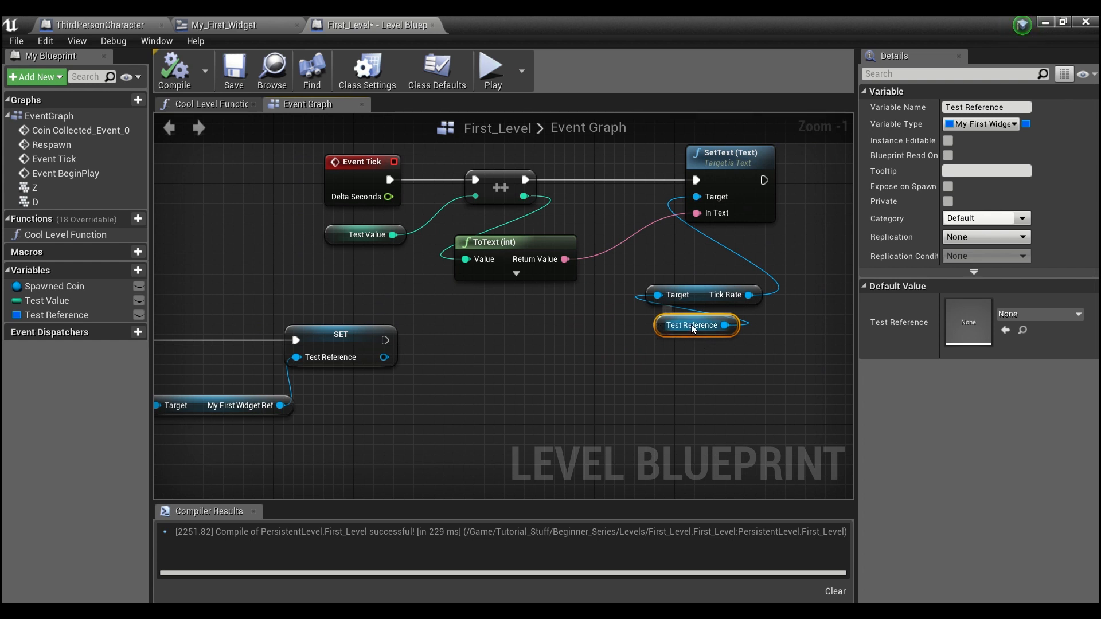
Step: Save First_Level again and reposition the Test Reference getter node near SetText
left_click(532, 336)
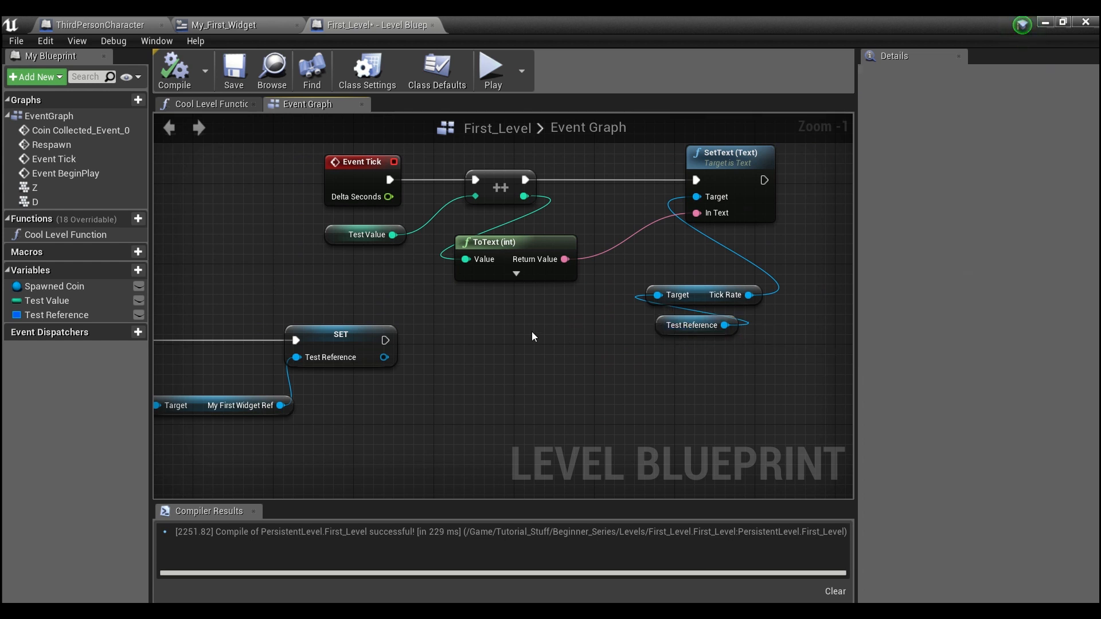
left_click(233, 70)
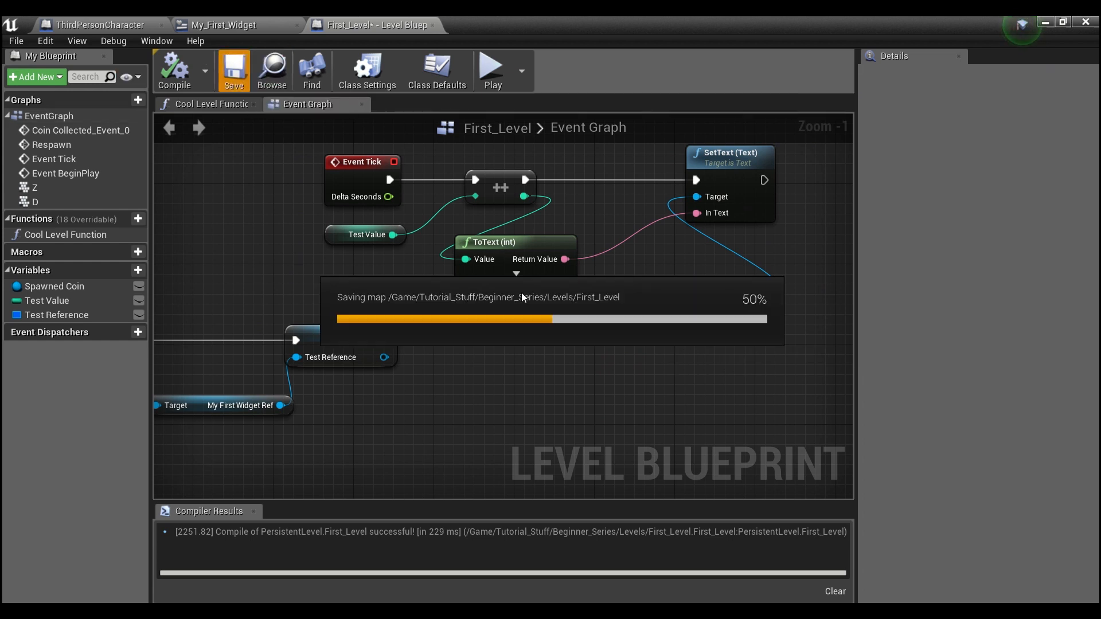
left_click(233, 70)
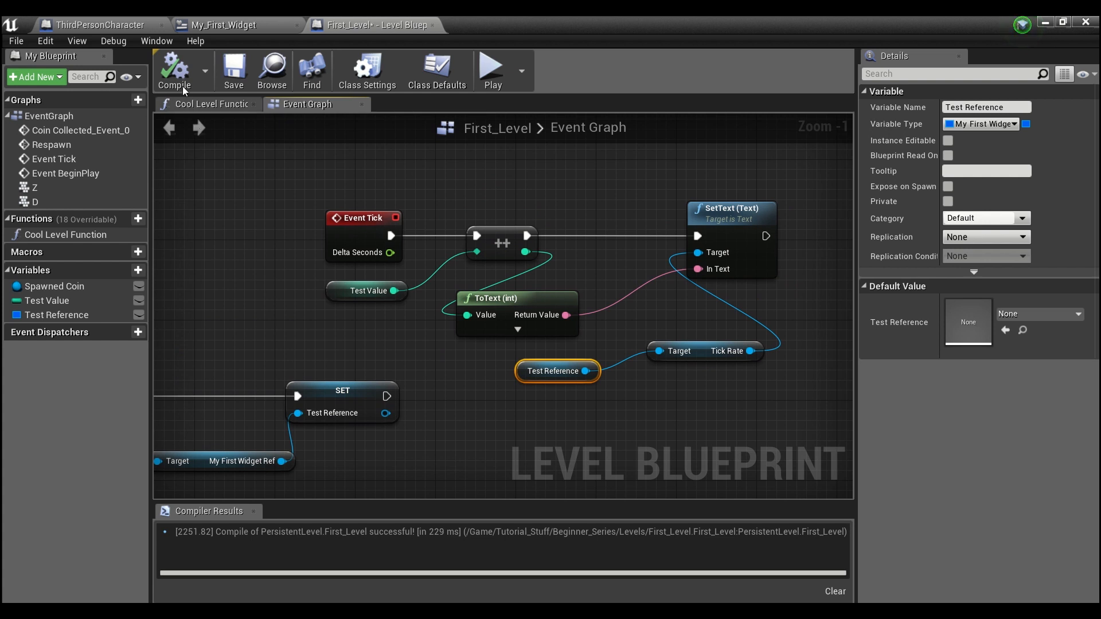
mouse_move(259, 205)
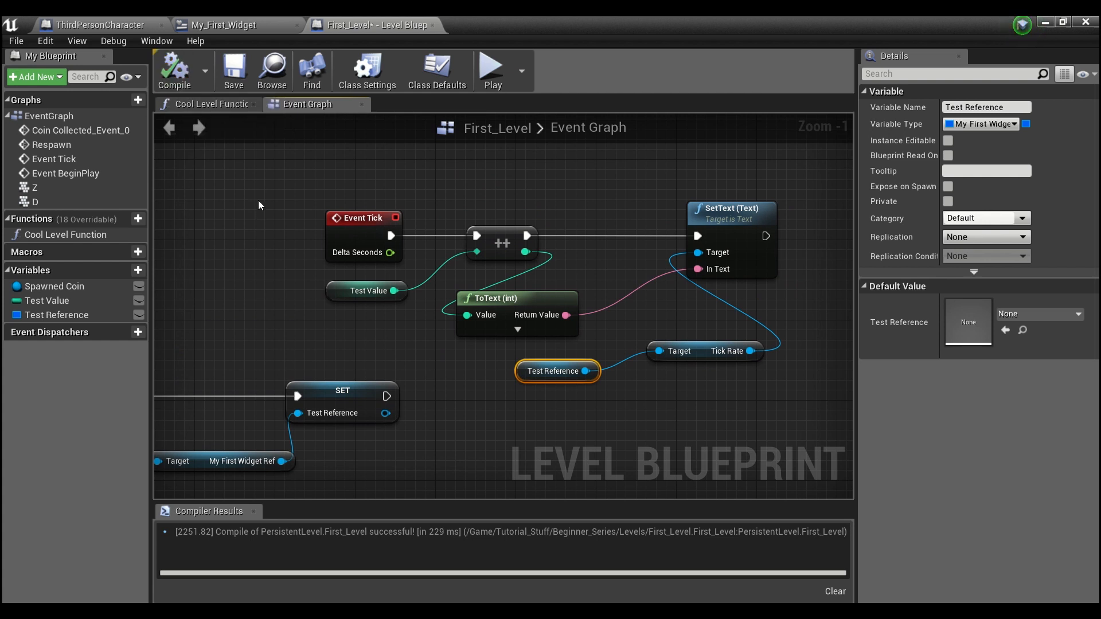
mouse_move(367, 338)
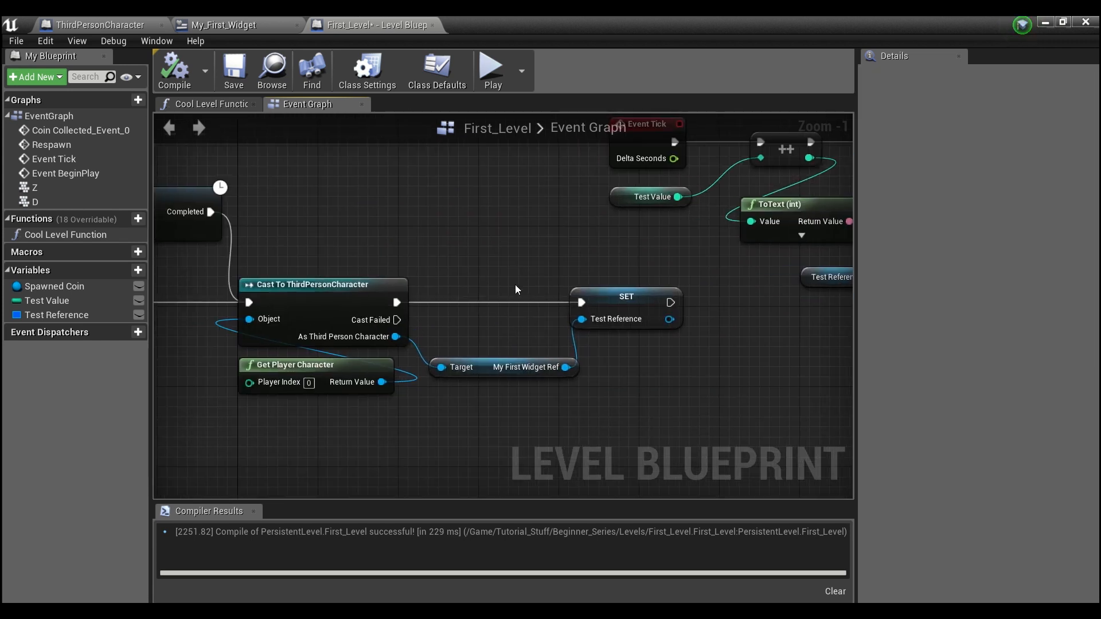
mouse_move(631, 276)
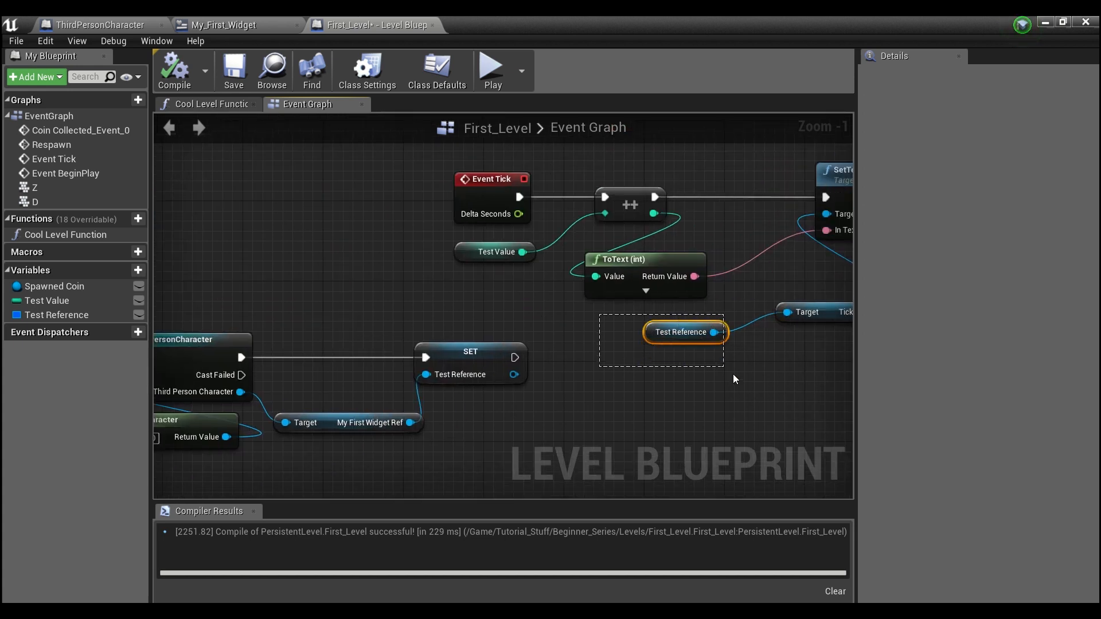
left_click(685, 331)
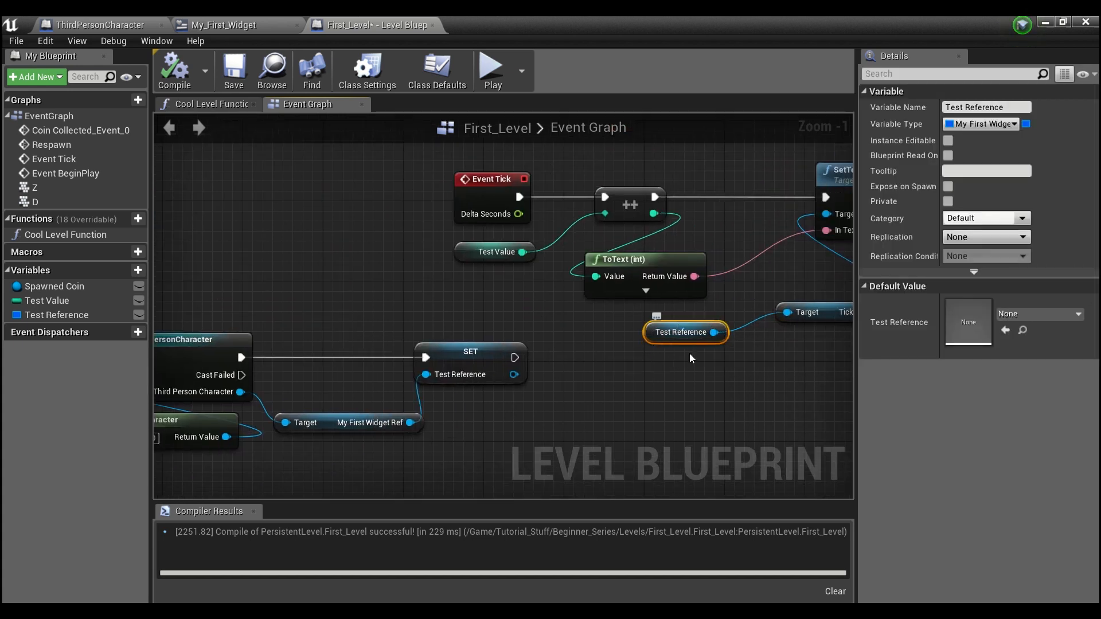
left_click(592, 160)
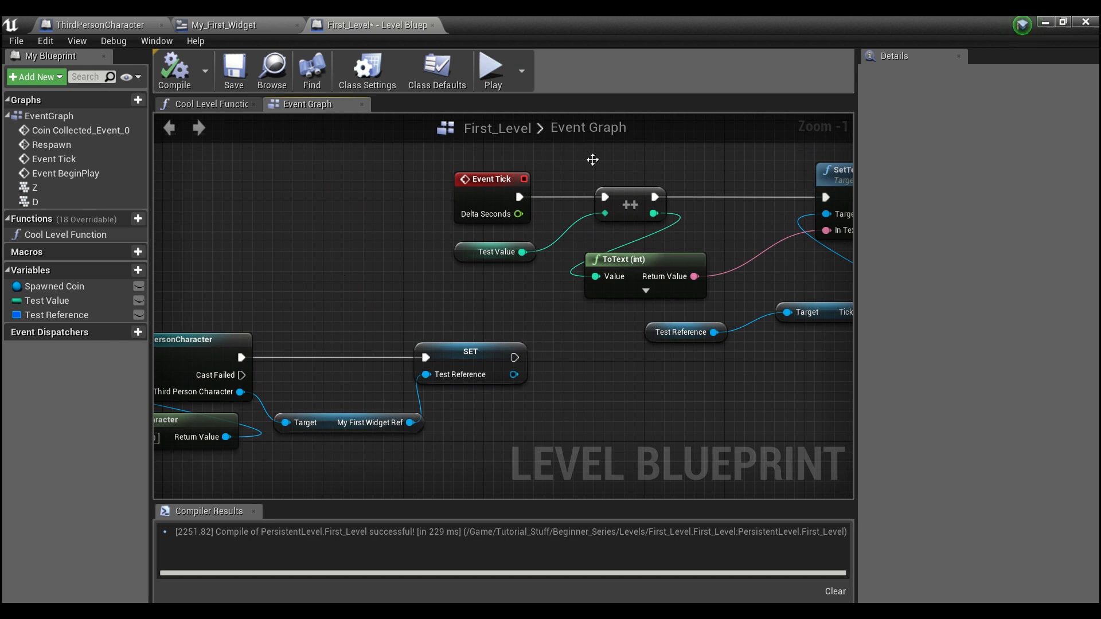
mouse_move(670, 148)
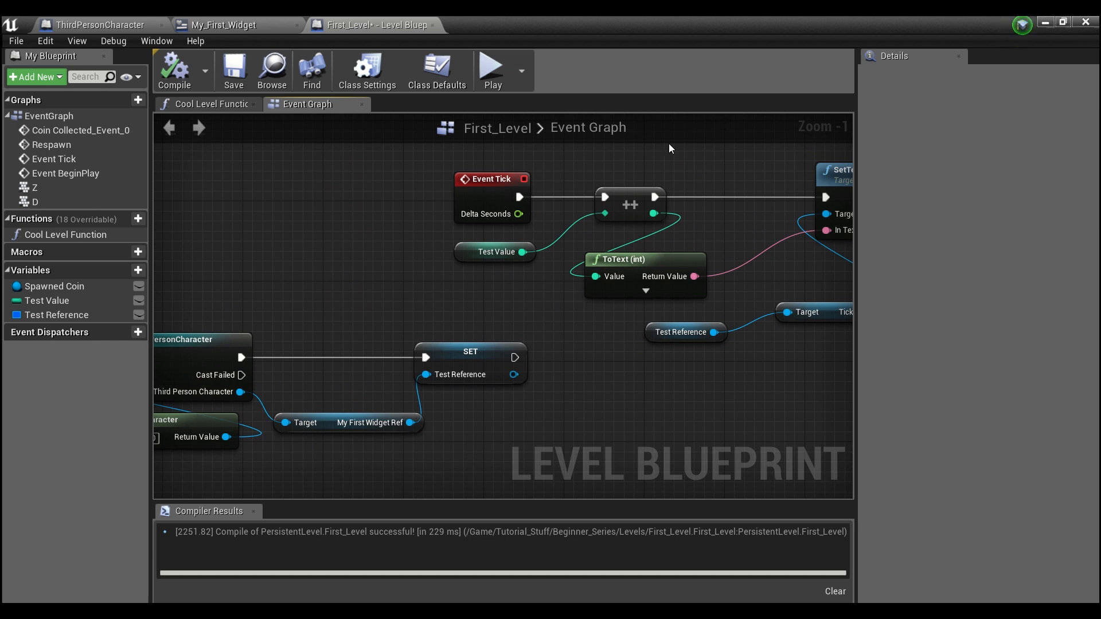
mouse_move(234, 69)
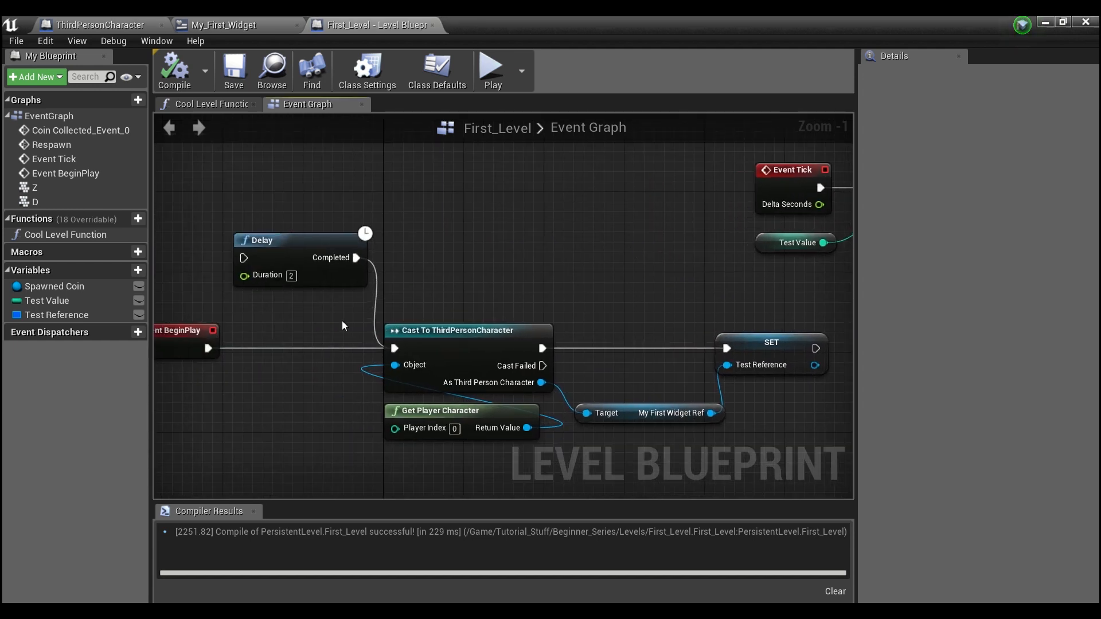
mouse_move(323, 323)
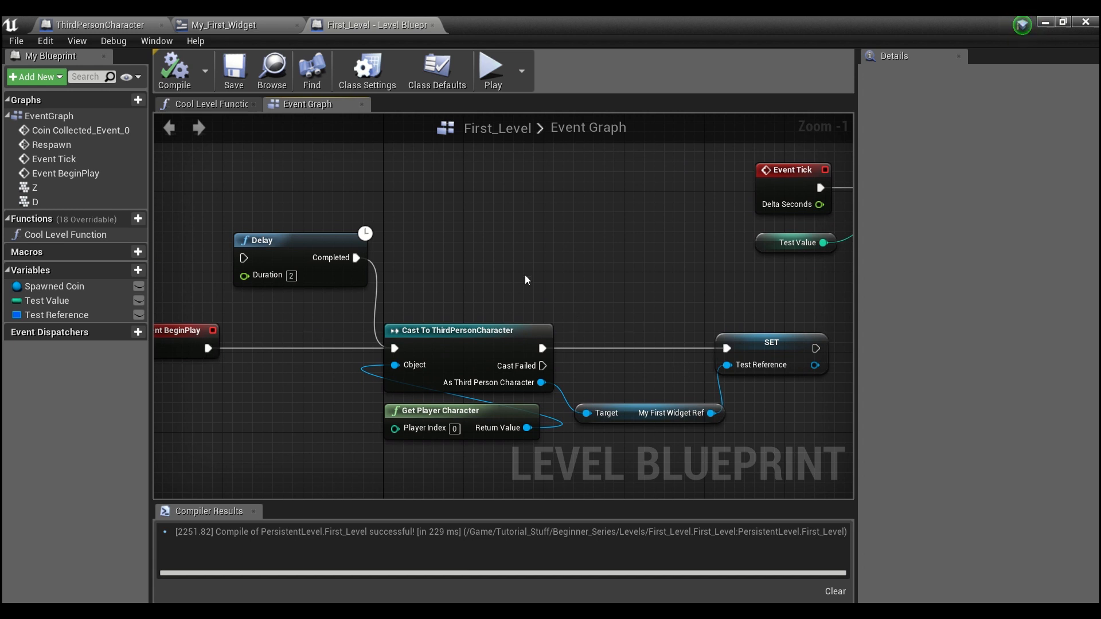
mouse_move(459, 301)
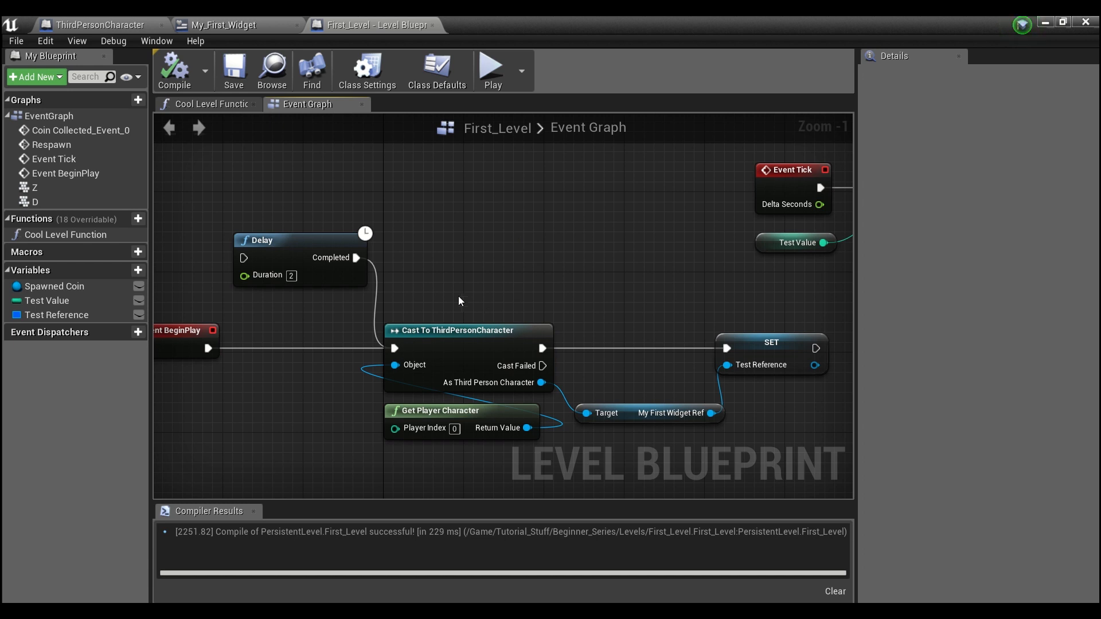
mouse_move(258, 212)
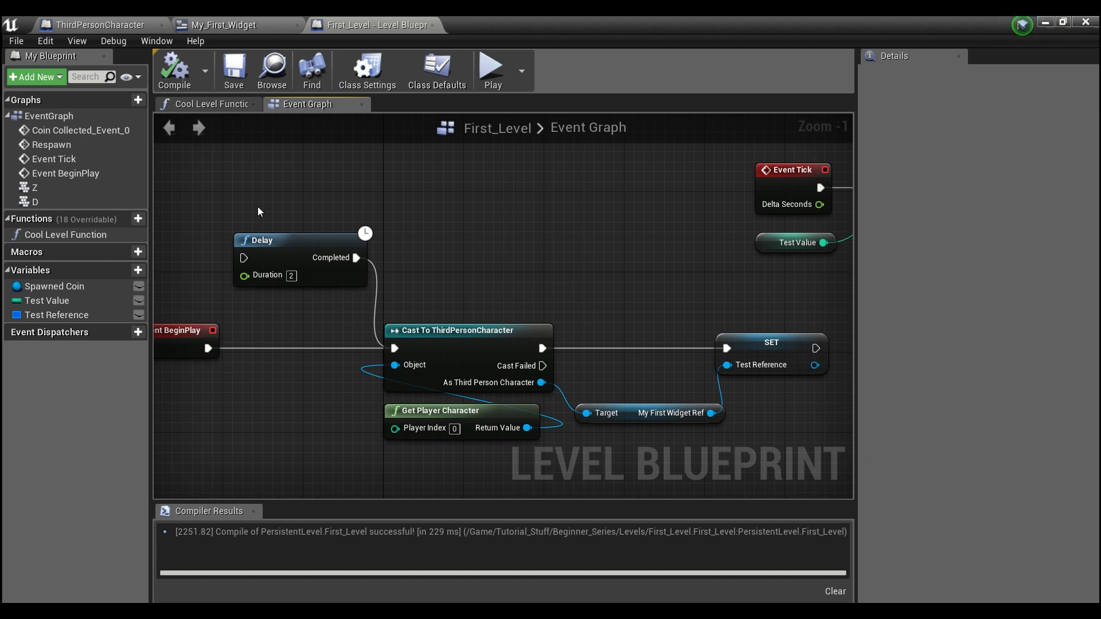
mouse_move(663, 266)
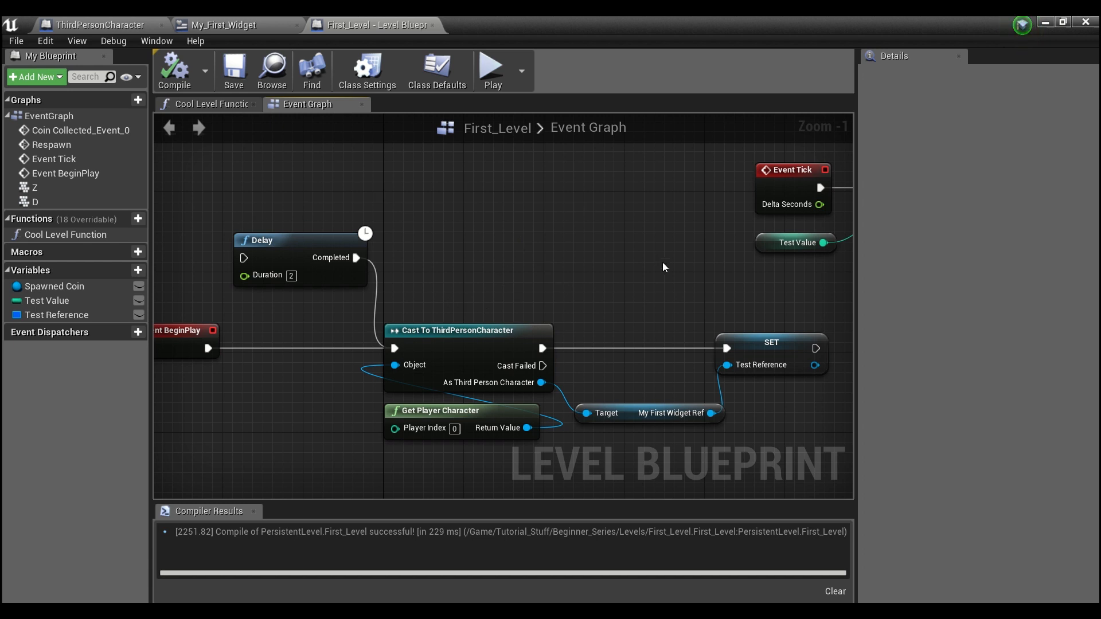
mouse_move(581, 278)
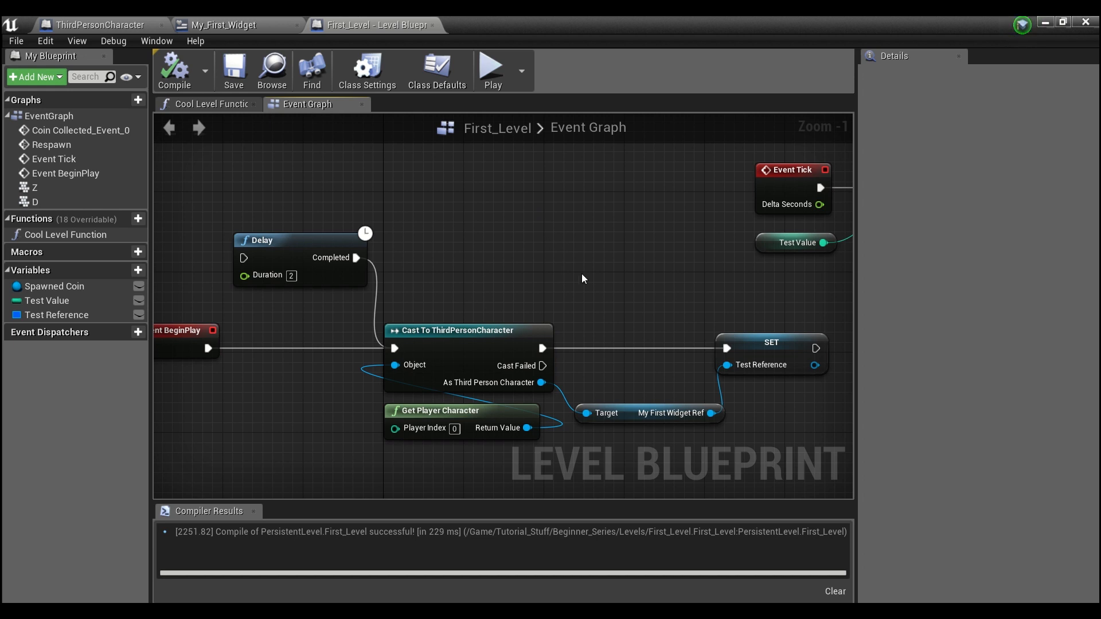
mouse_move(640, 277)
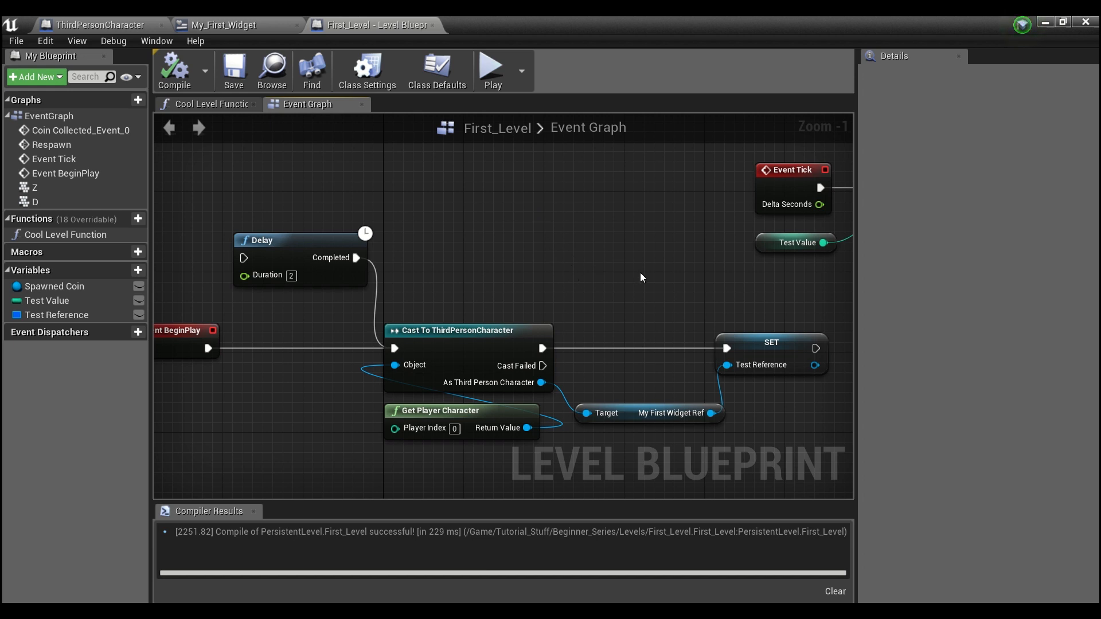
mouse_move(572, 294)
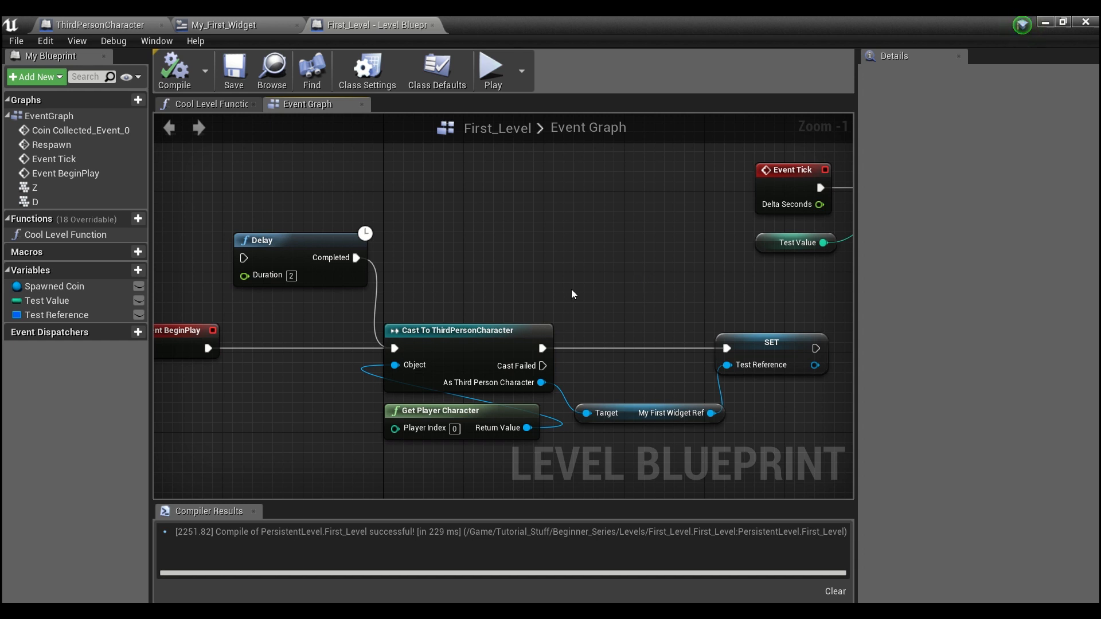
mouse_move(657, 287)
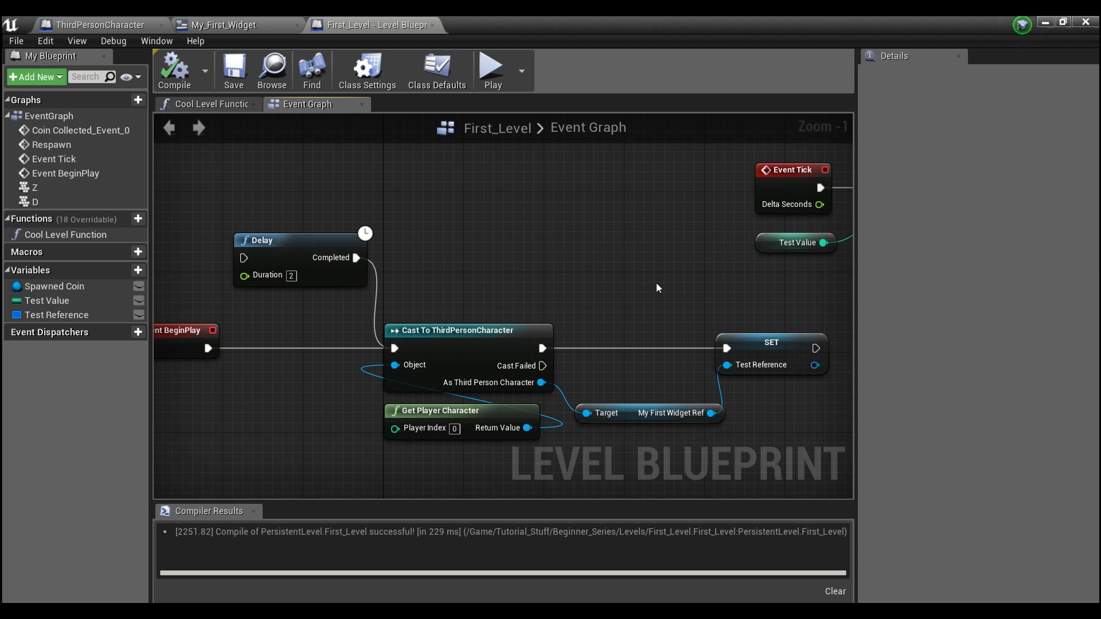
mouse_move(652, 287)
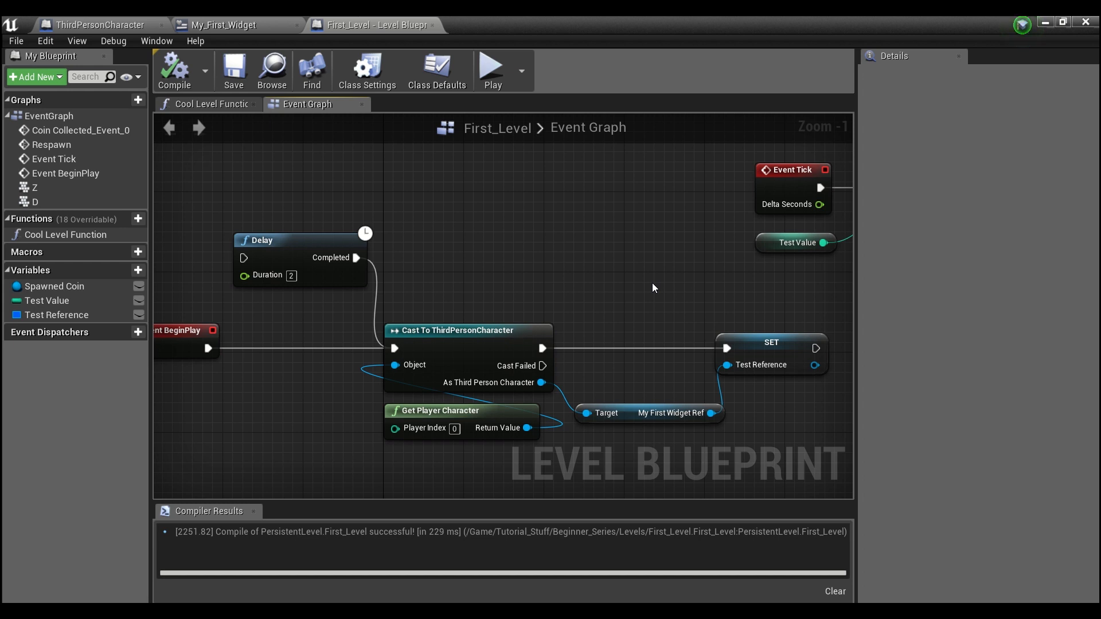
mouse_move(523, 273)
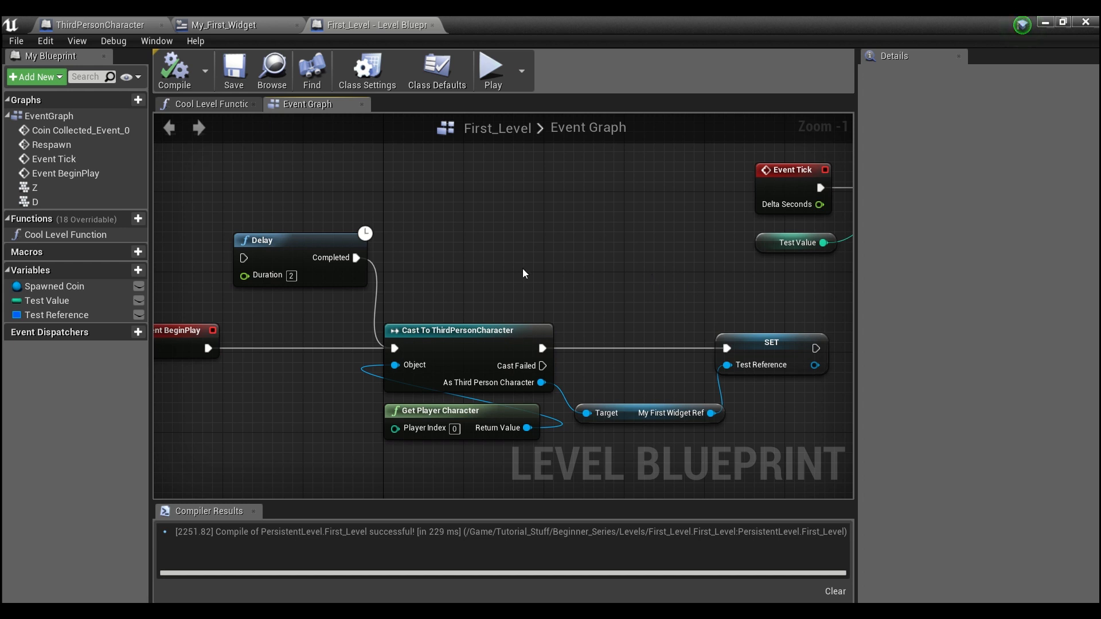
mouse_move(444, 275)
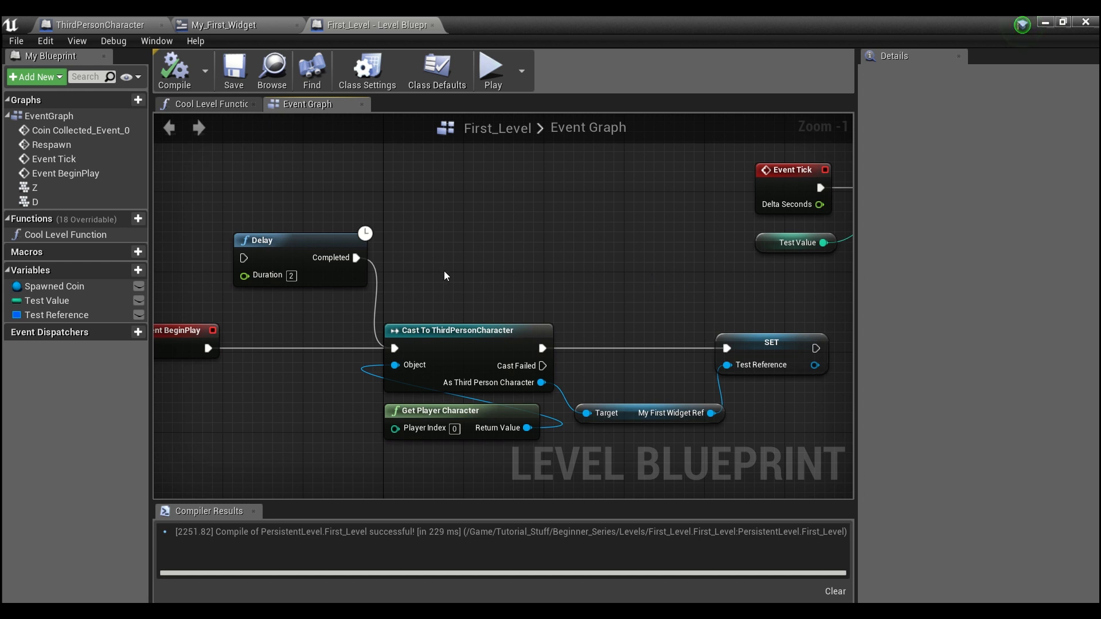
mouse_move(470, 267)
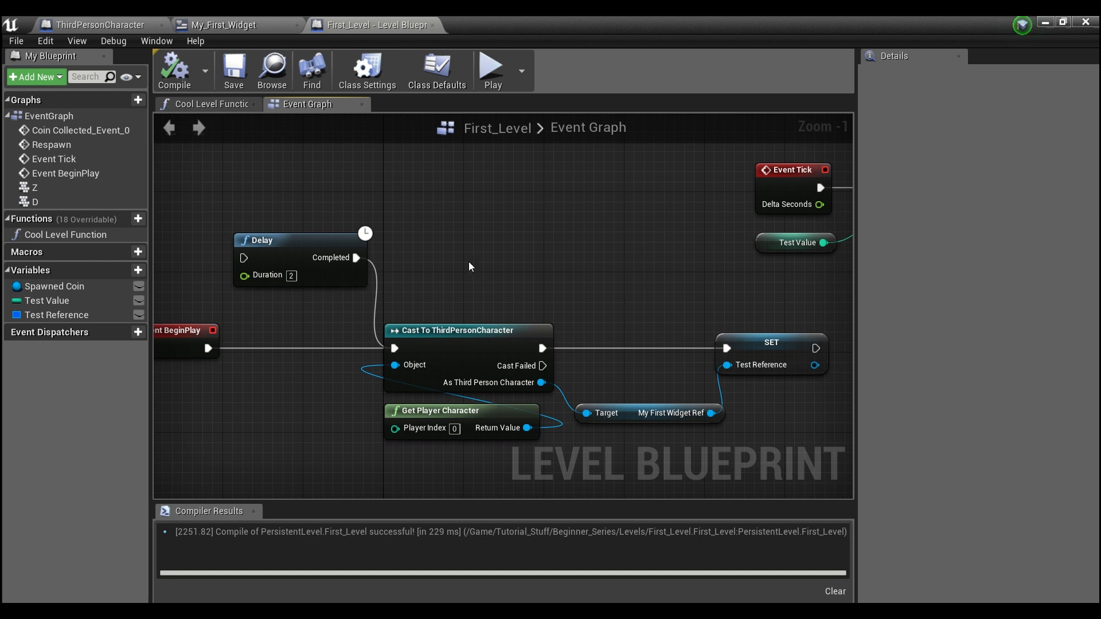
mouse_move(500, 174)
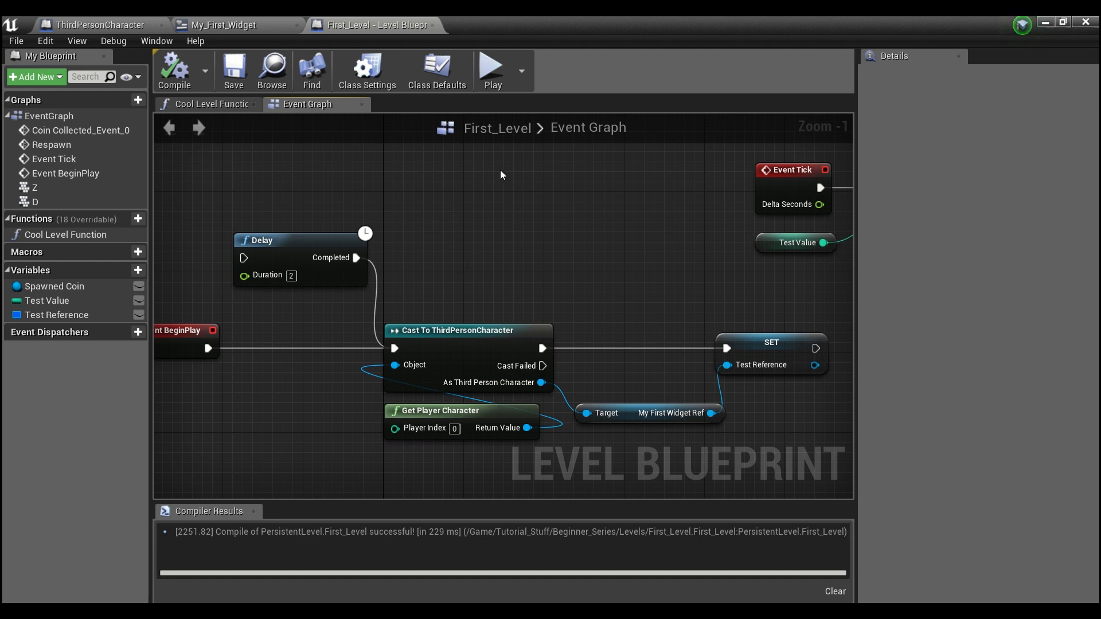
mouse_move(523, 176)
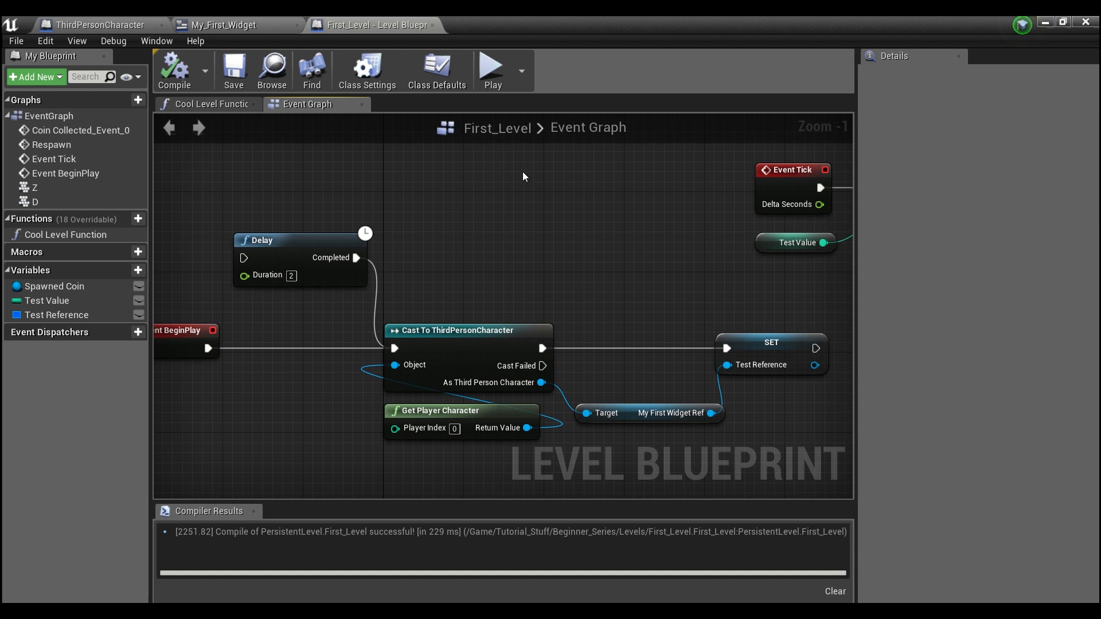
mouse_move(99, 25)
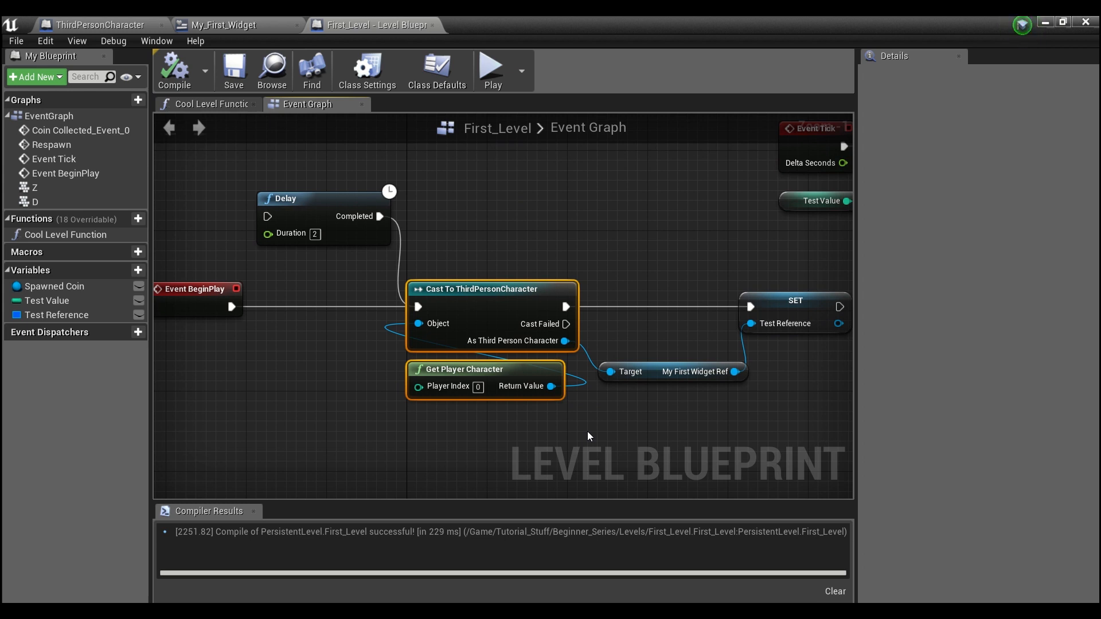
mouse_move(351, 354)
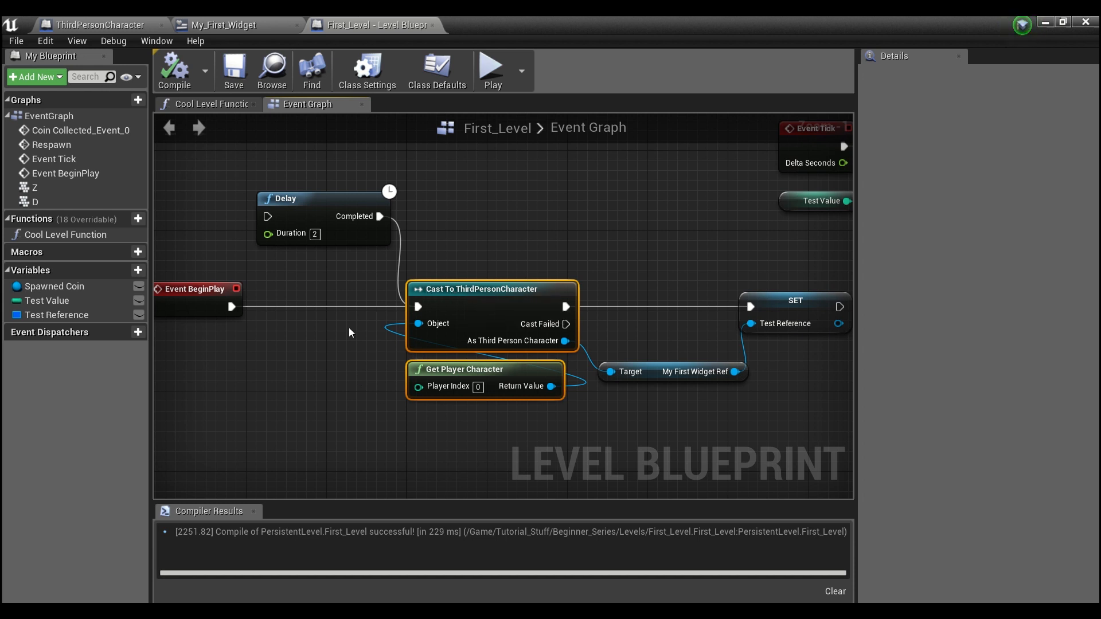
mouse_move(515, 240)
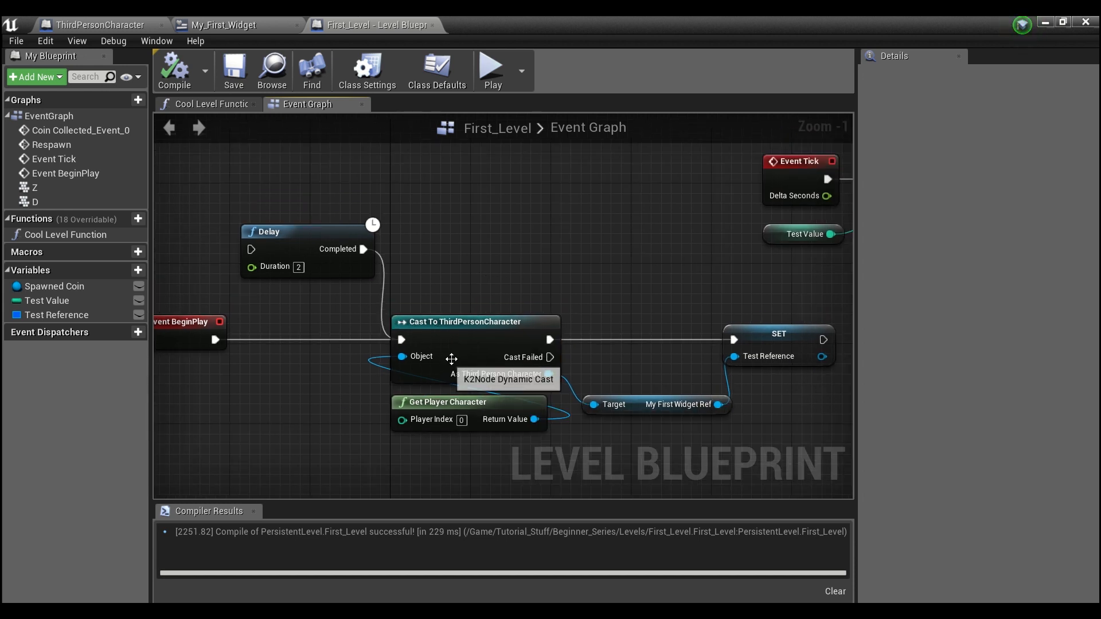
mouse_move(569, 292)
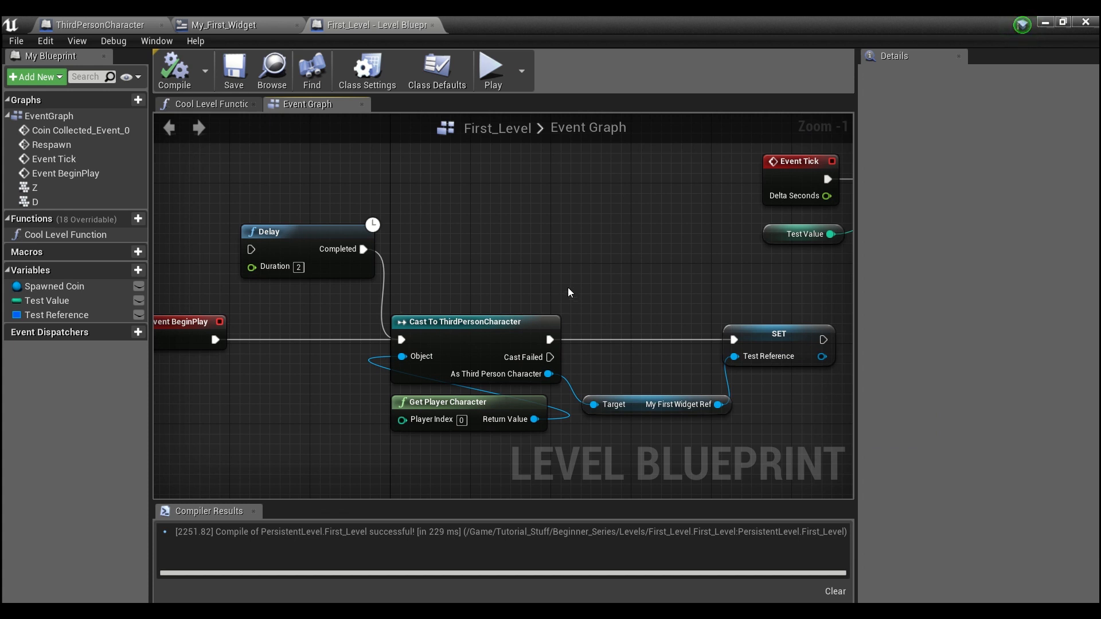
mouse_move(569, 260)
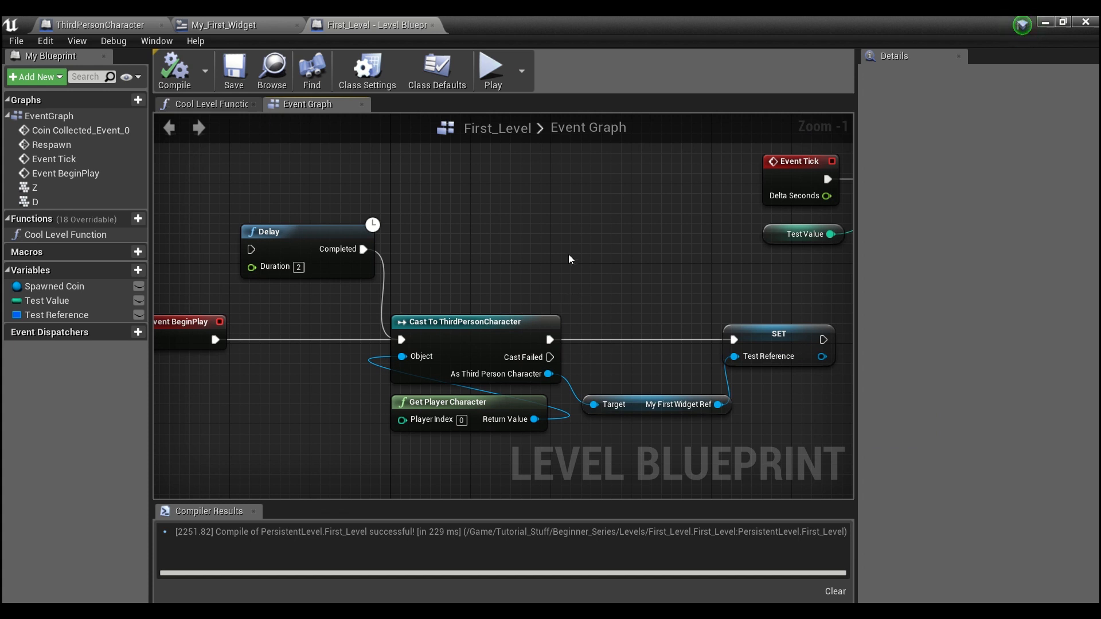
mouse_move(585, 240)
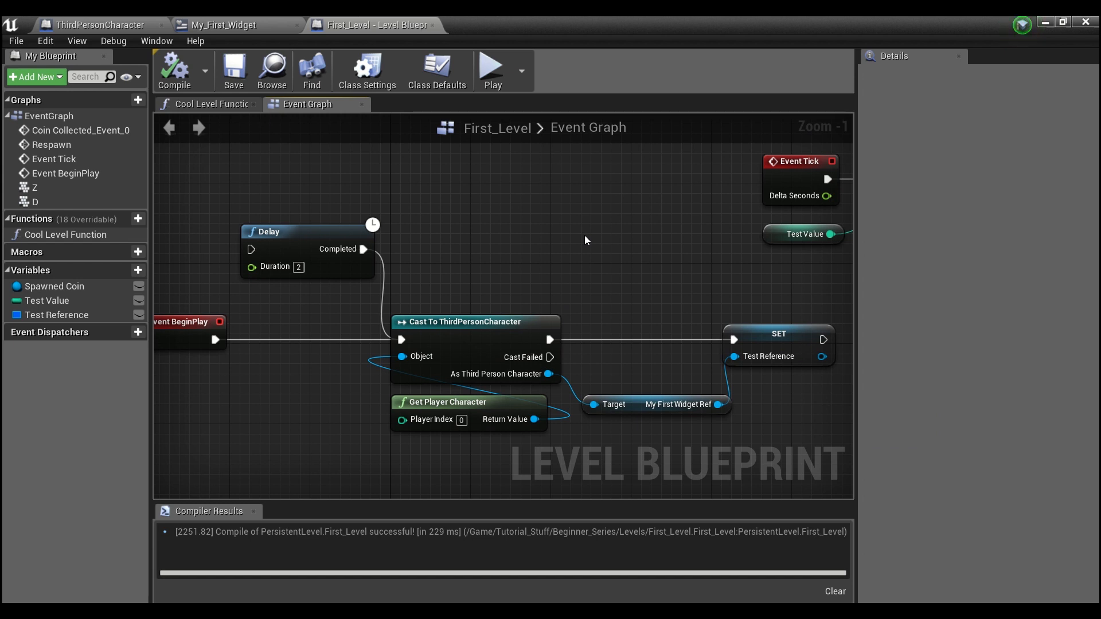
mouse_move(562, 244)
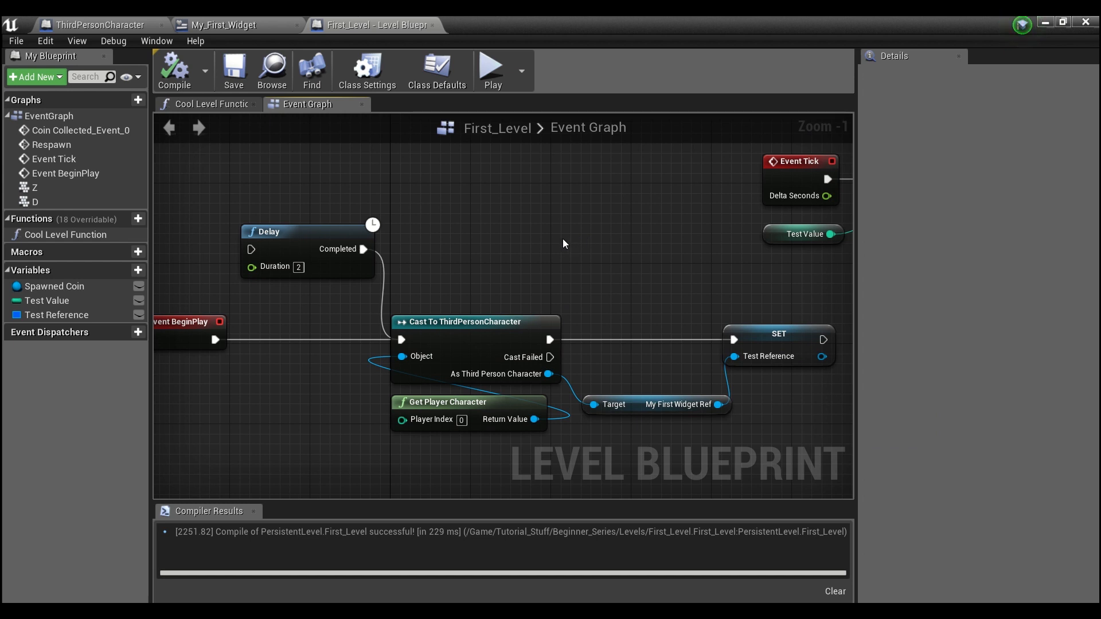
mouse_move(672, 257)
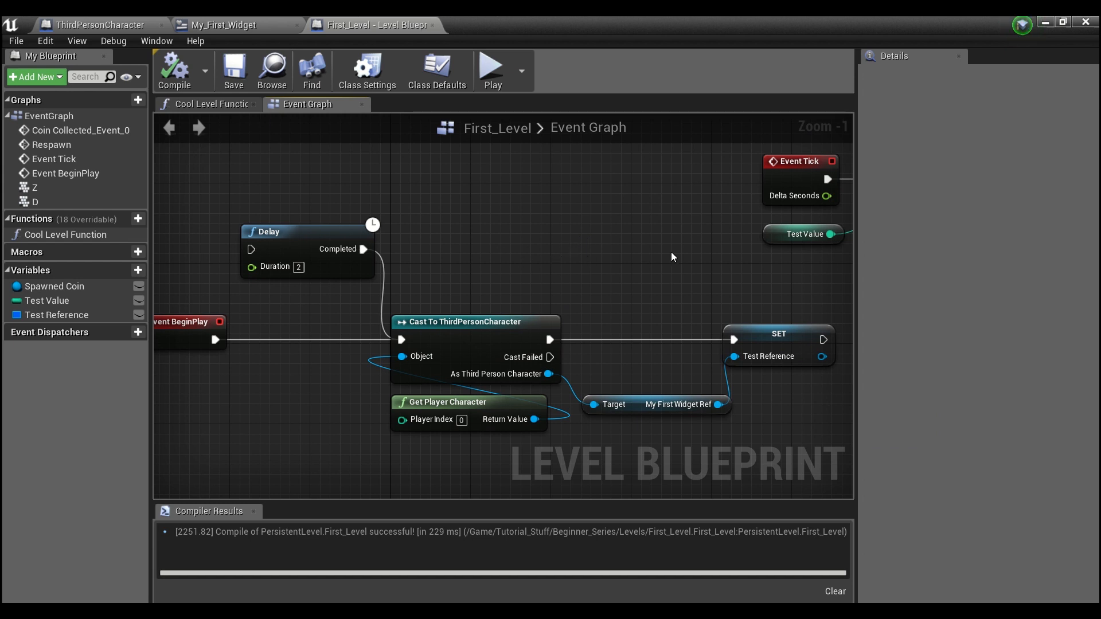
mouse_move(620, 223)
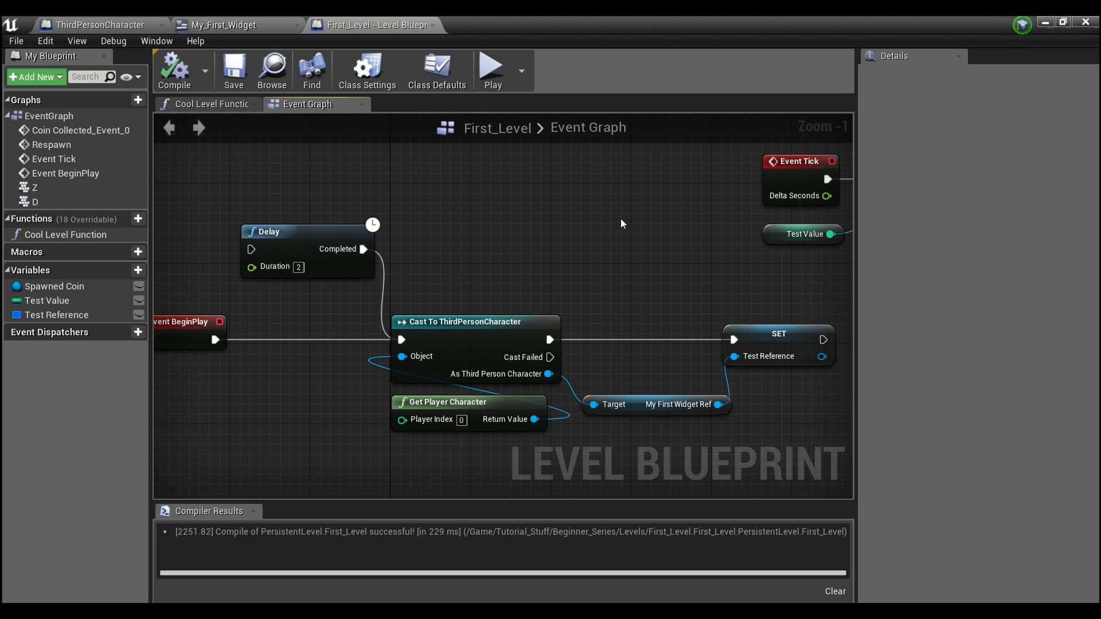
mouse_move(633, 175)
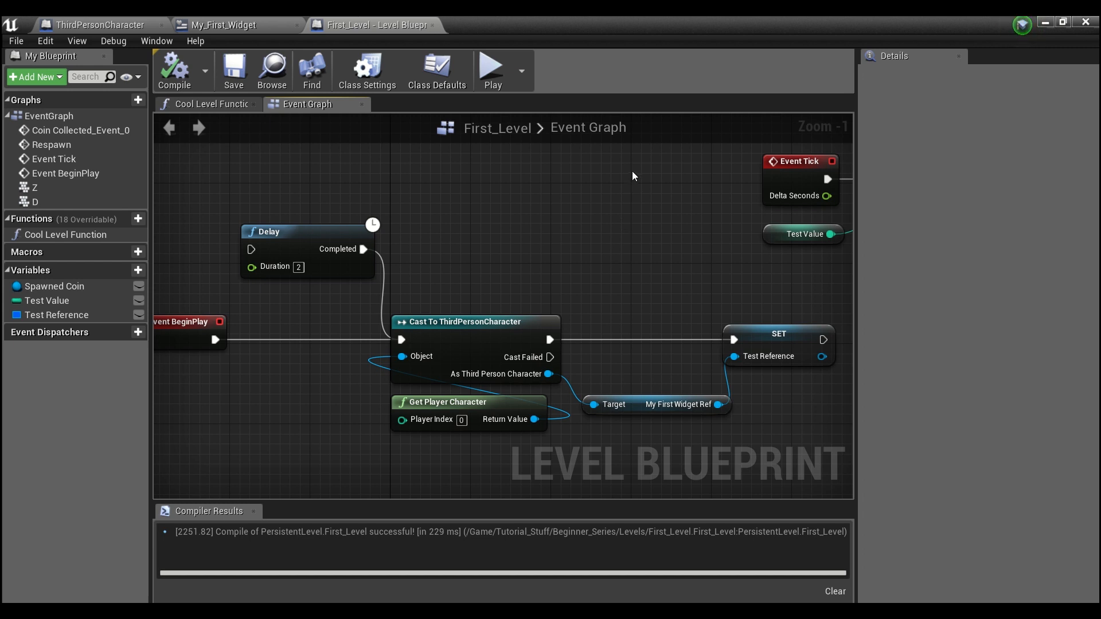
mouse_move(709, 272)
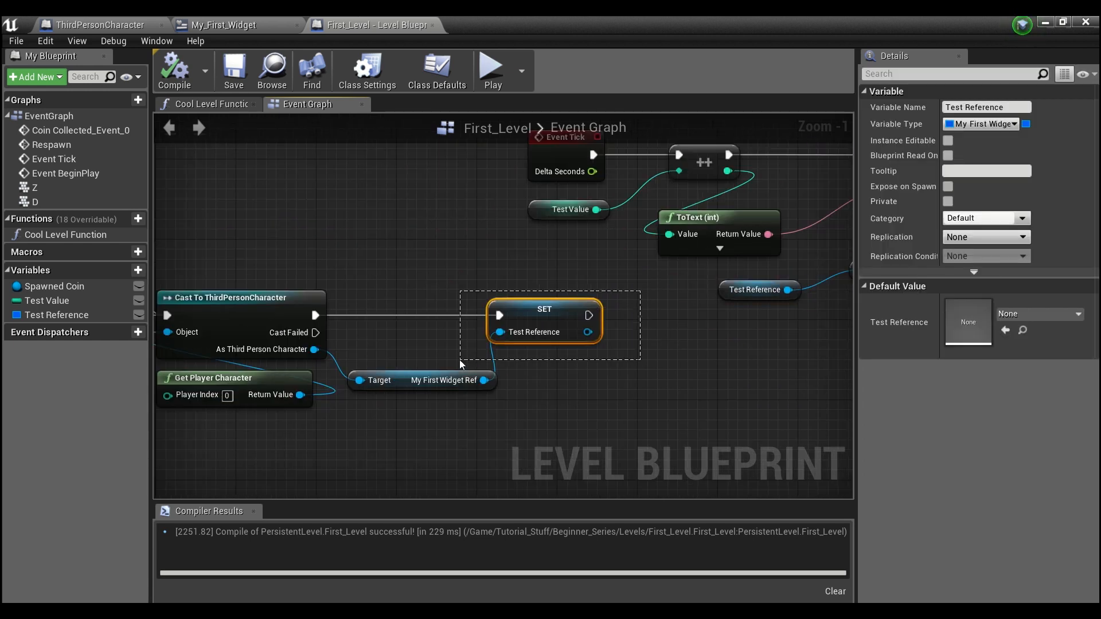
left_click(391, 235)
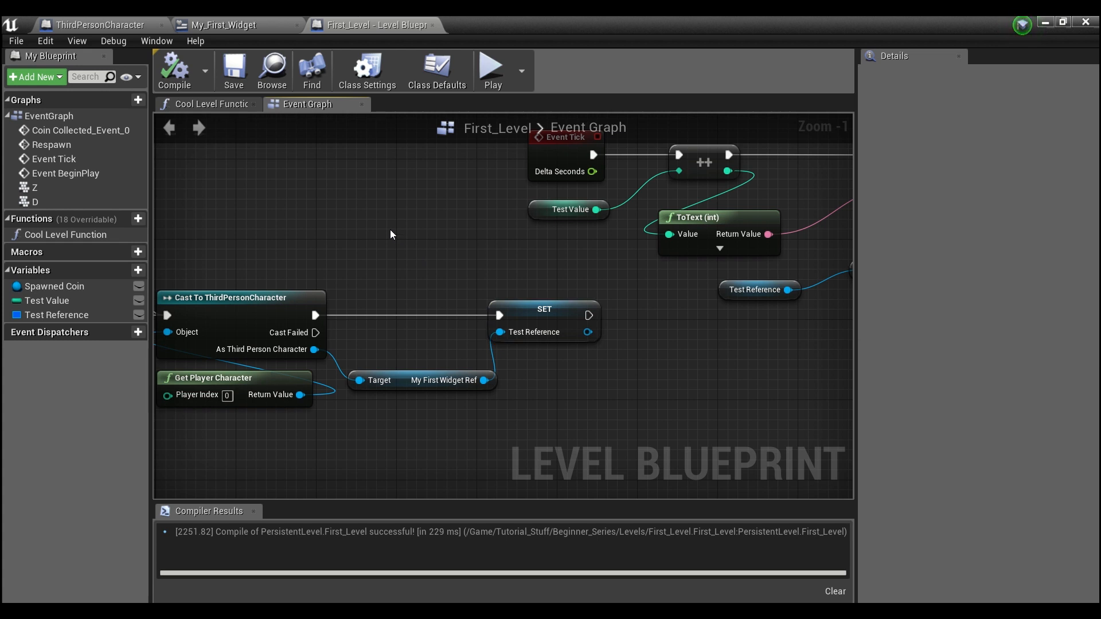